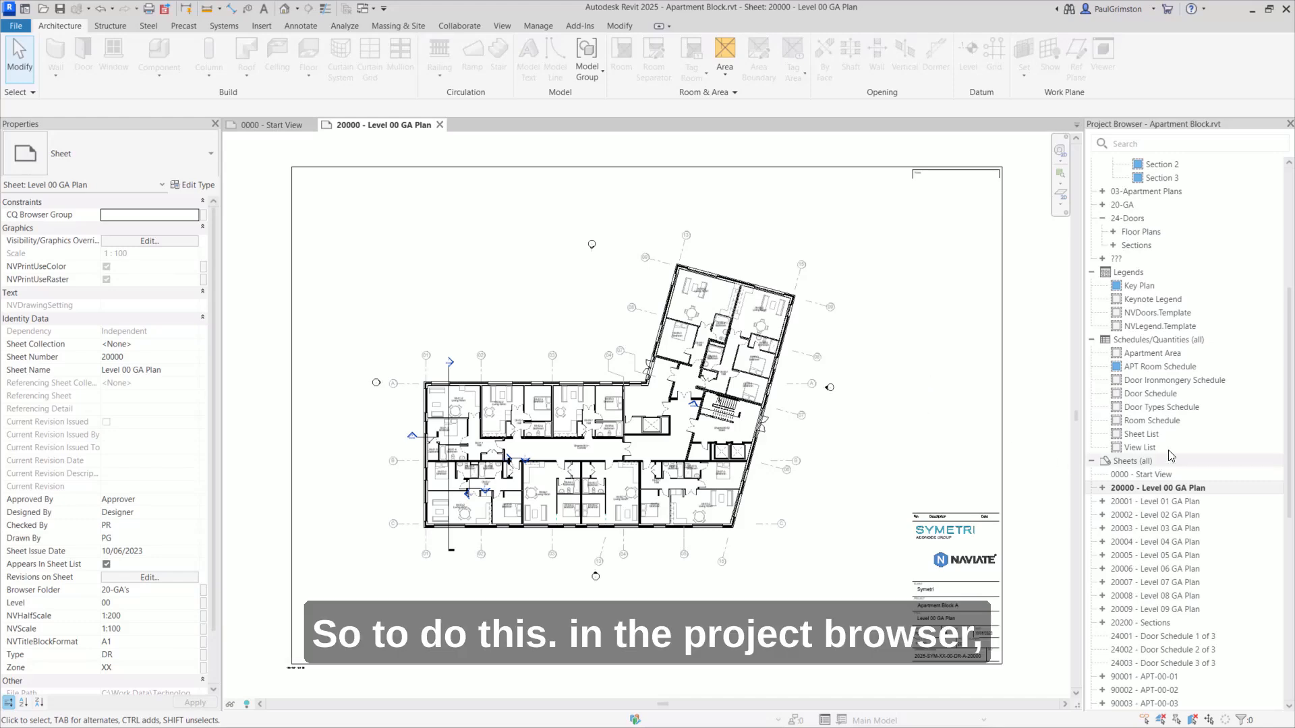
pyautogui.moveTo(1133, 467)
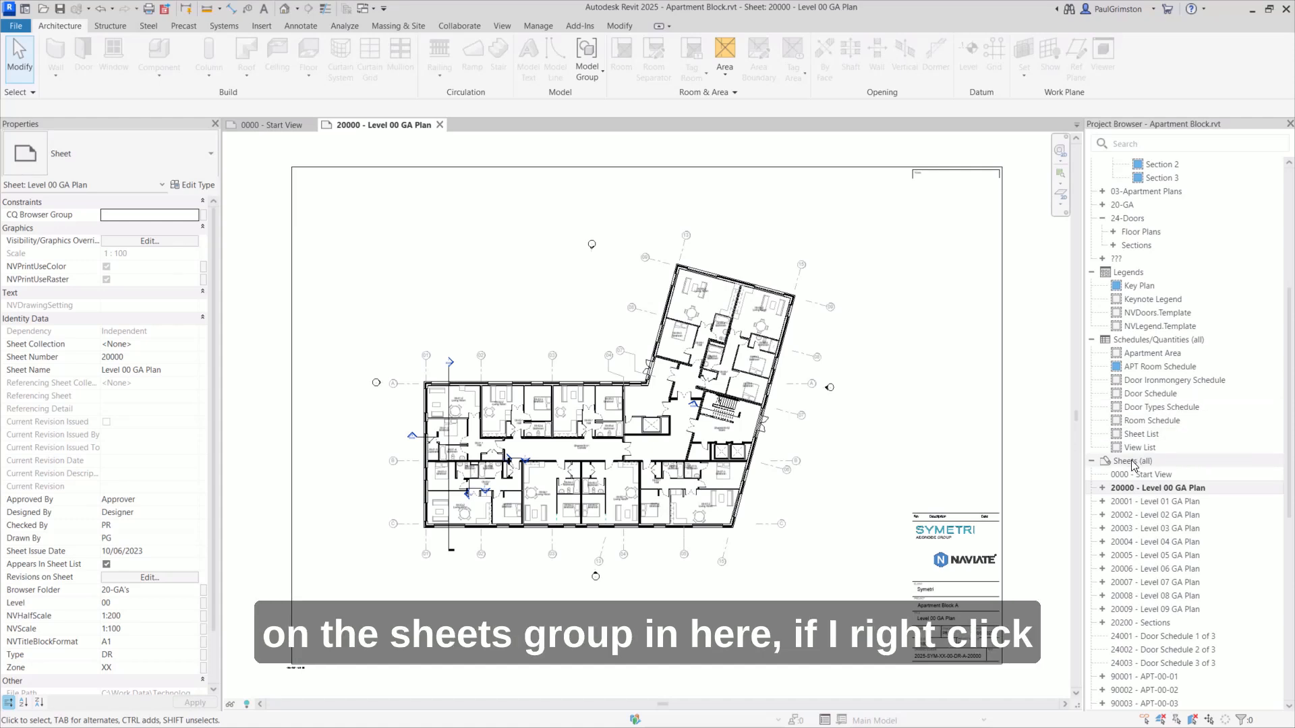
# - Create two new sheet collections under Sheets (all)
pyautogui.rightClick(1130, 461)
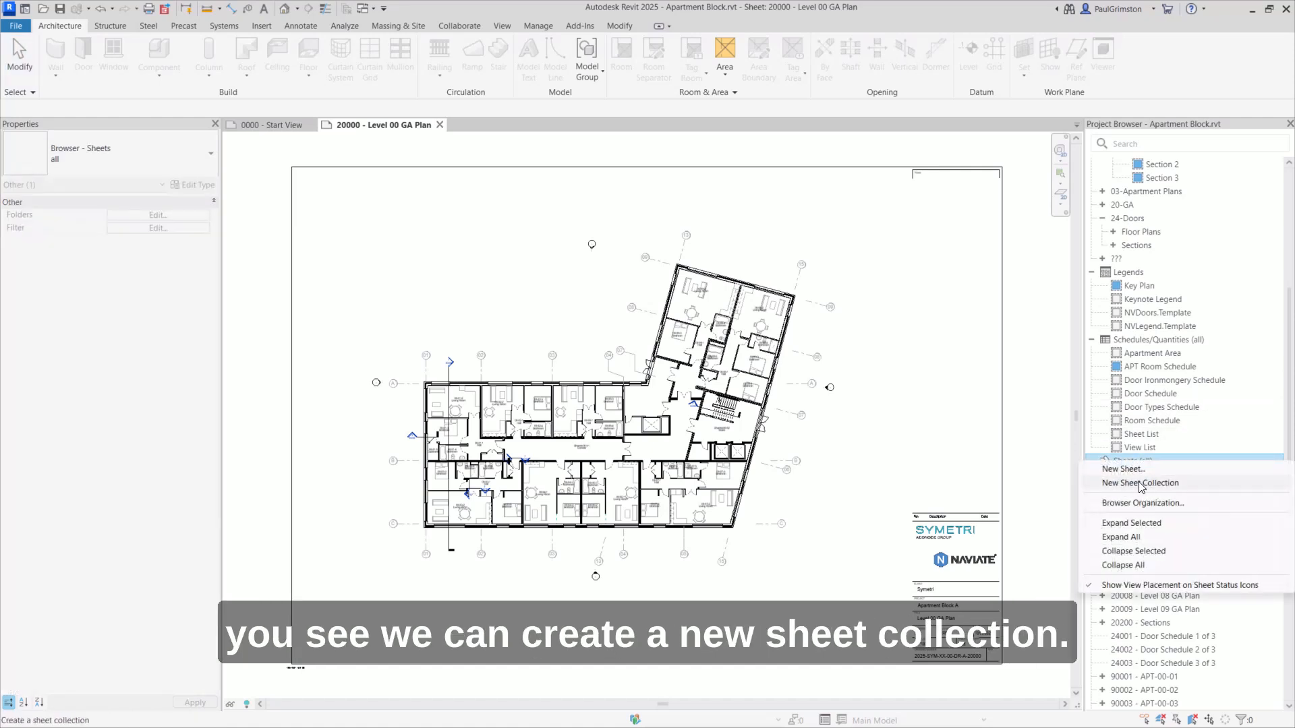
pyautogui.click(1141, 483)
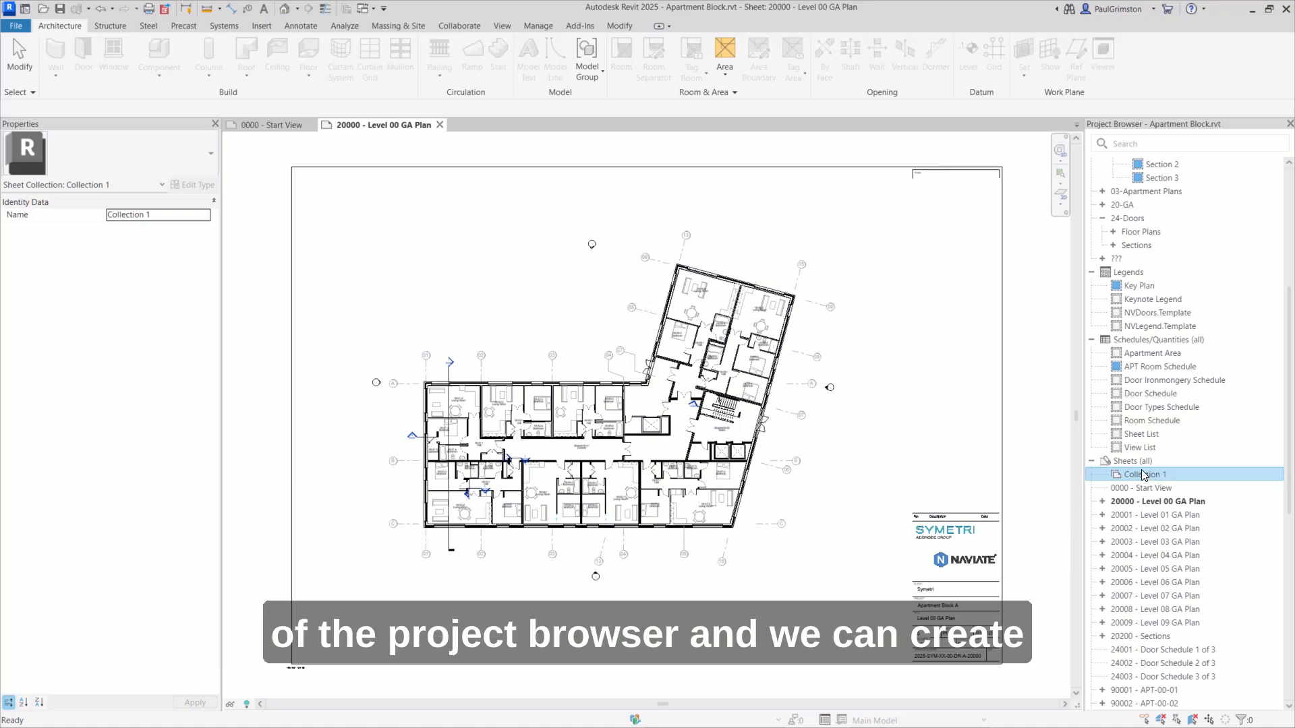
pyautogui.rightClick(1136, 461)
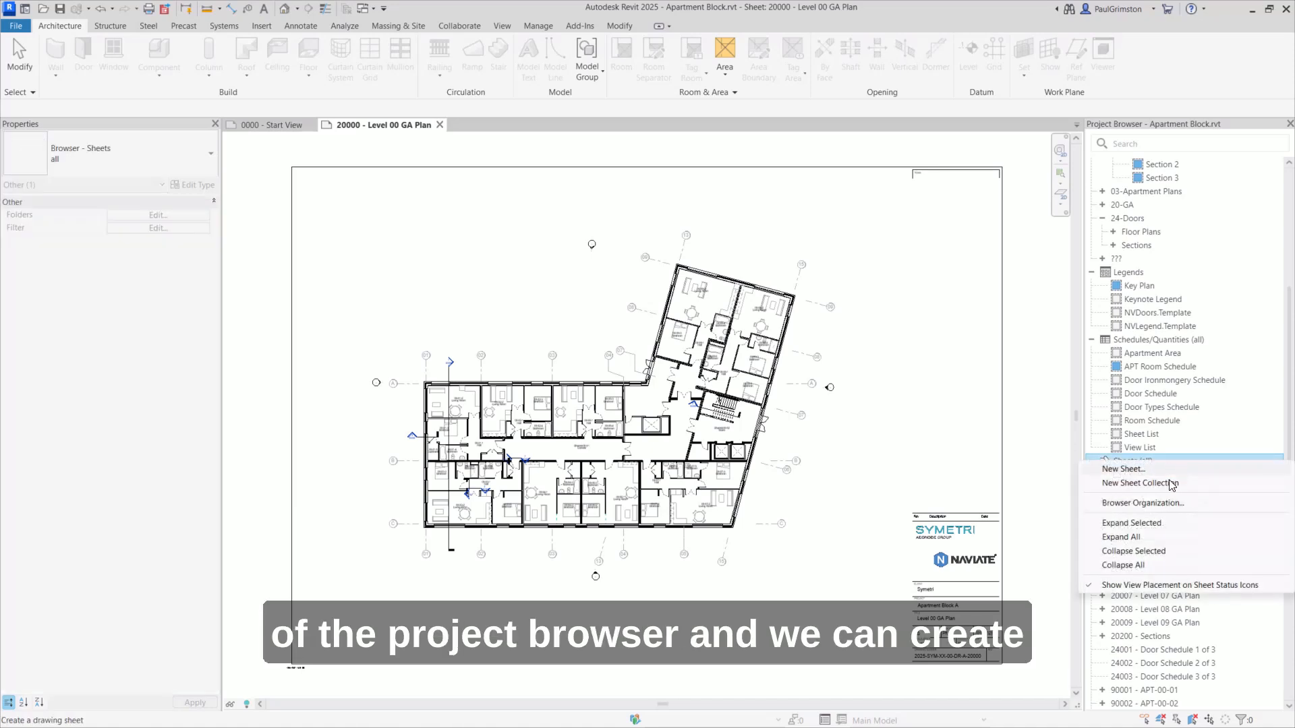
pyautogui.click(1140, 483)
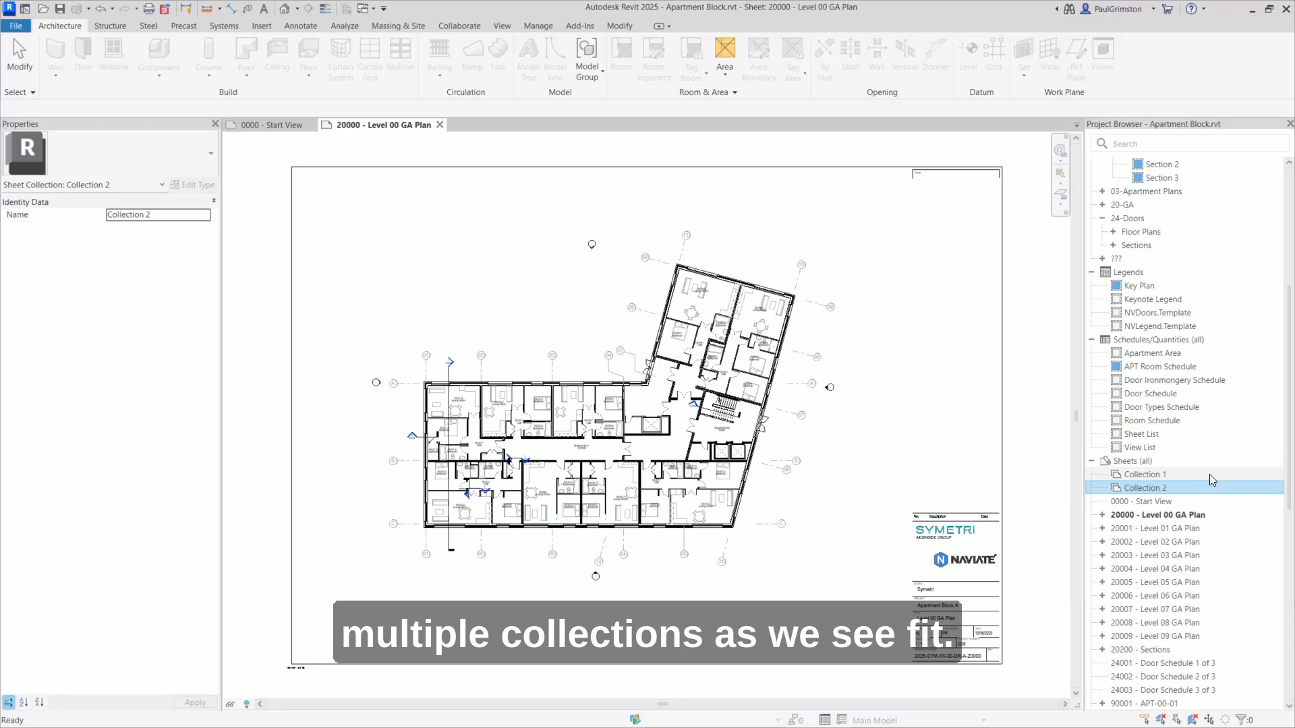
# - Rename Collection 1 to '20 General Arrangement' in Properties
pyautogui.click(1144, 473)
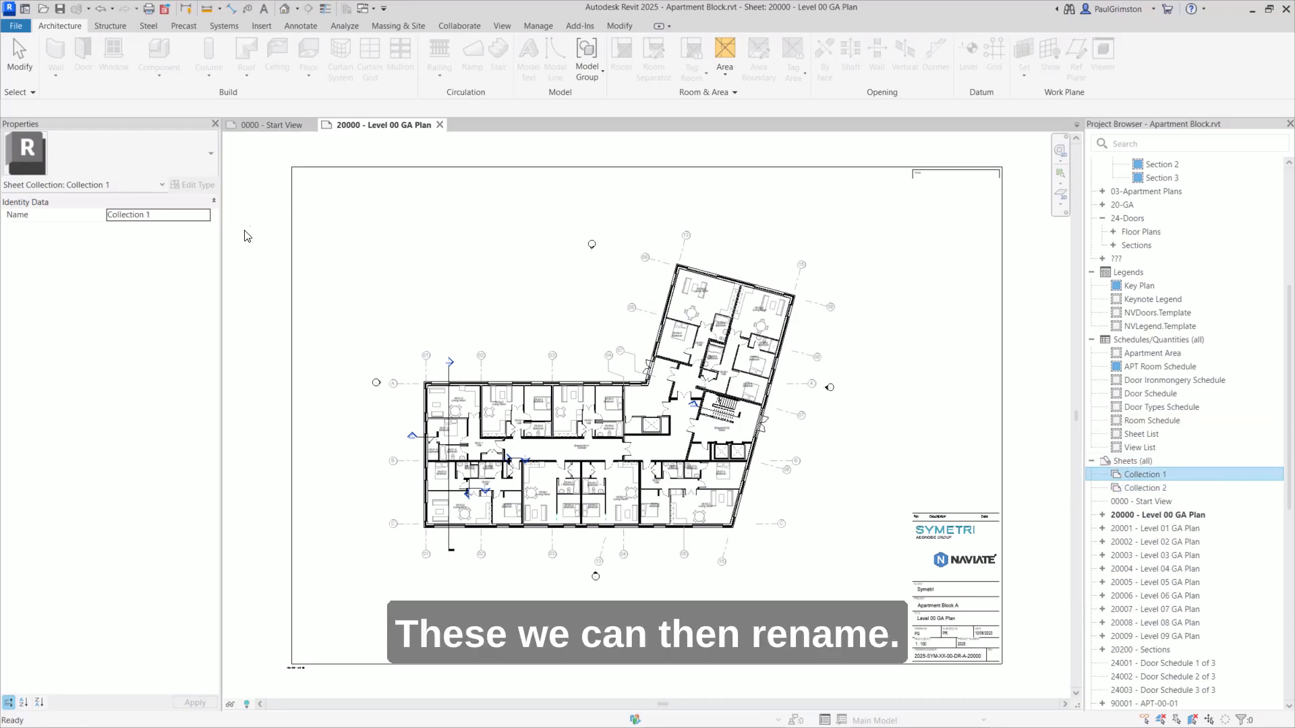
pyautogui.tripleClick(128, 215)
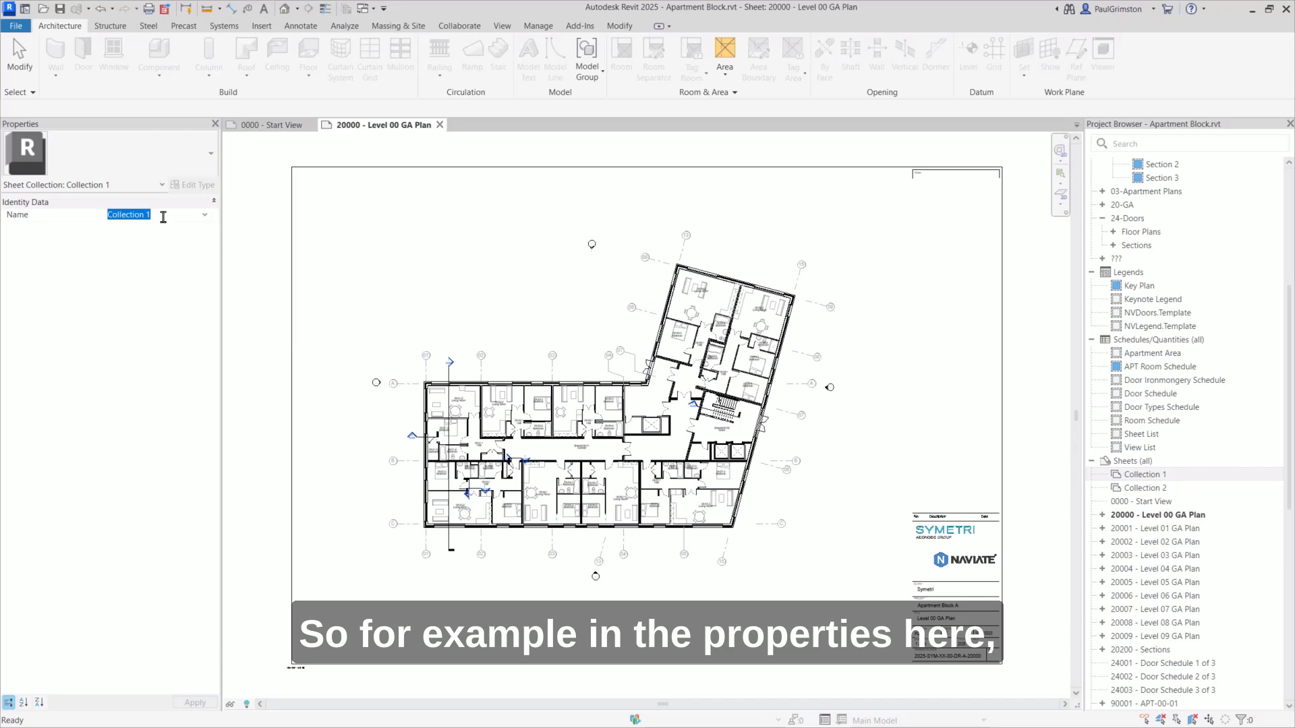
pyautogui.write('20')
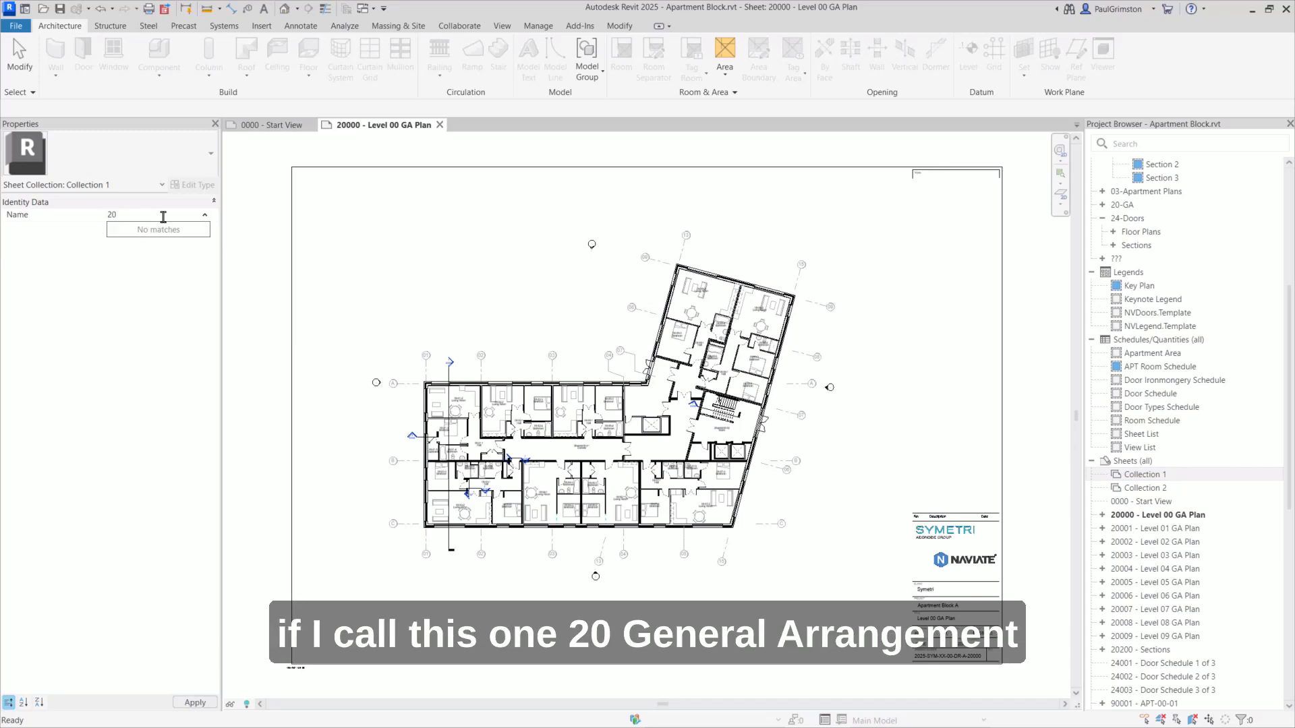
pyautogui.write('General')
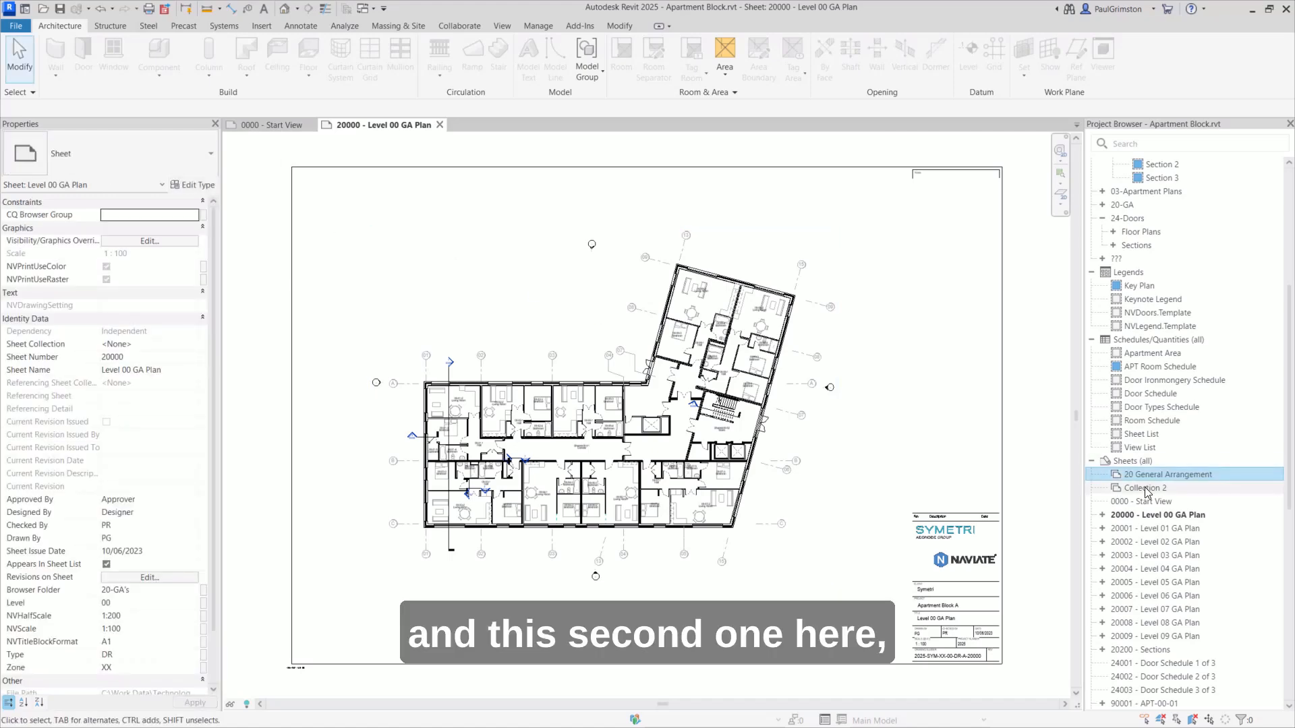
# - Rename Collection 2 to '90 Apartment Plans'
pyautogui.rightClick(1148, 488)
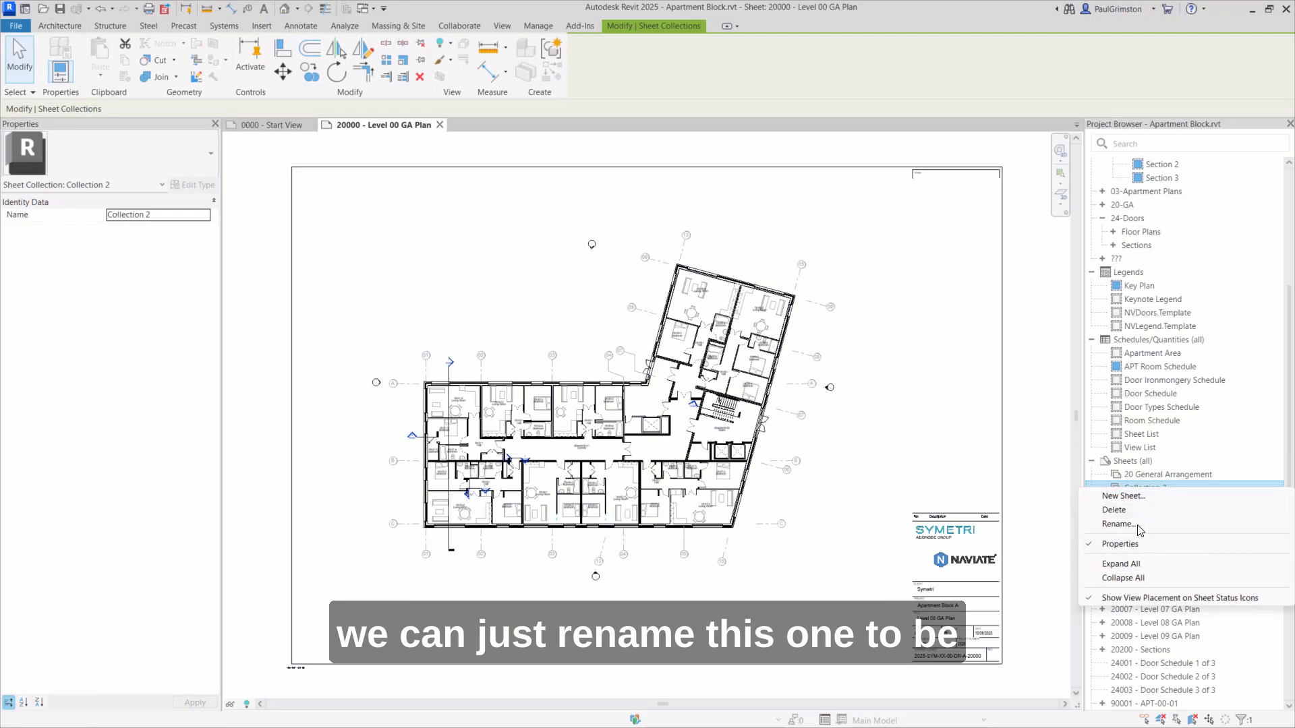
pyautogui.click(1118, 524)
pyautogui.write('90 Apartment Plans')
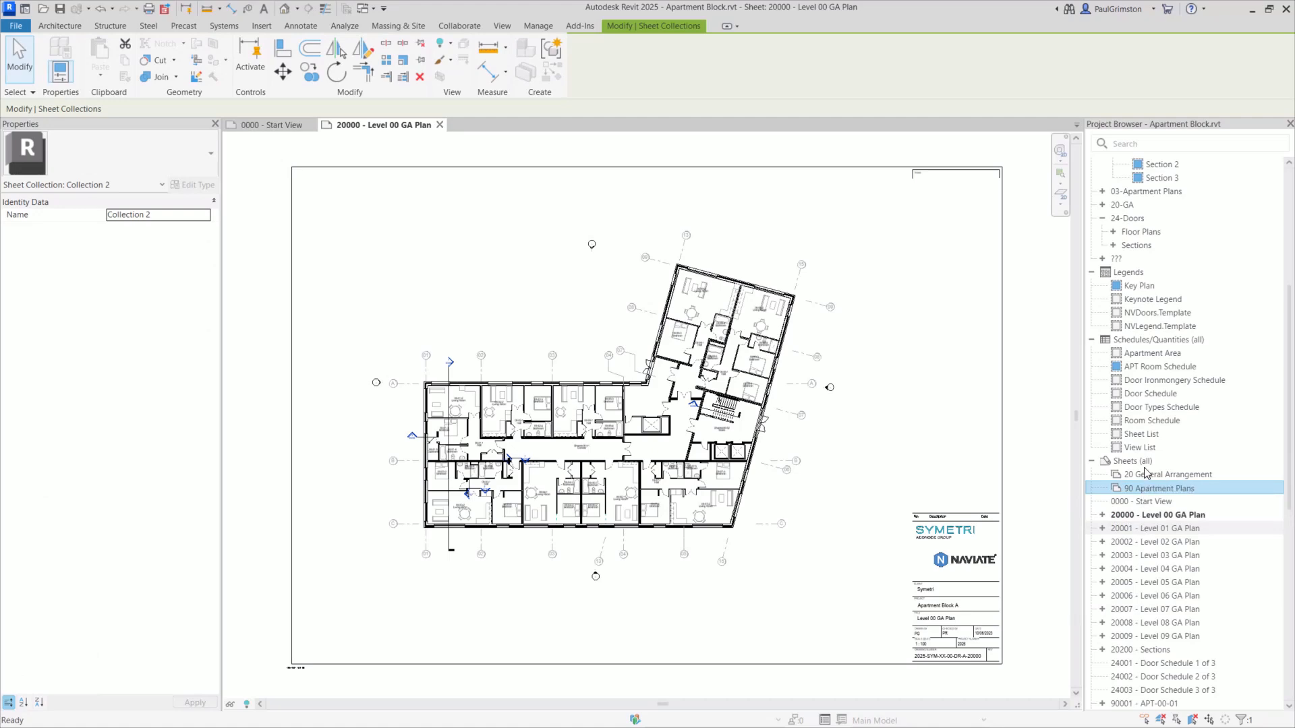
pyautogui.click(1166, 488)
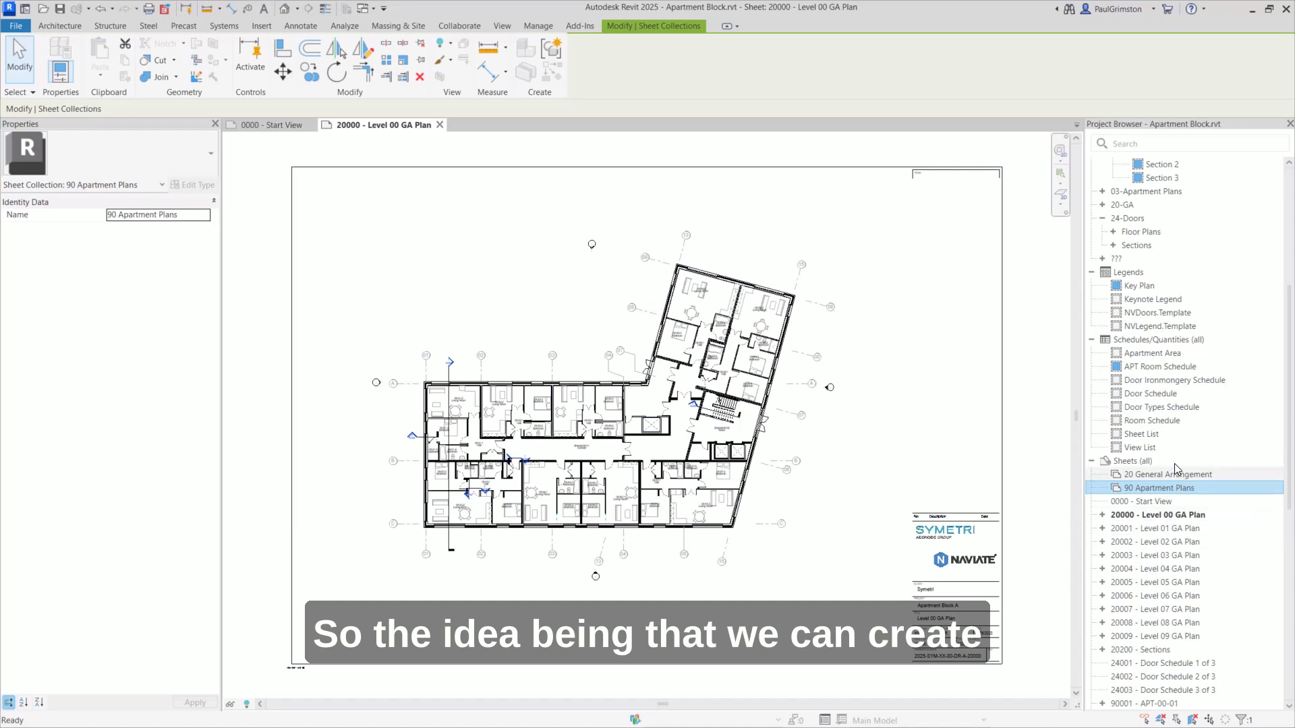
# - Assign the Level 00 GA Plan sheet (20000) to the 20 General Arrangement collection
pyautogui.click(1156, 554)
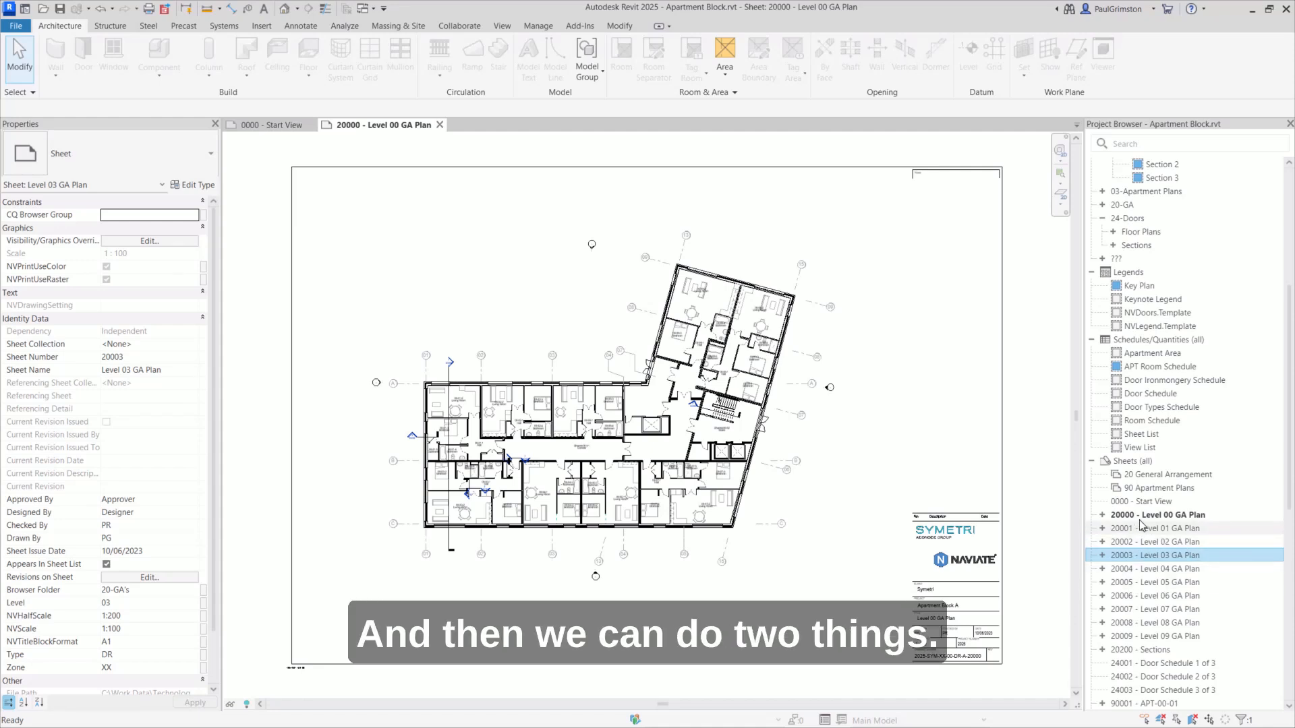
pyautogui.click(1159, 514)
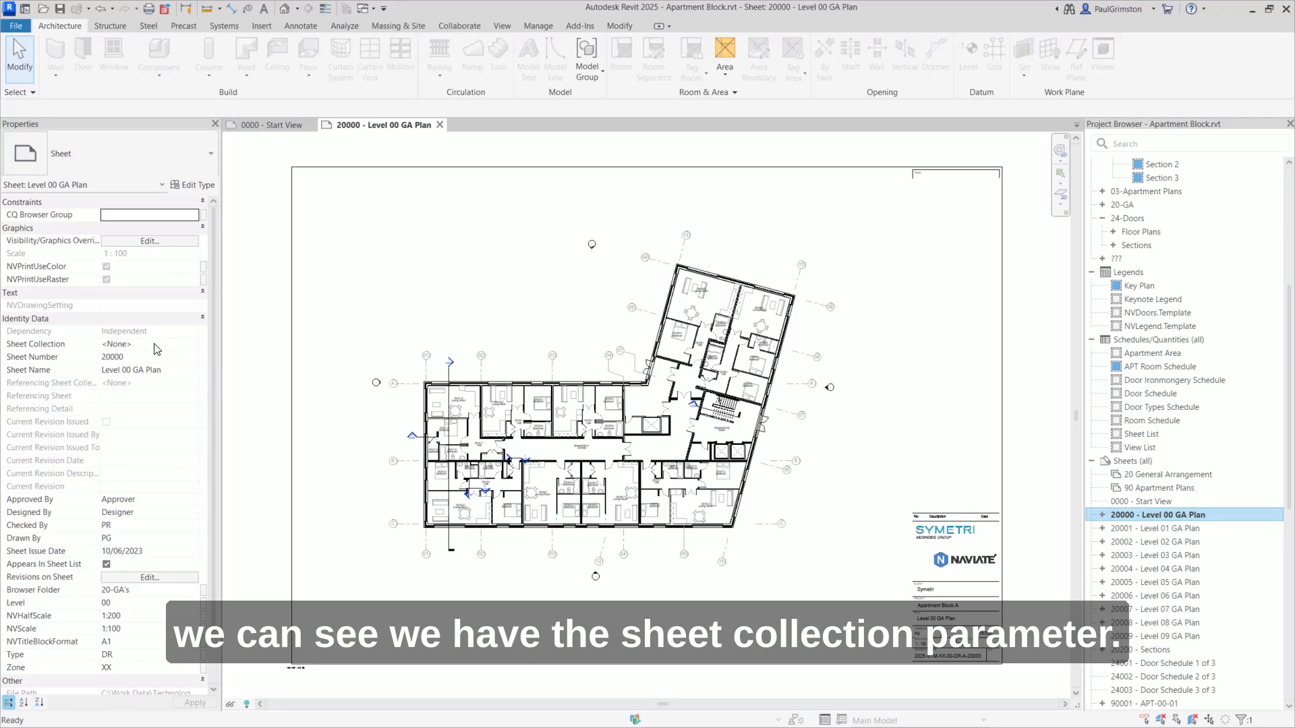
pyautogui.click(148, 344)
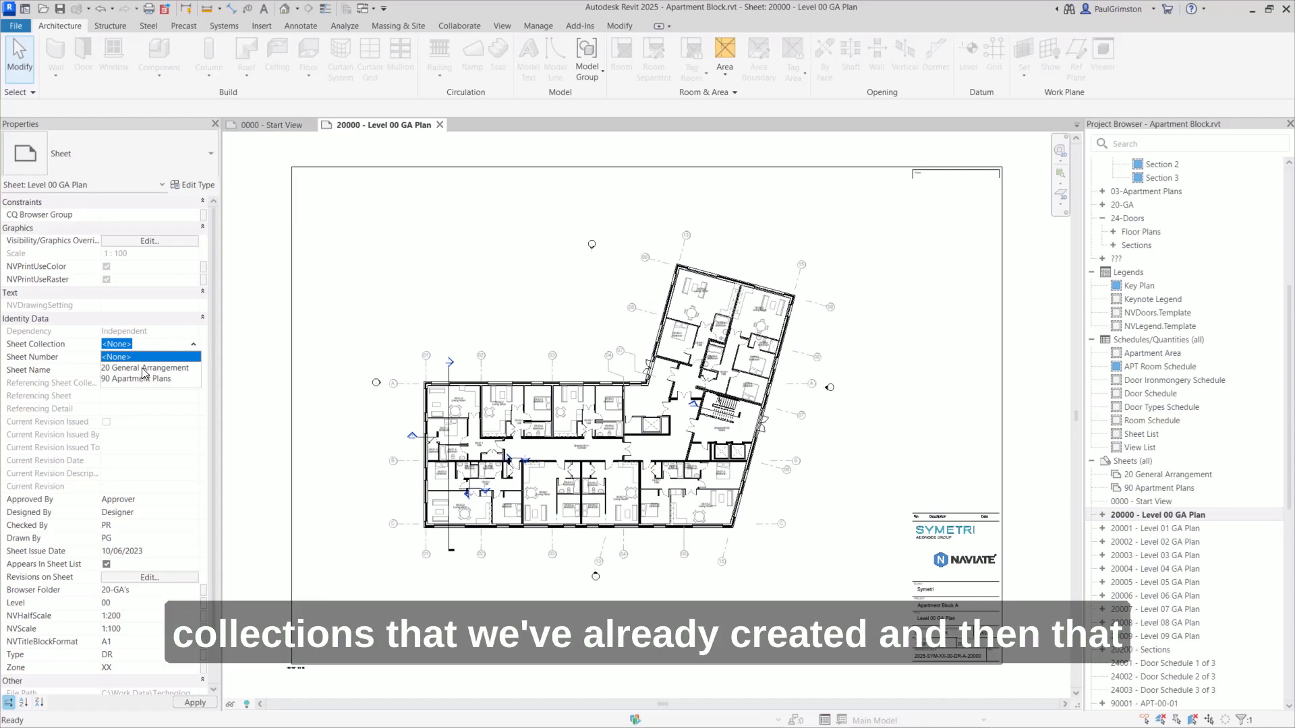
pyautogui.click(147, 366)
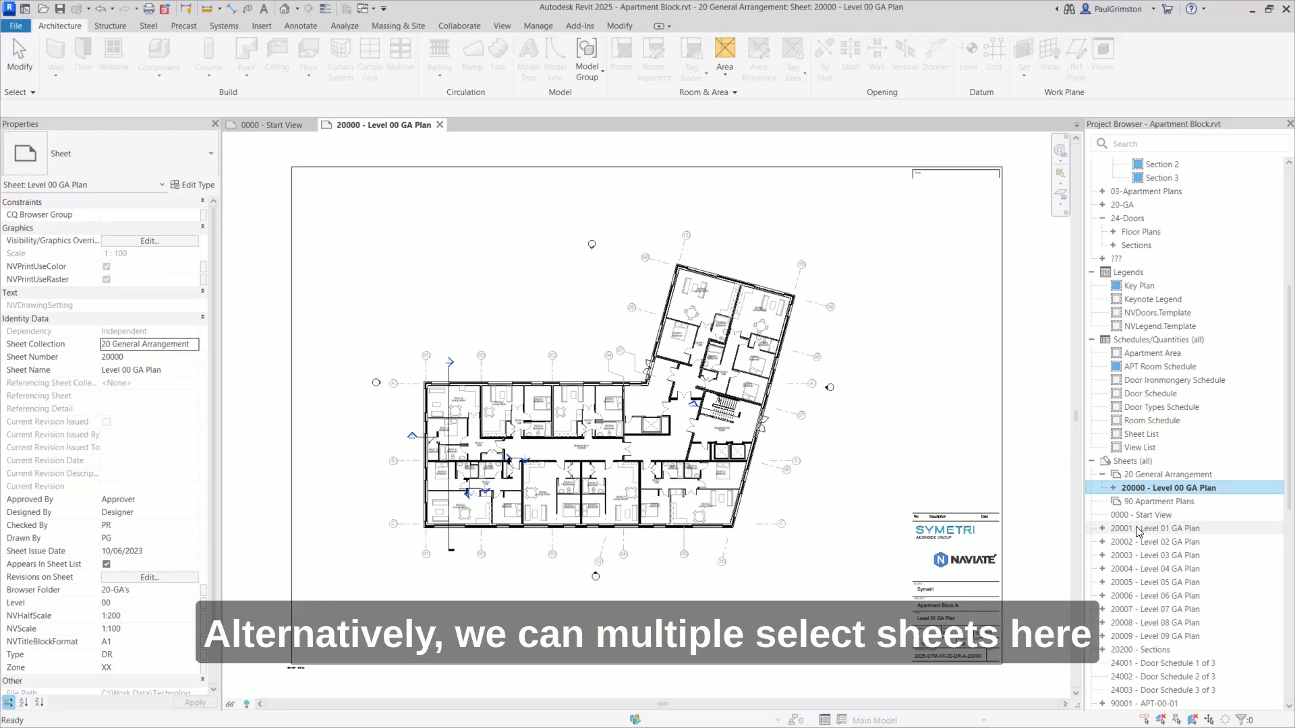
# - Assign the remaining sheets 20001–20200 to the 20 General Arrangement collection
pyautogui.click(1161, 527)
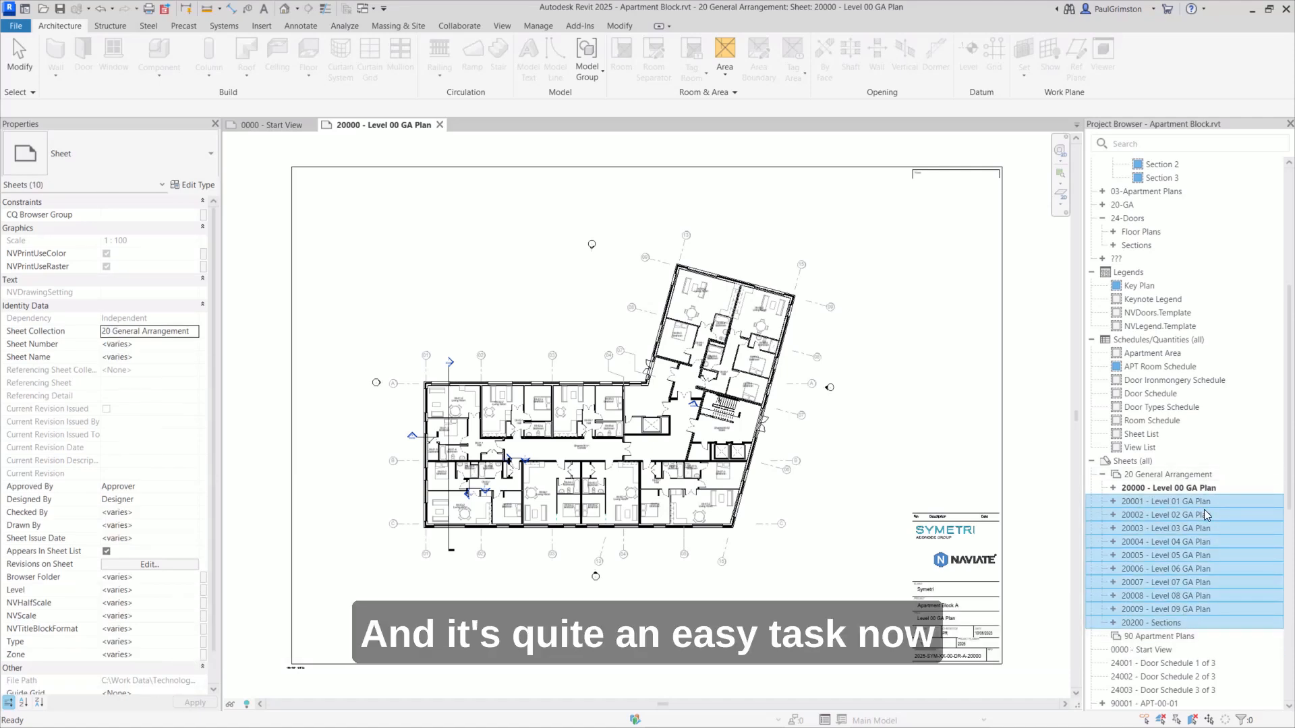
pyautogui.moveTo(1198, 669)
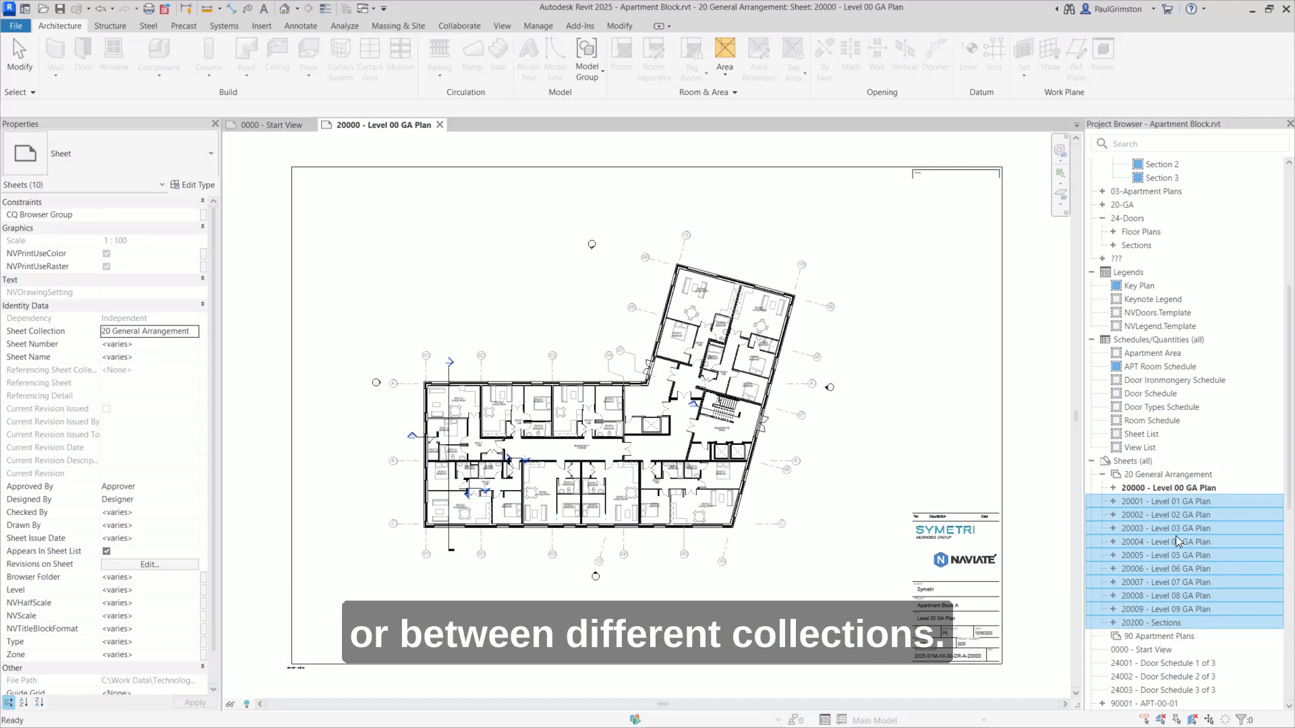
pyautogui.moveTo(1193, 632)
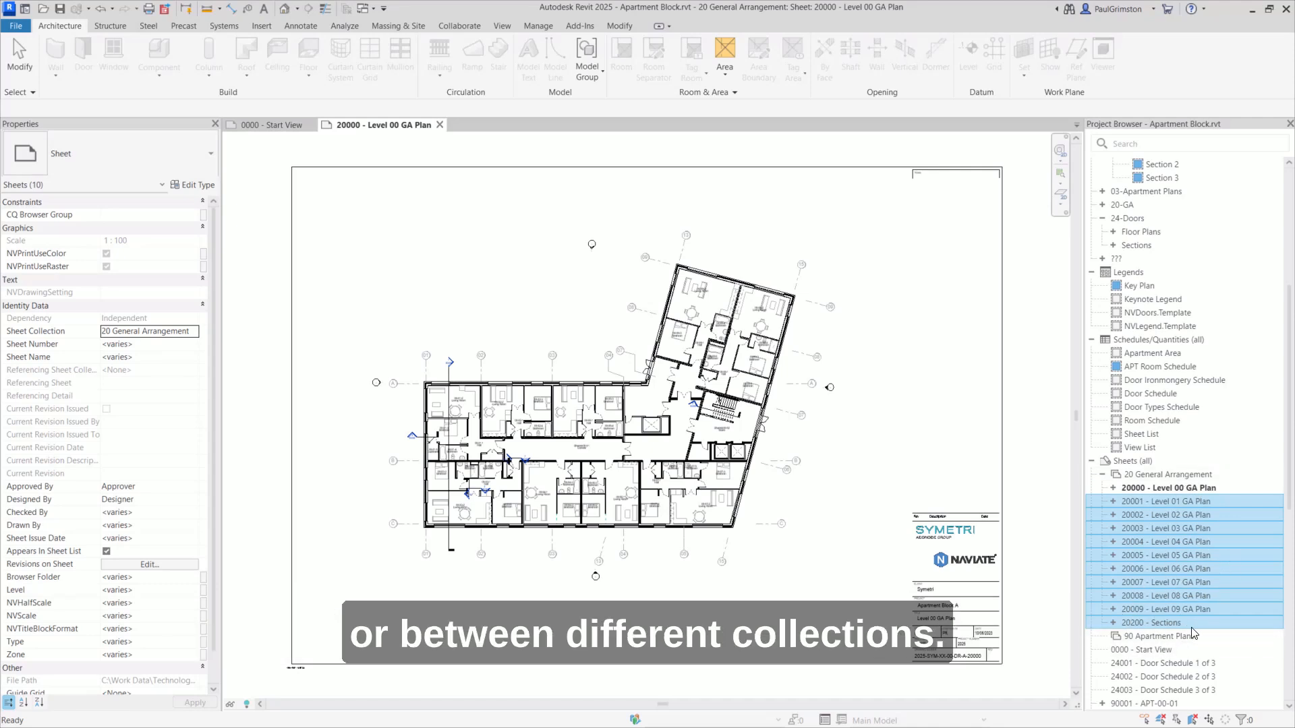
pyautogui.scroll(-3)
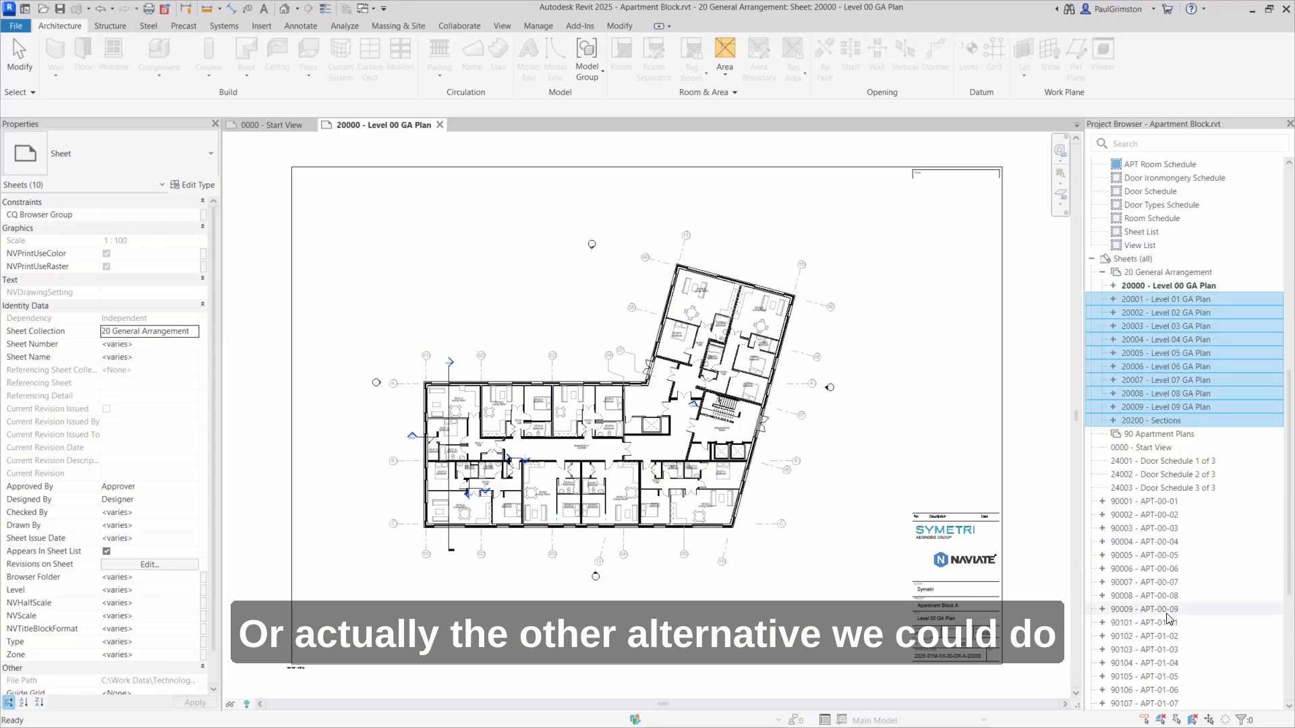
# - Create new sheet 20201 with a titleblock inside 20 General Arrangement
pyautogui.rightClick(1168, 271)
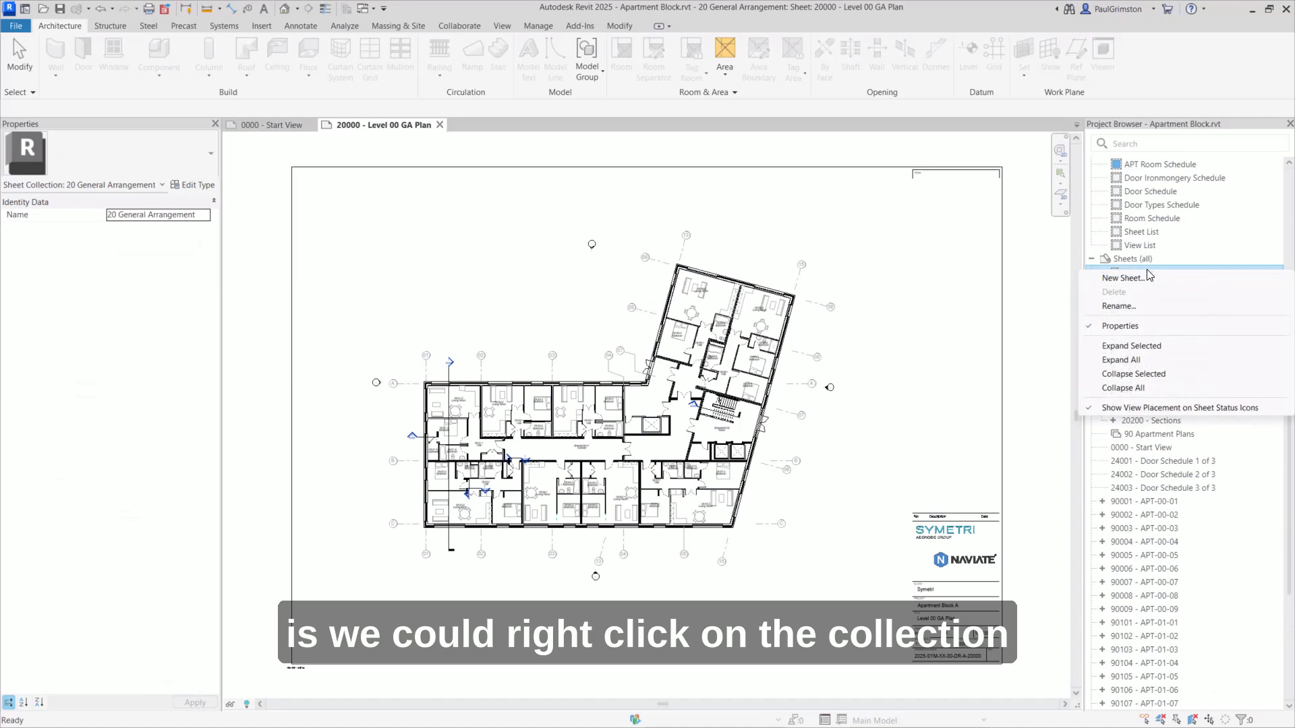
pyautogui.moveTo(1123, 278)
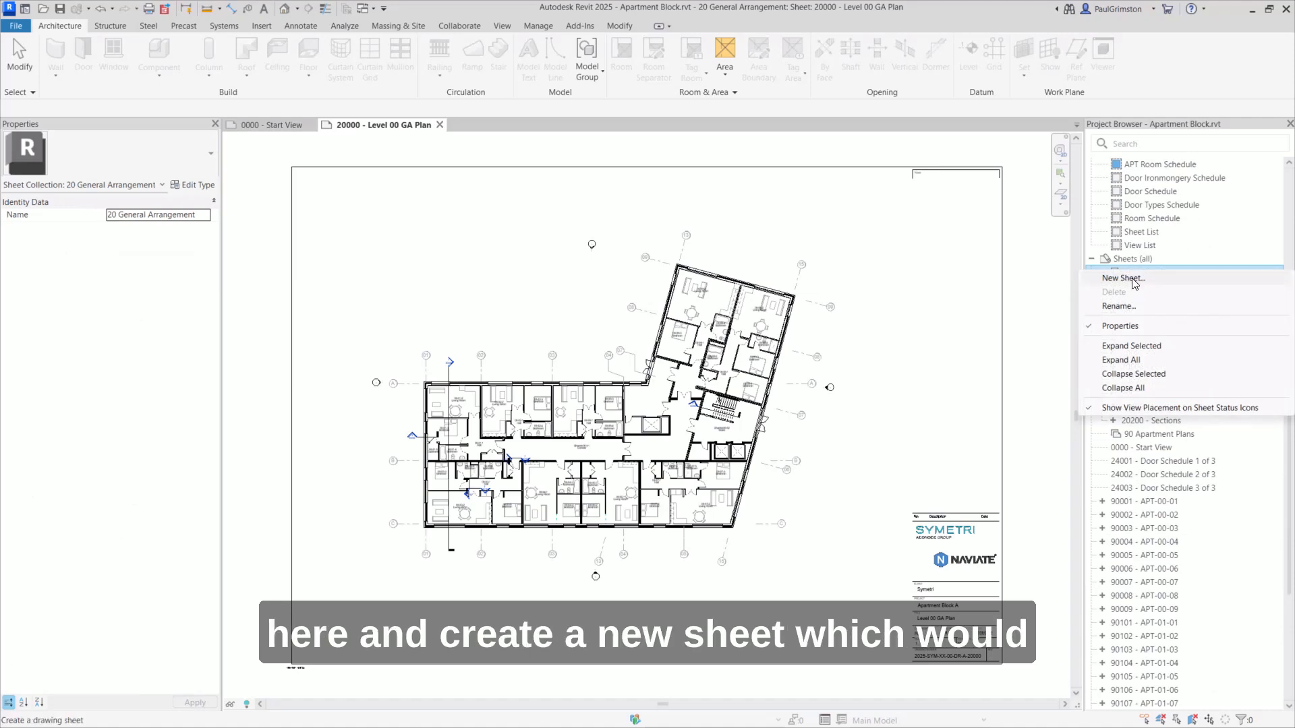
pyautogui.click(1124, 278)
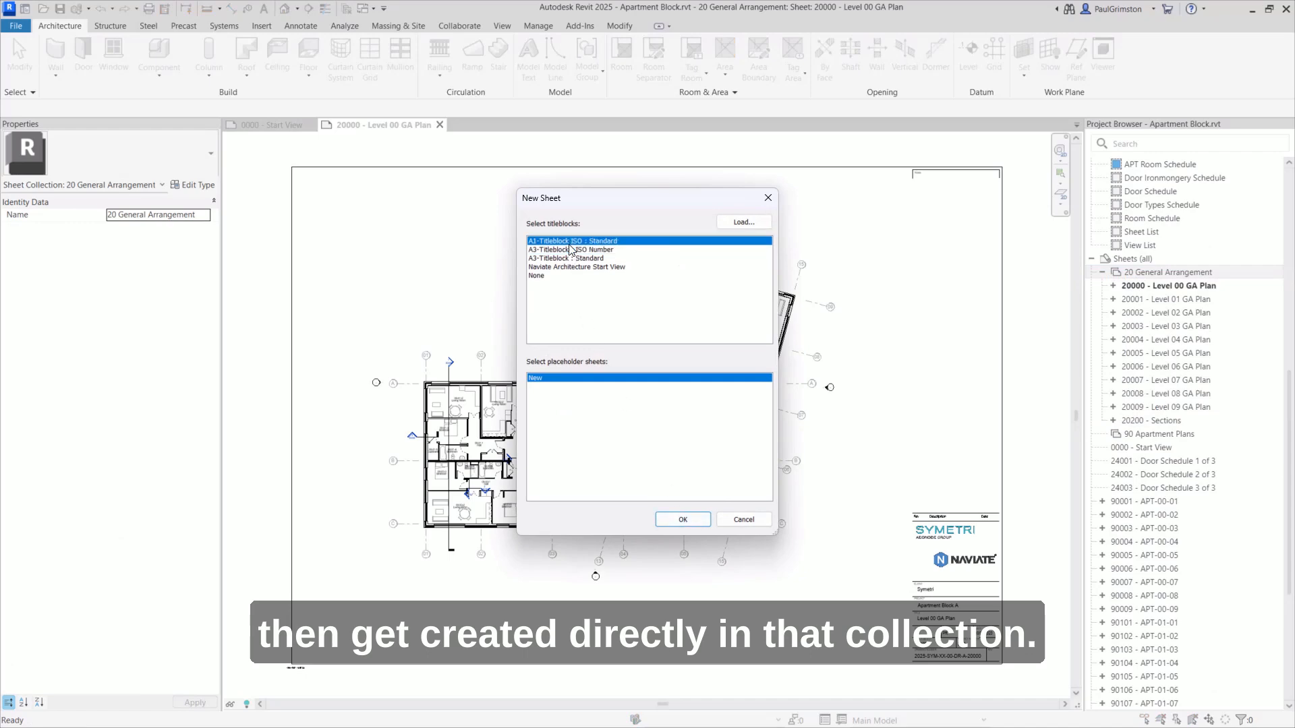
pyautogui.click(683, 520)
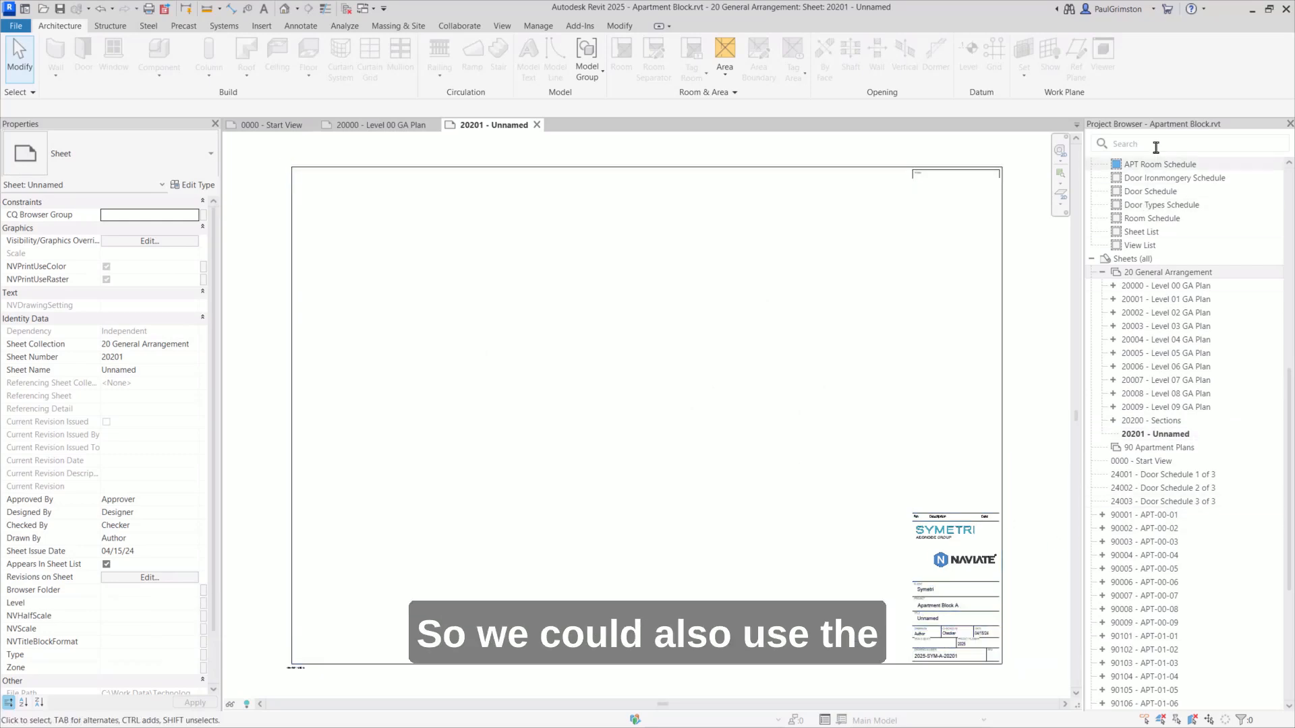
# - Search '90' and drag sheets 90001–90208 into the 90 Apartment Plans collection
pyautogui.click(1165, 271)
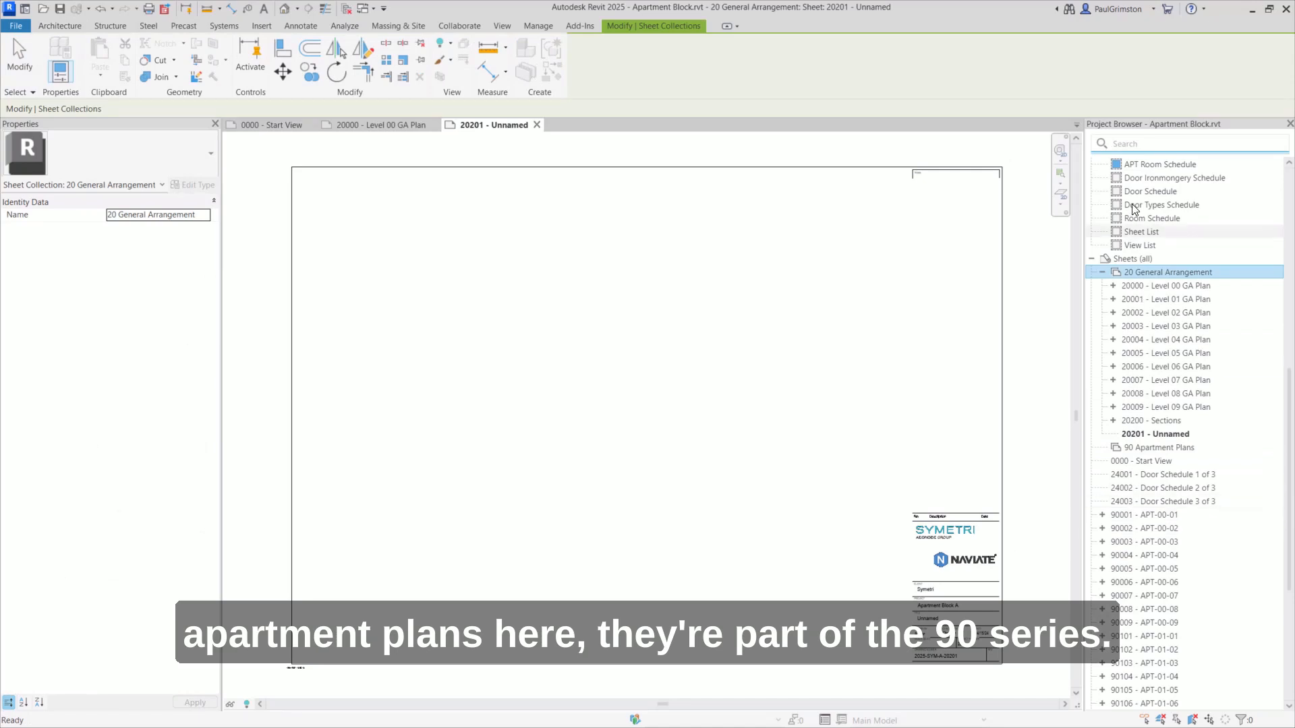
pyautogui.write('90')
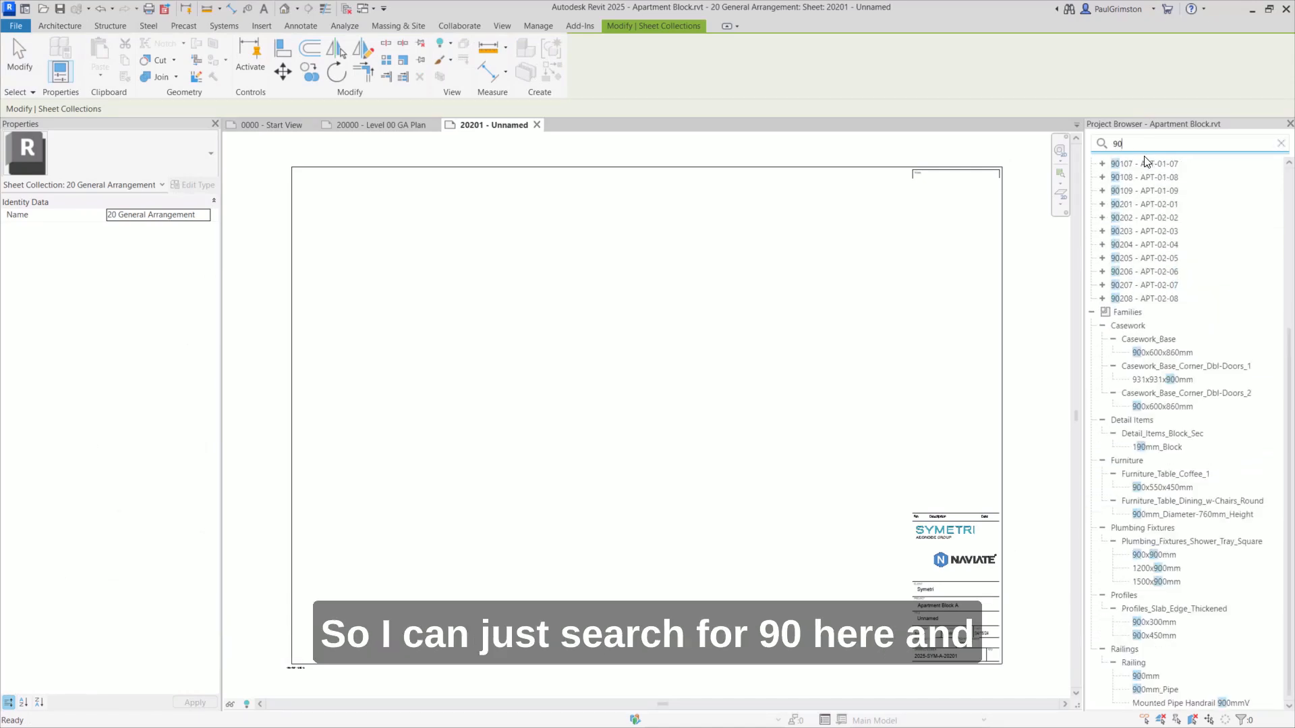
pyautogui.scroll(3)
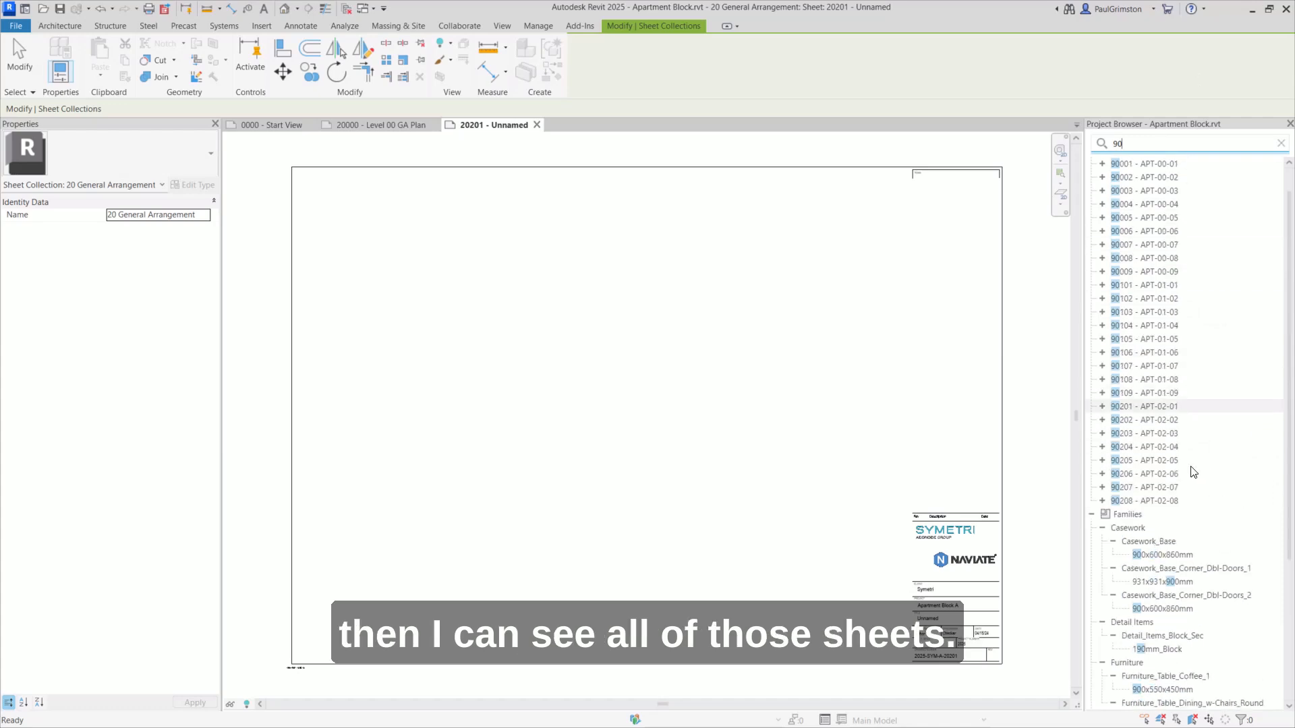
pyautogui.click(1145, 528)
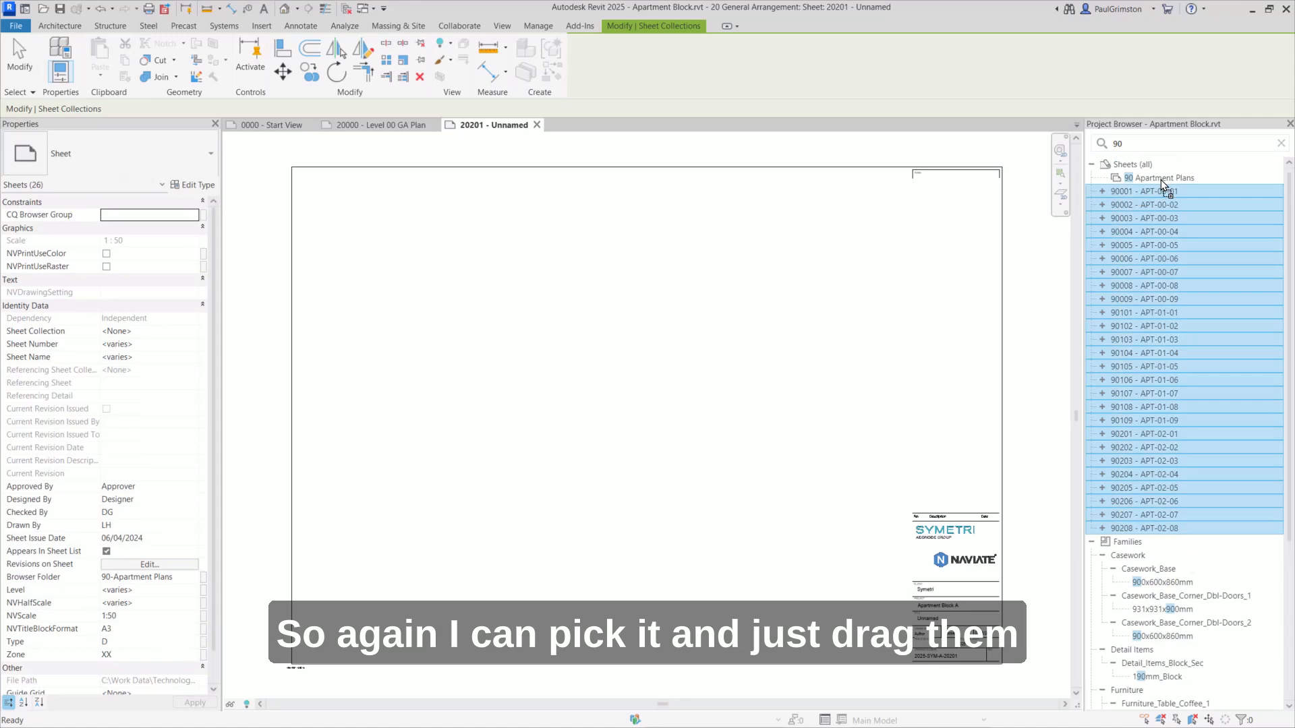
pyautogui.click(1091, 178)
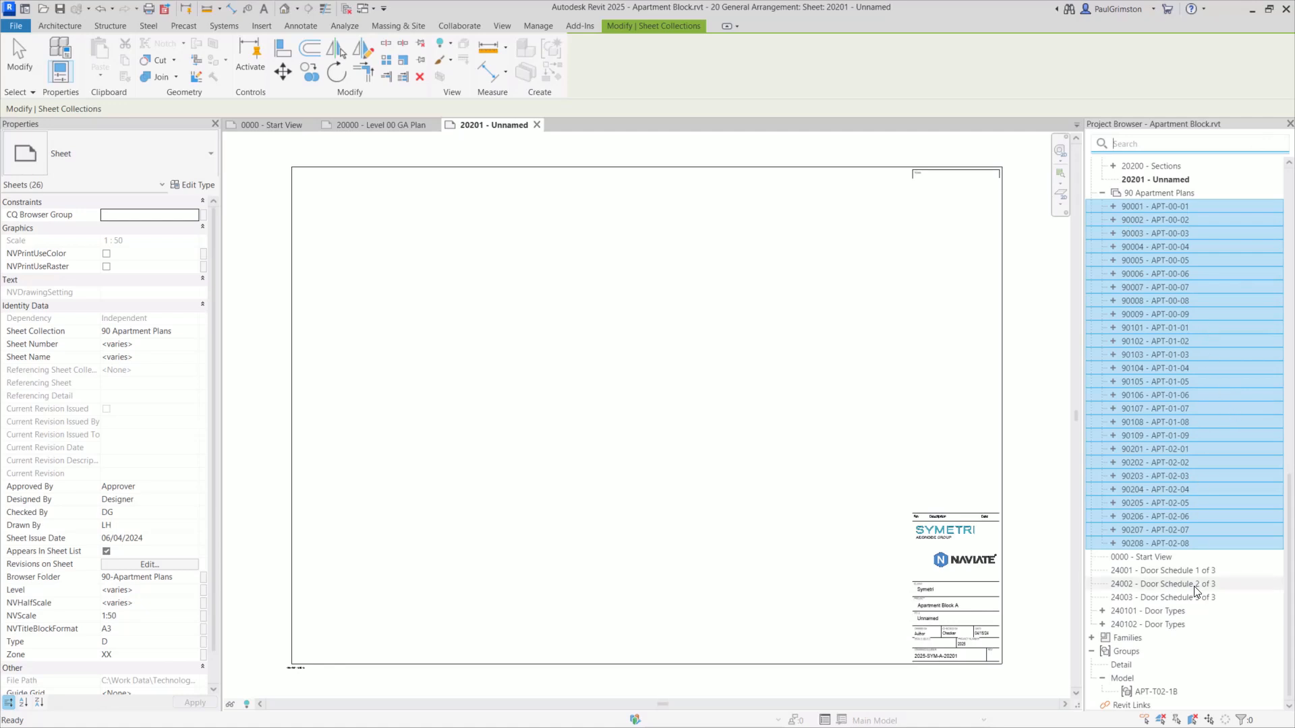
pyautogui.scroll(3)
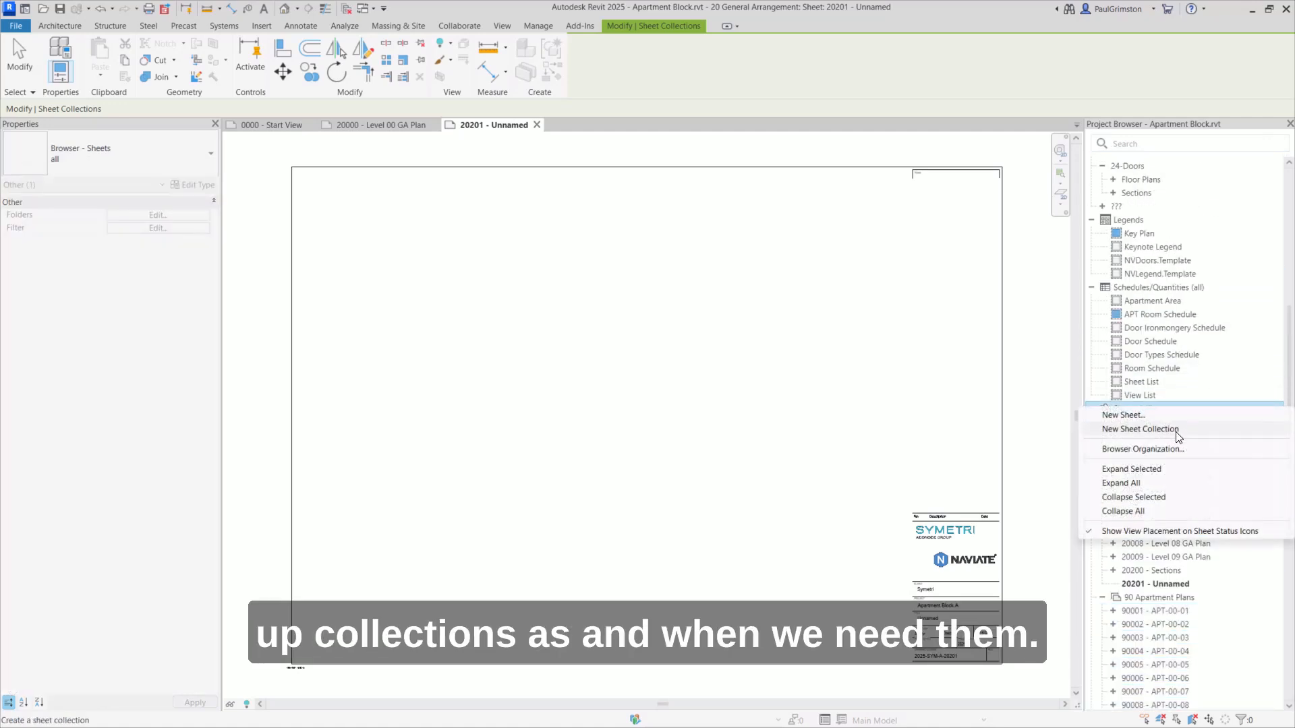
# - Create a new sheet collection and name it '24 Doors'
pyautogui.click(1141, 429)
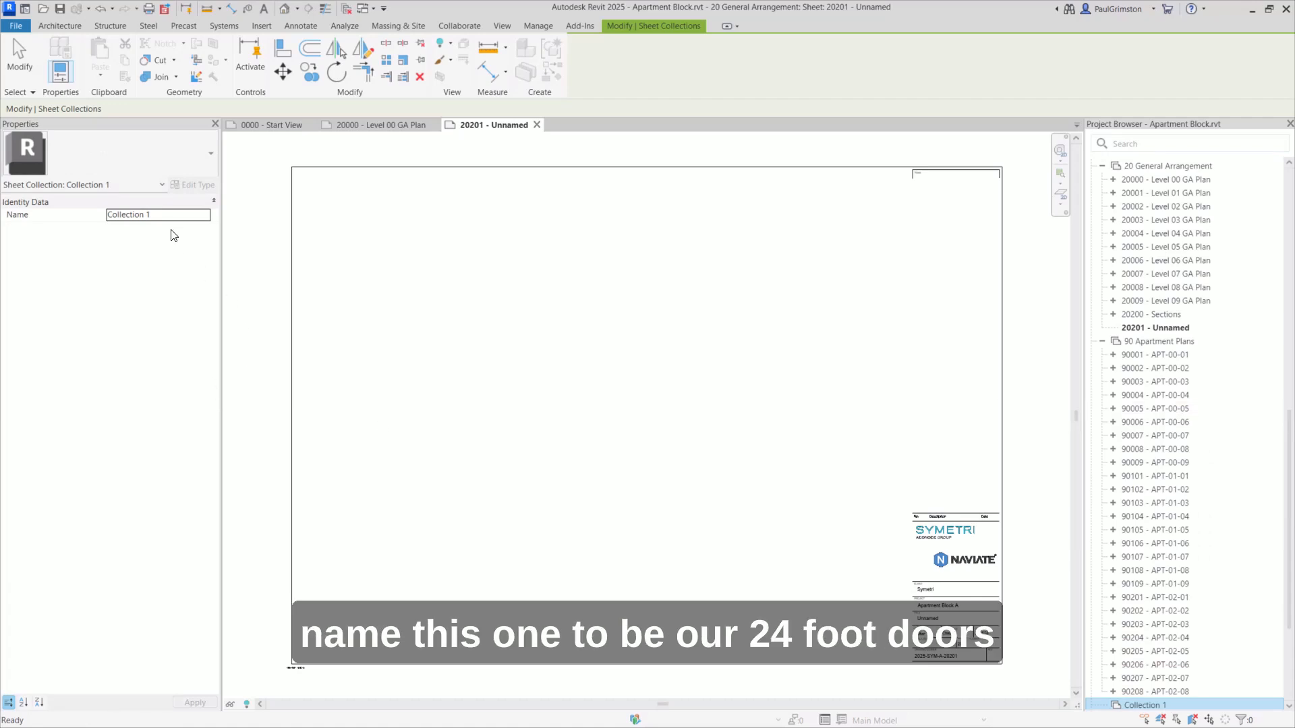
pyautogui.write('24 Doors')
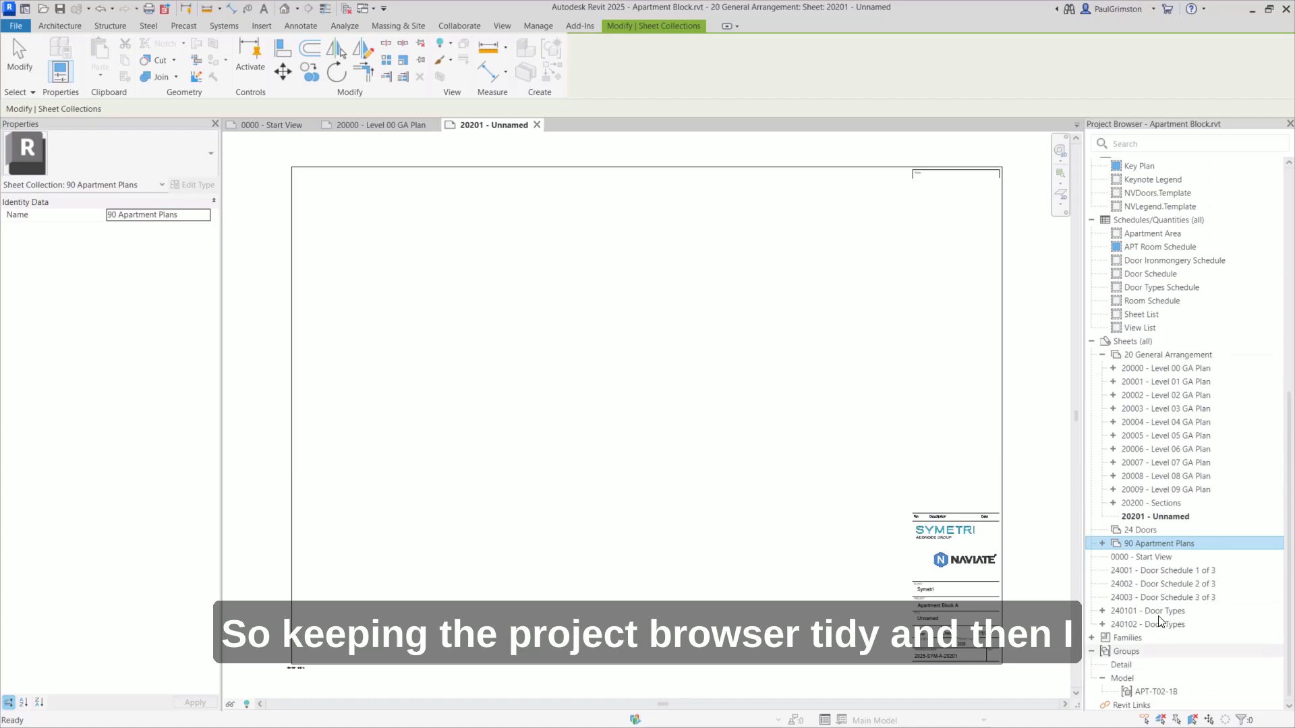
pyautogui.click(1166, 569)
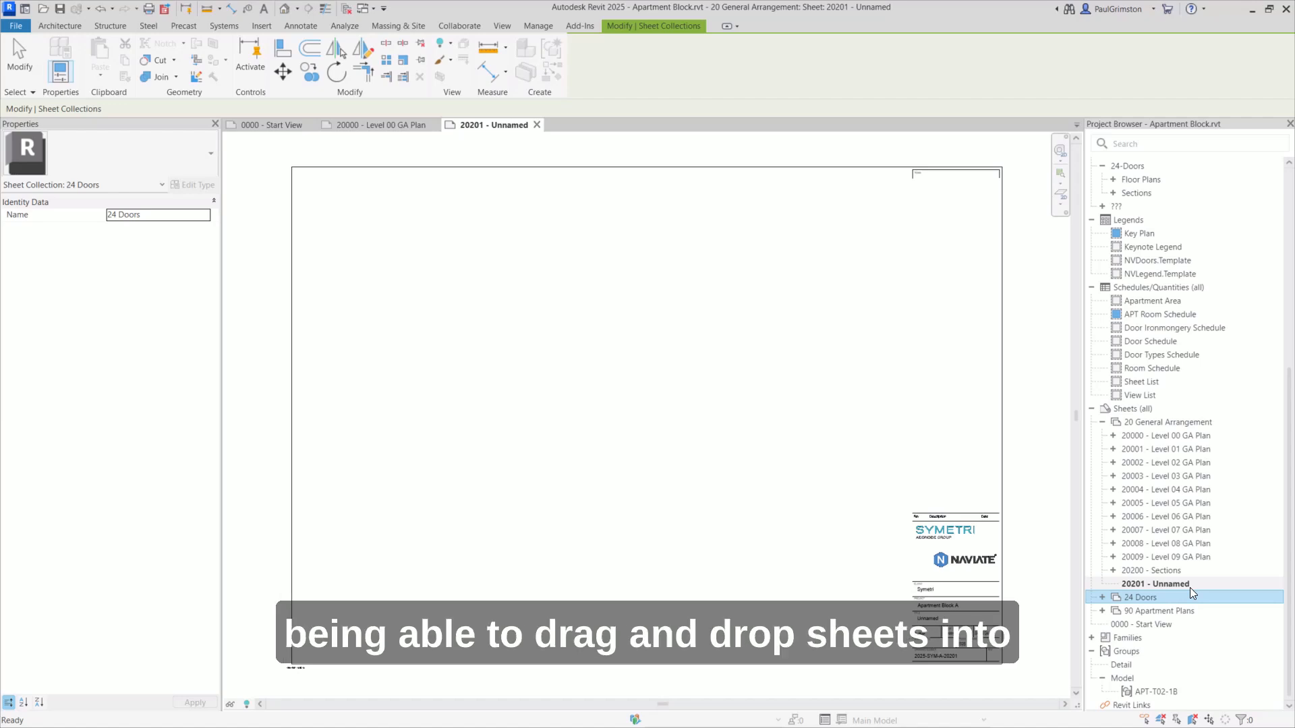
pyautogui.moveTo(1147, 425)
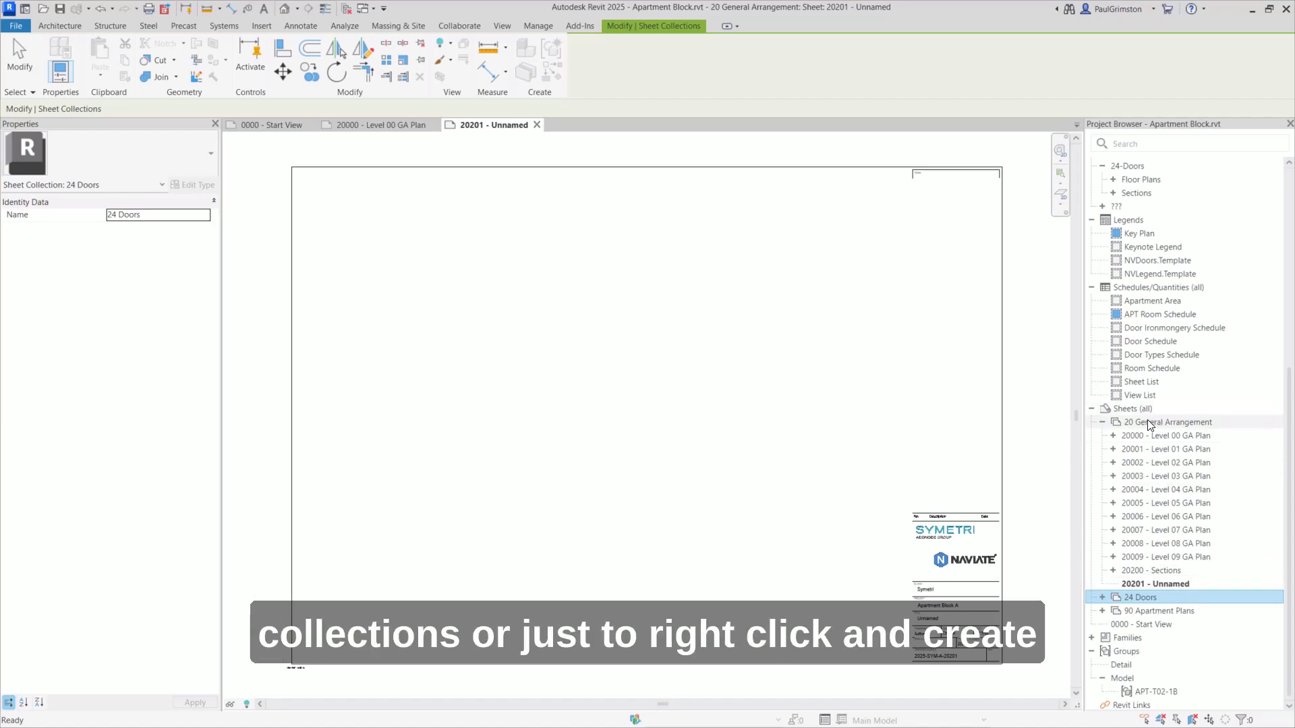
# - Review the 20 General Arrangement collection options without creating a sheet
pyautogui.rightClick(1168, 422)
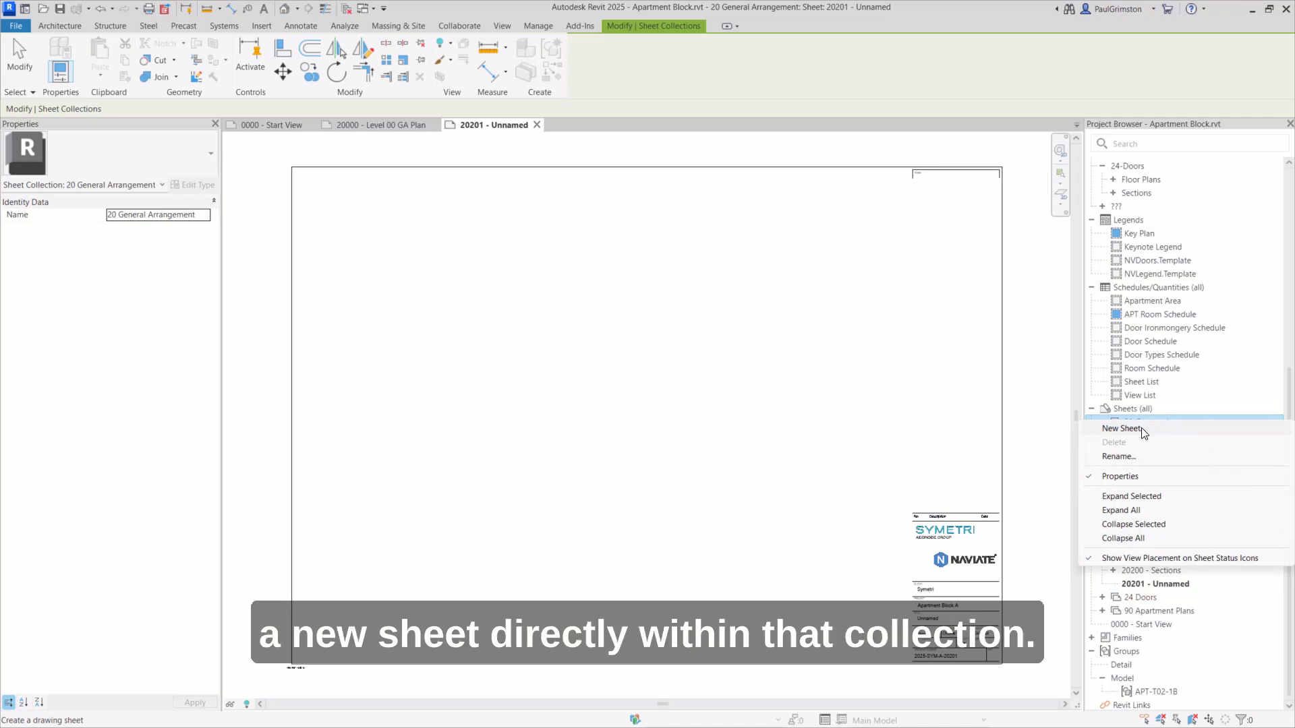
pyautogui.moveTo(940, 479)
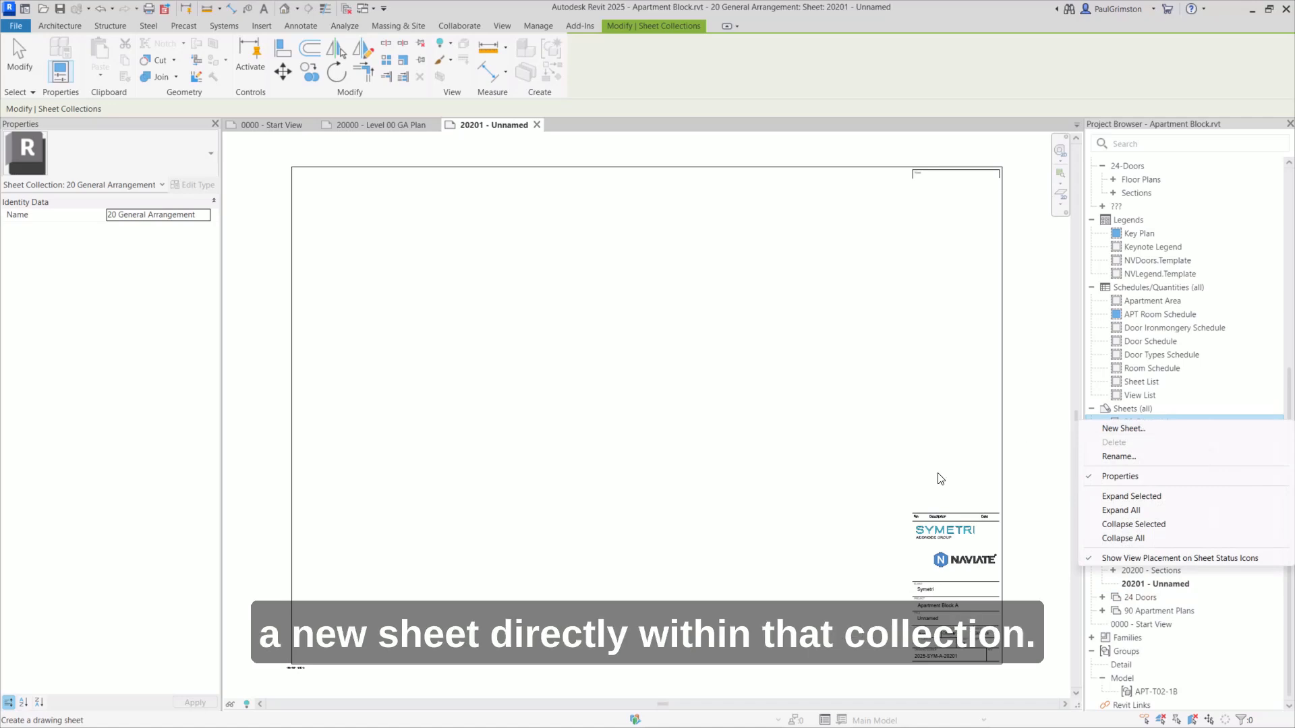
pyautogui.click(1123, 428)
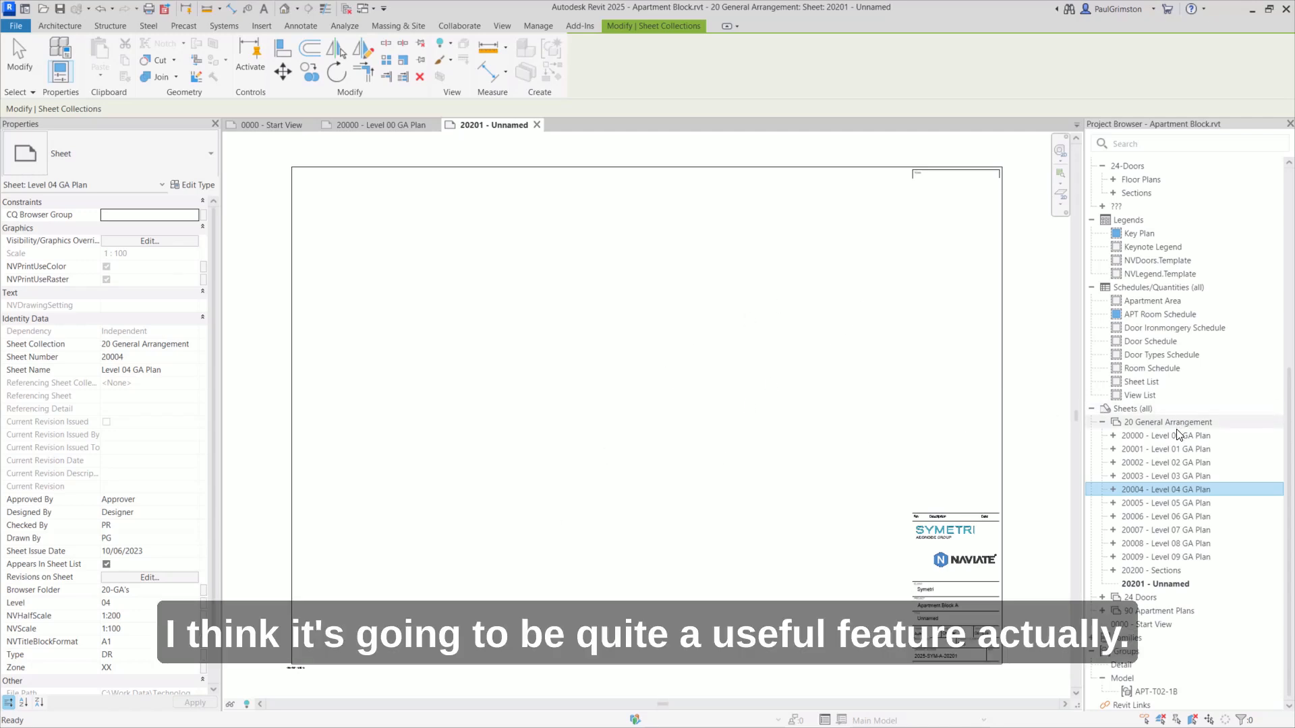
pyautogui.click(1168, 422)
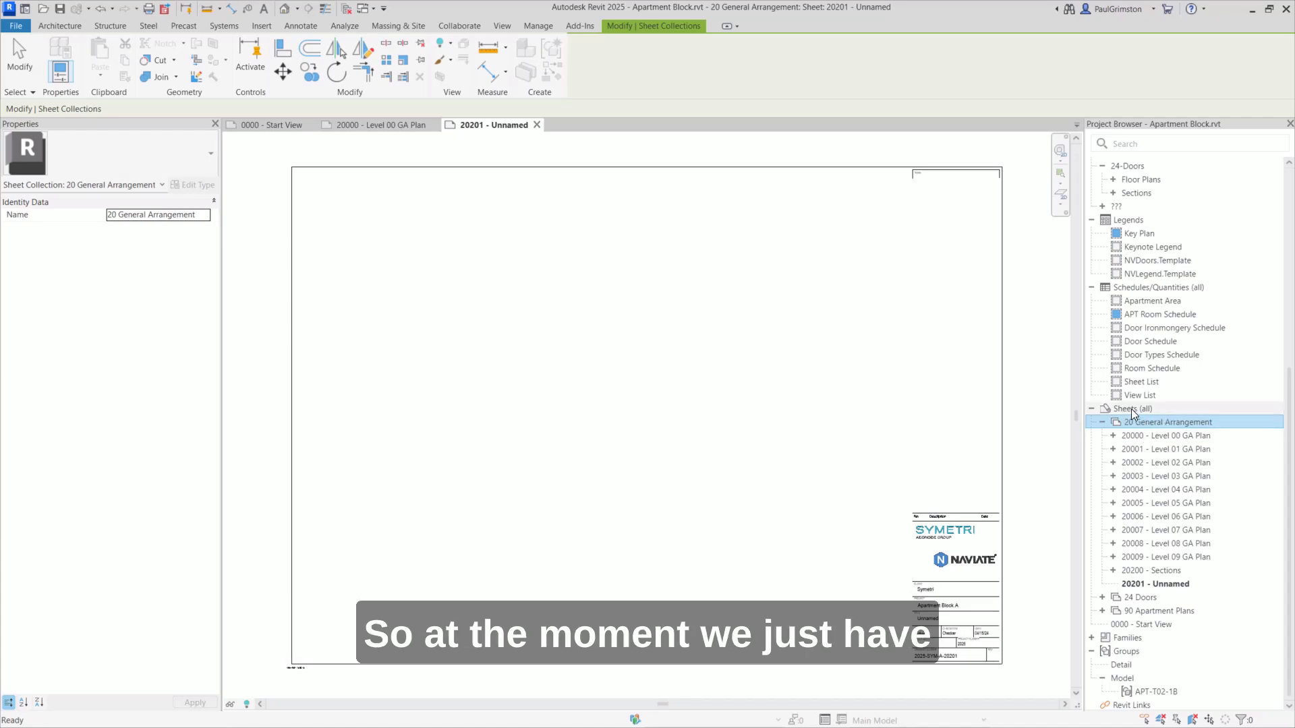
# - Apply Sheet Prefix browser organisation, grouping by the first 3 sheet-number characters
pyautogui.click(1136, 407)
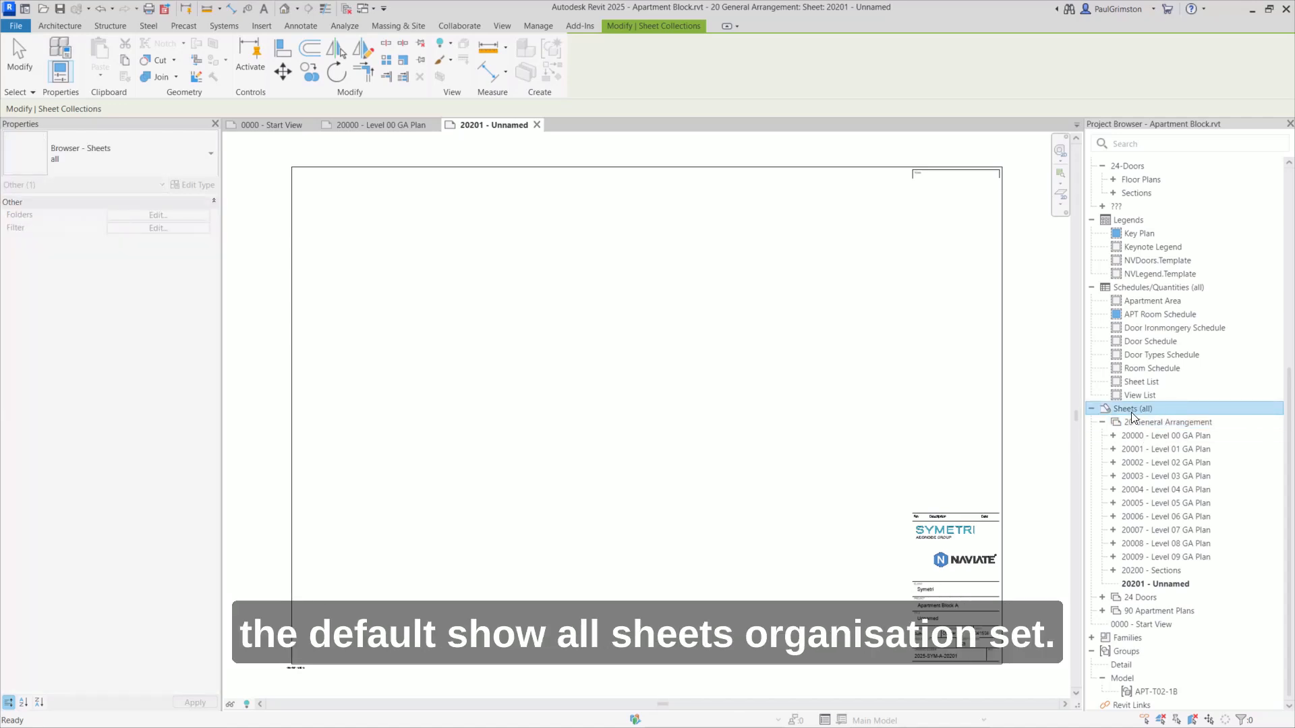
pyautogui.moveTo(1179, 418)
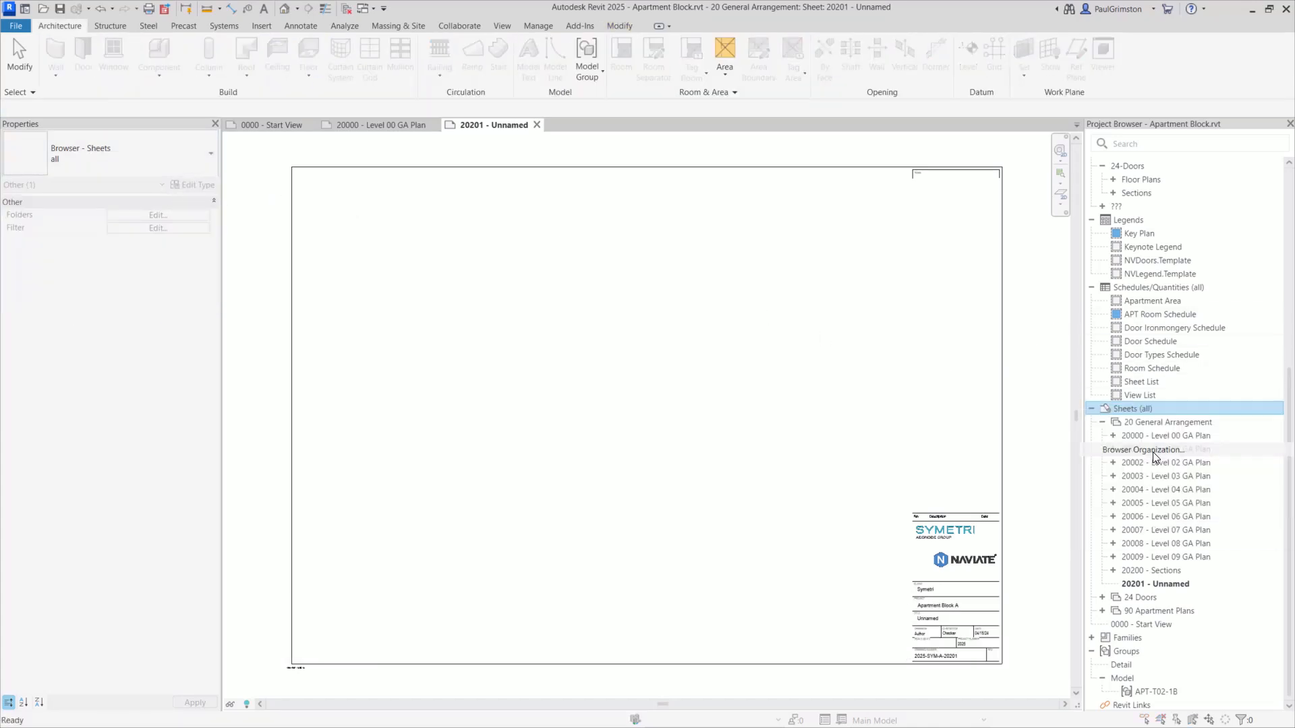
pyautogui.click(1143, 449)
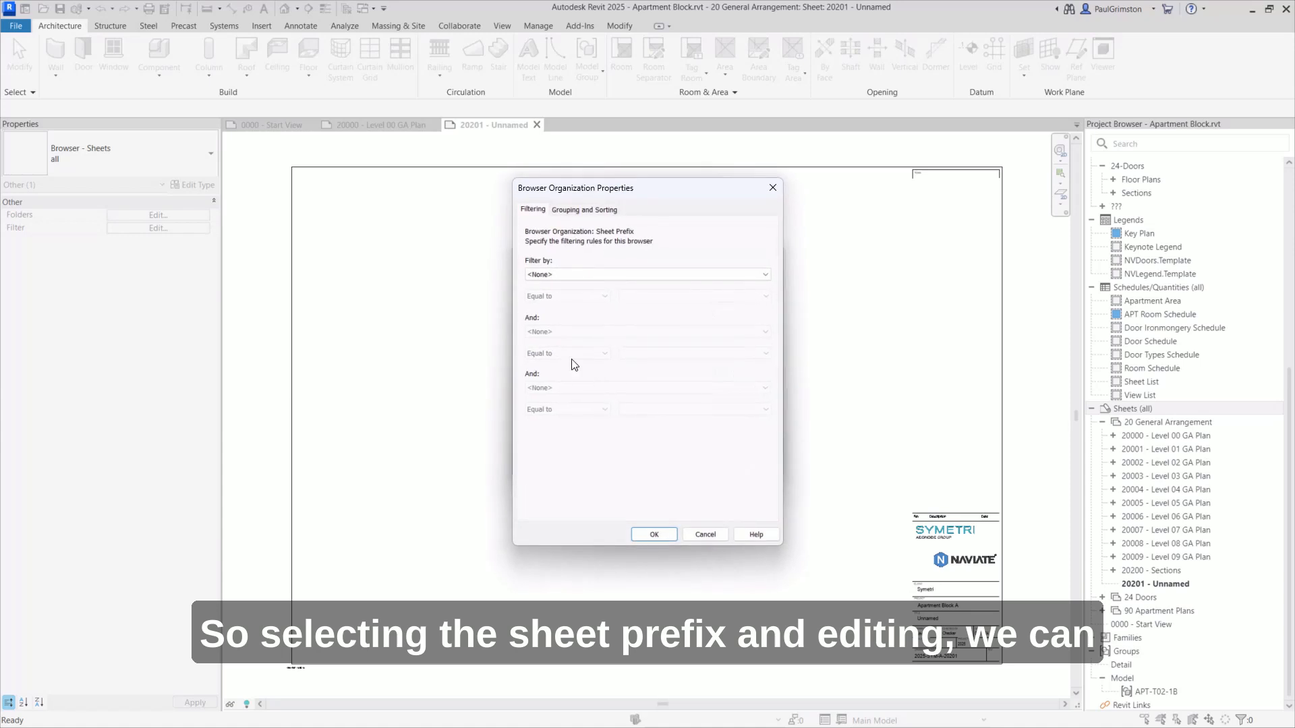
pyautogui.click(583, 209)
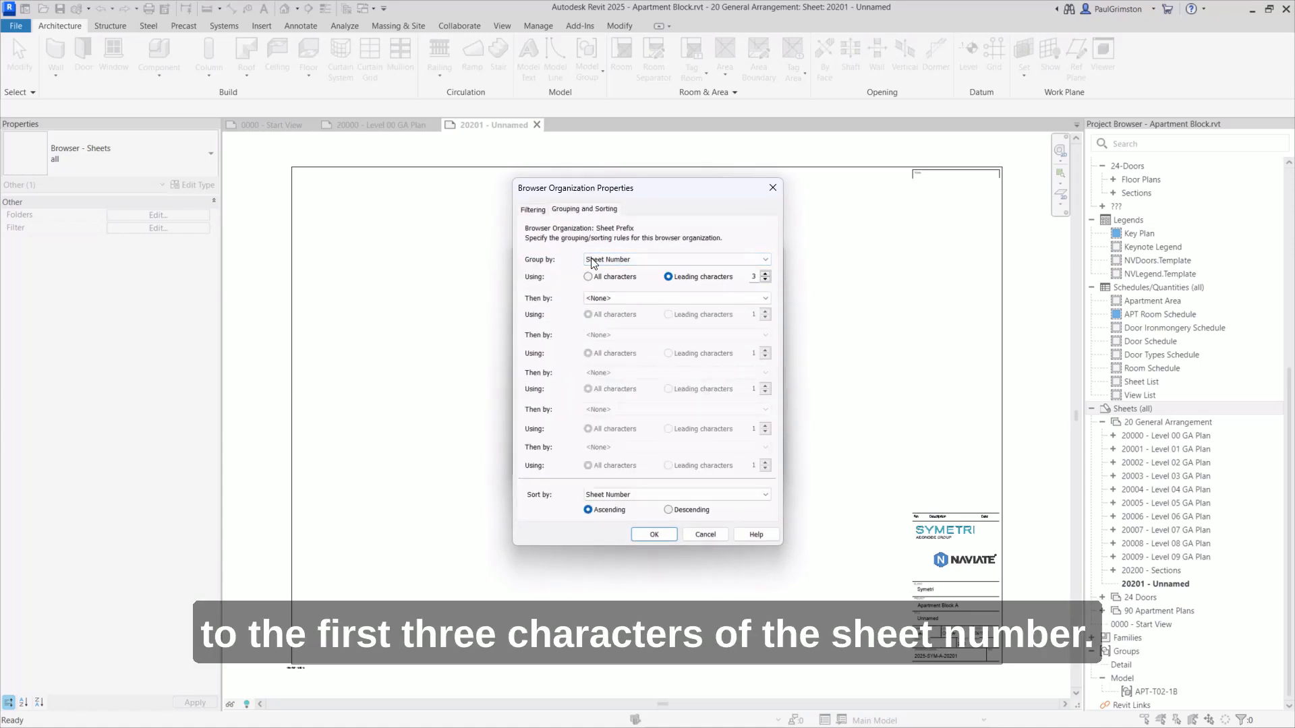
pyautogui.click(652, 533)
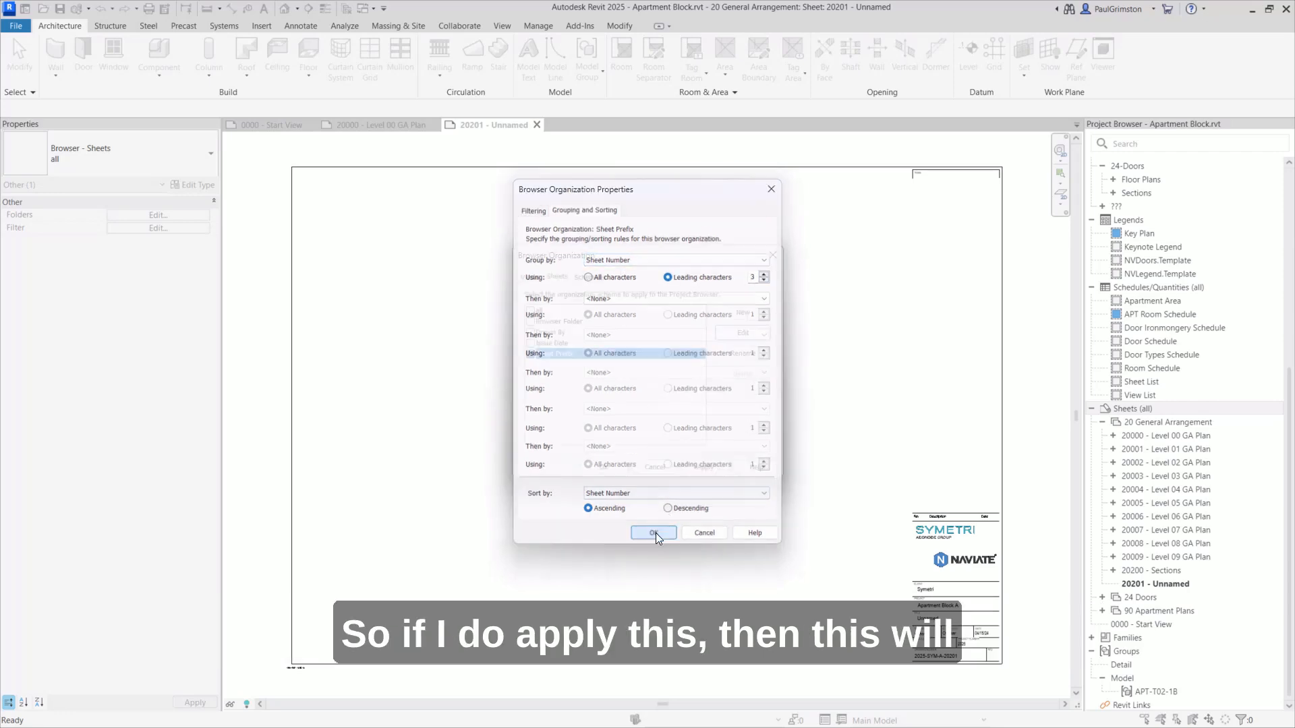
pyautogui.click(653, 533)
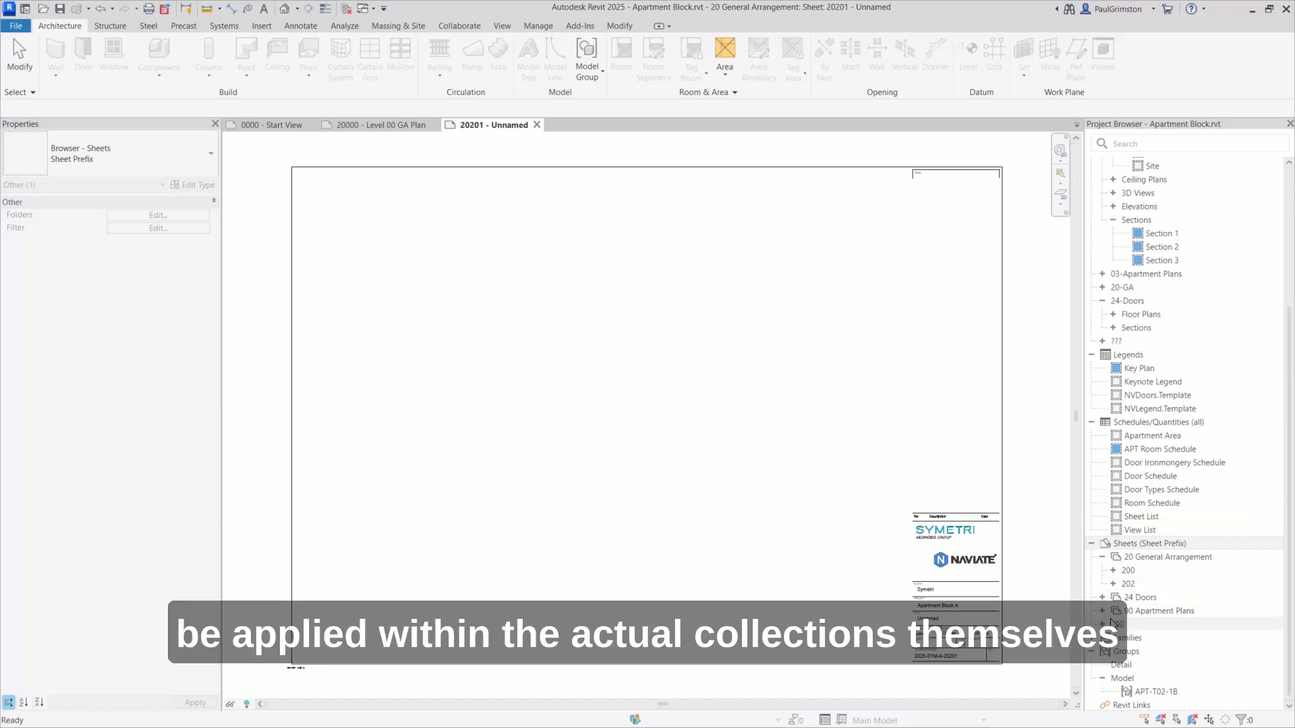
# - Expand 90 Apartment Plans and the 200 prefix group to inspect the subfolders
pyautogui.click(1160, 611)
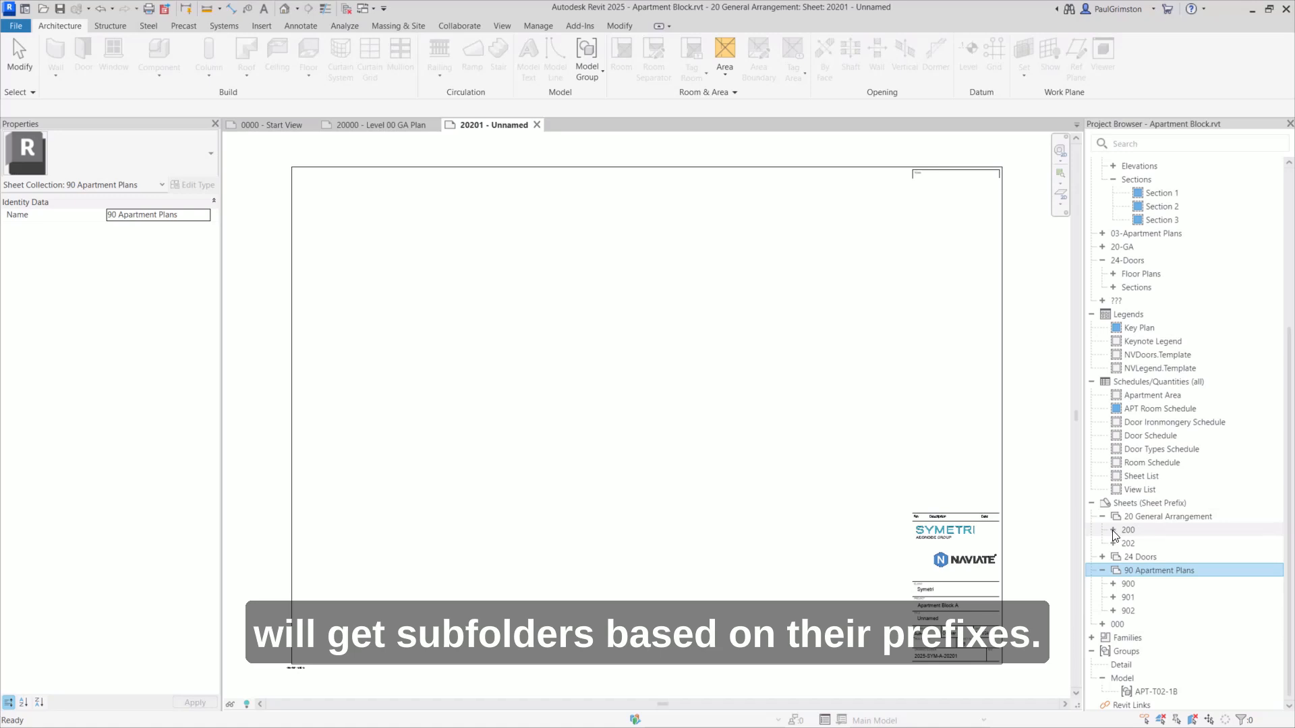
pyautogui.click(1113, 528)
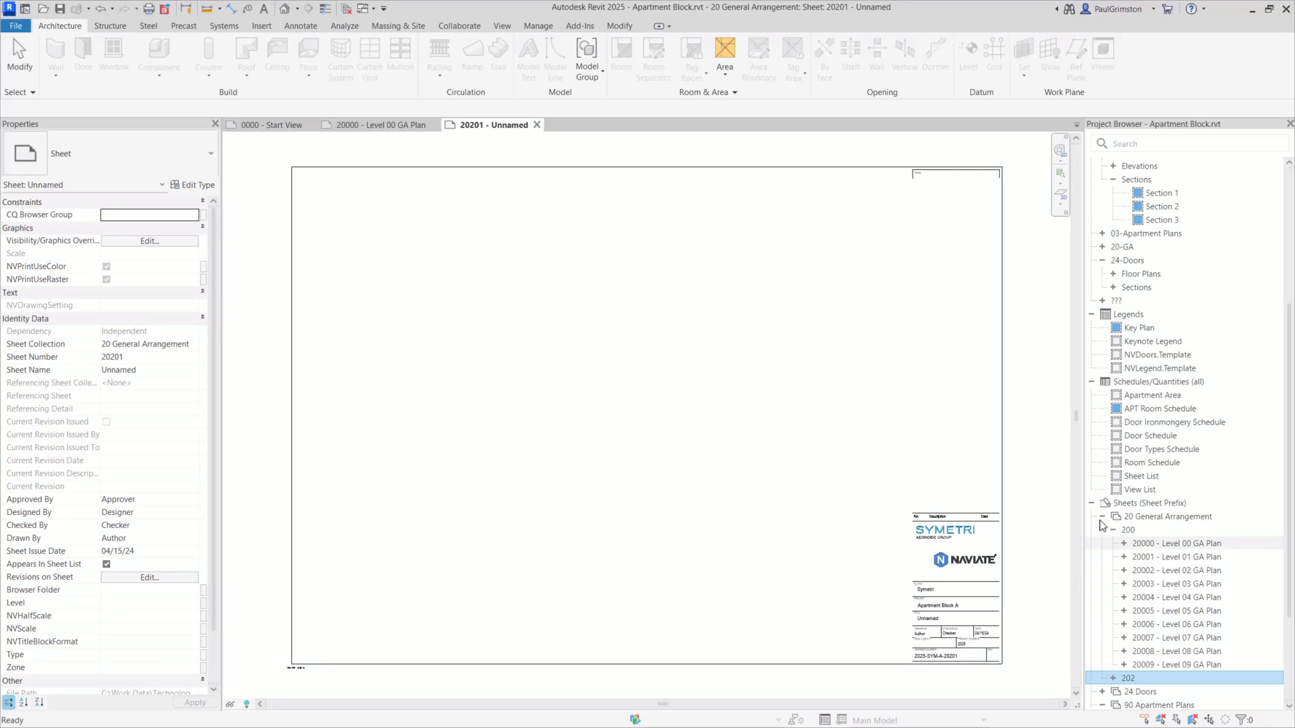
pyautogui.click(1102, 530)
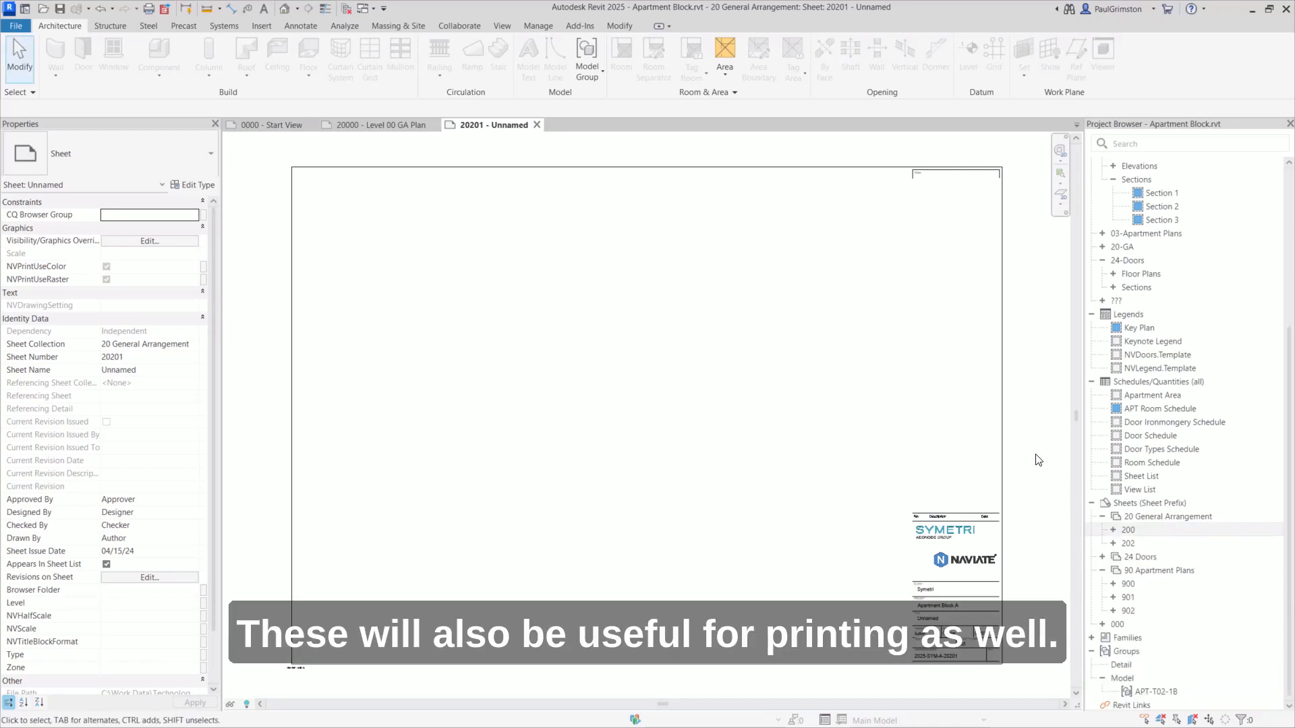
# - Start a PDF export from the File menu
pyautogui.click(15, 26)
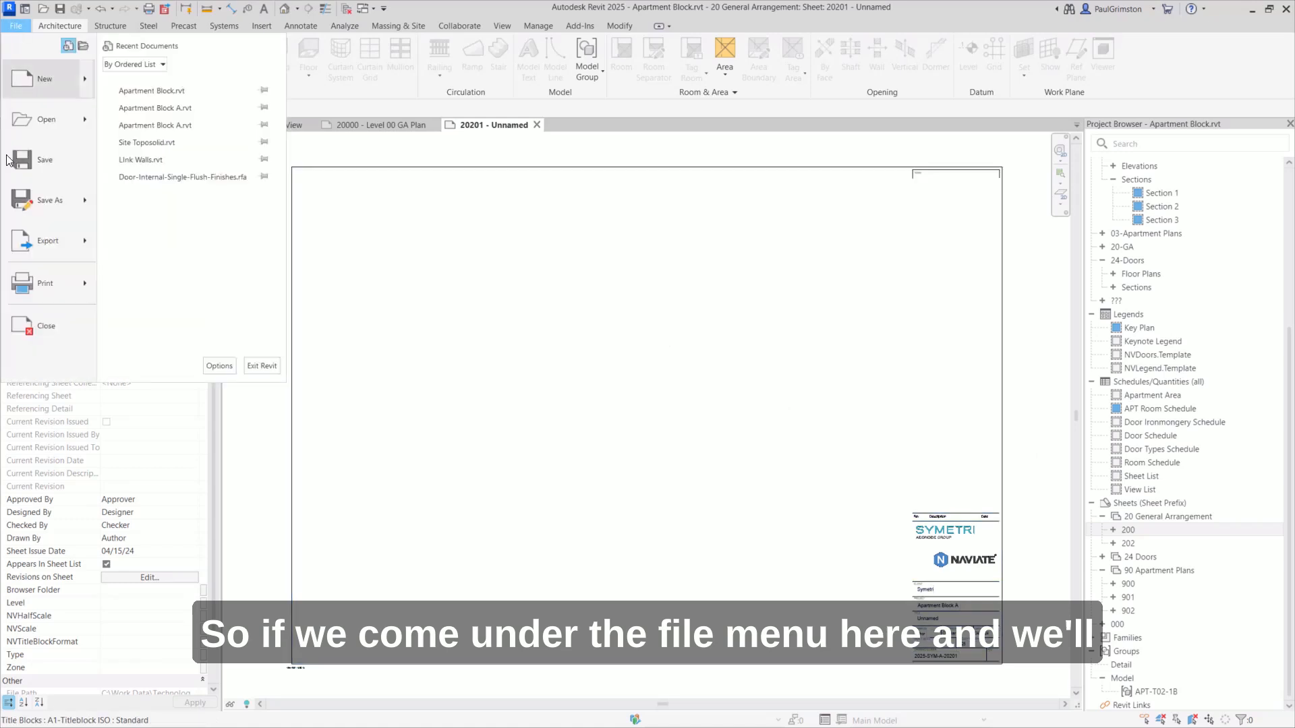
pyautogui.click(47, 240)
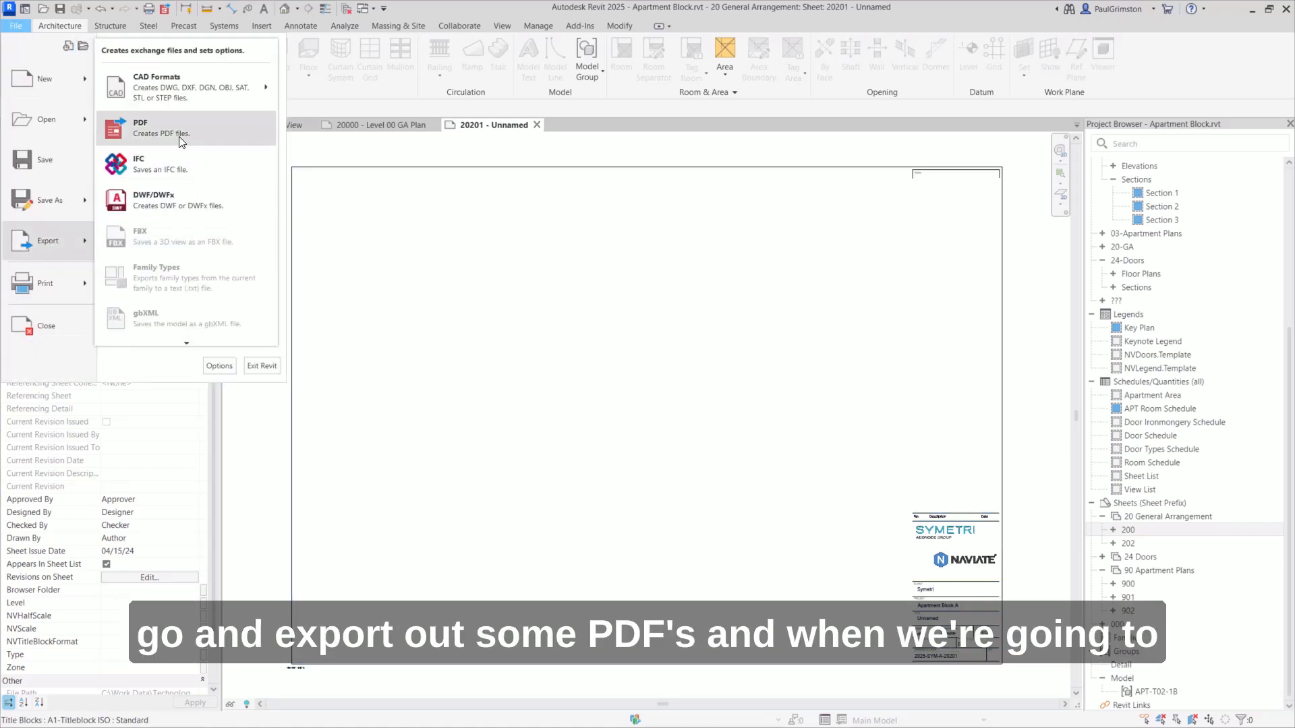
pyautogui.click(140, 128)
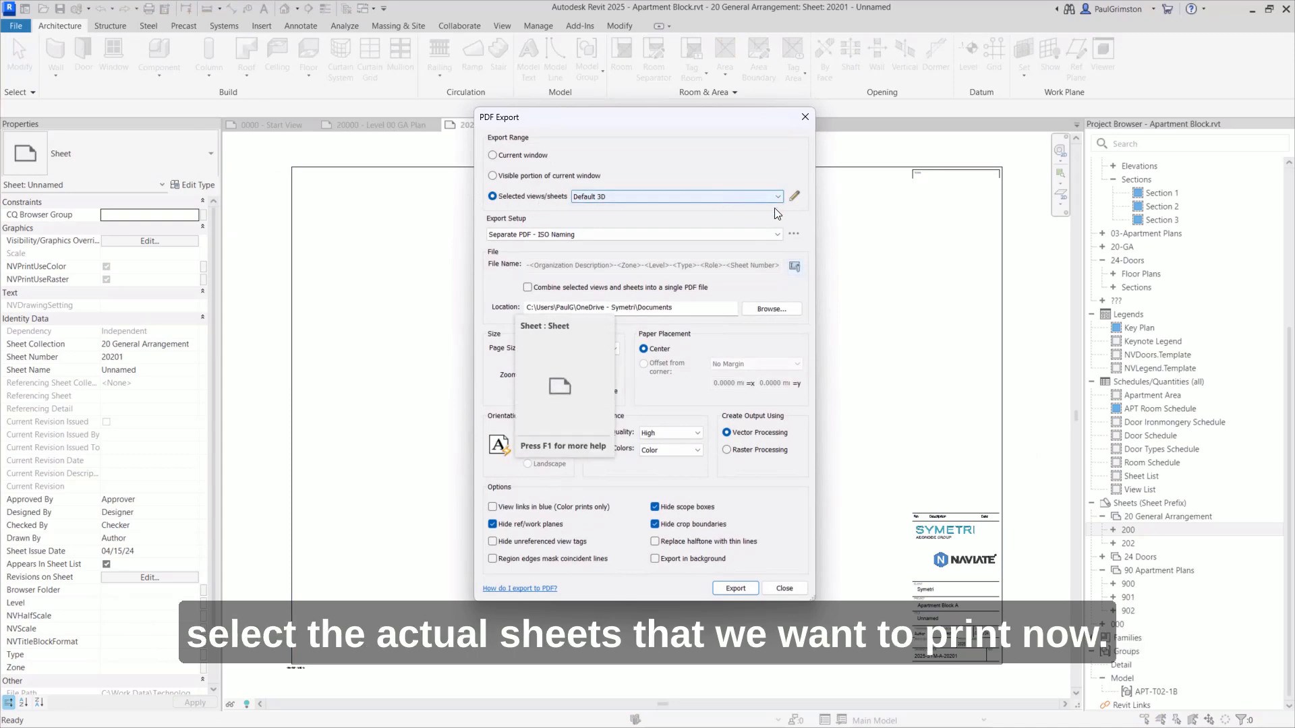
# - Create a new print set named 'GAs' in Select Views/Sheets
pyautogui.click(793, 197)
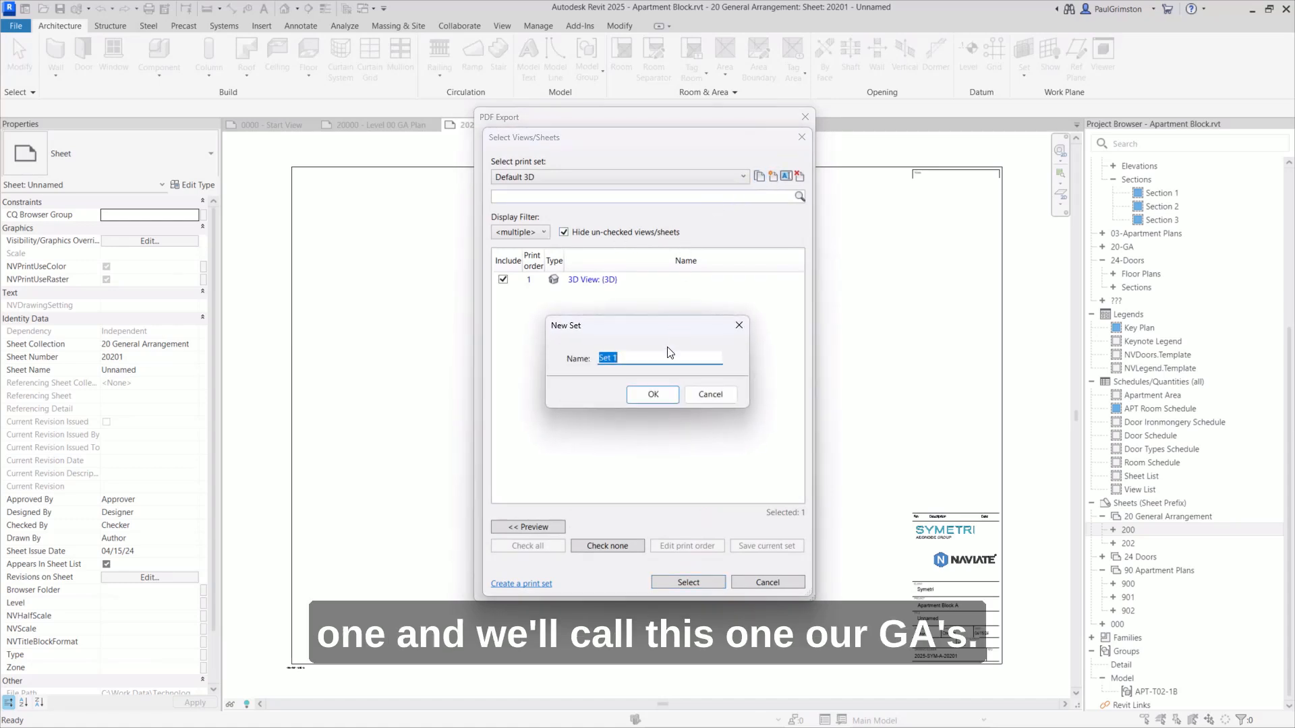
pyautogui.write('GA')
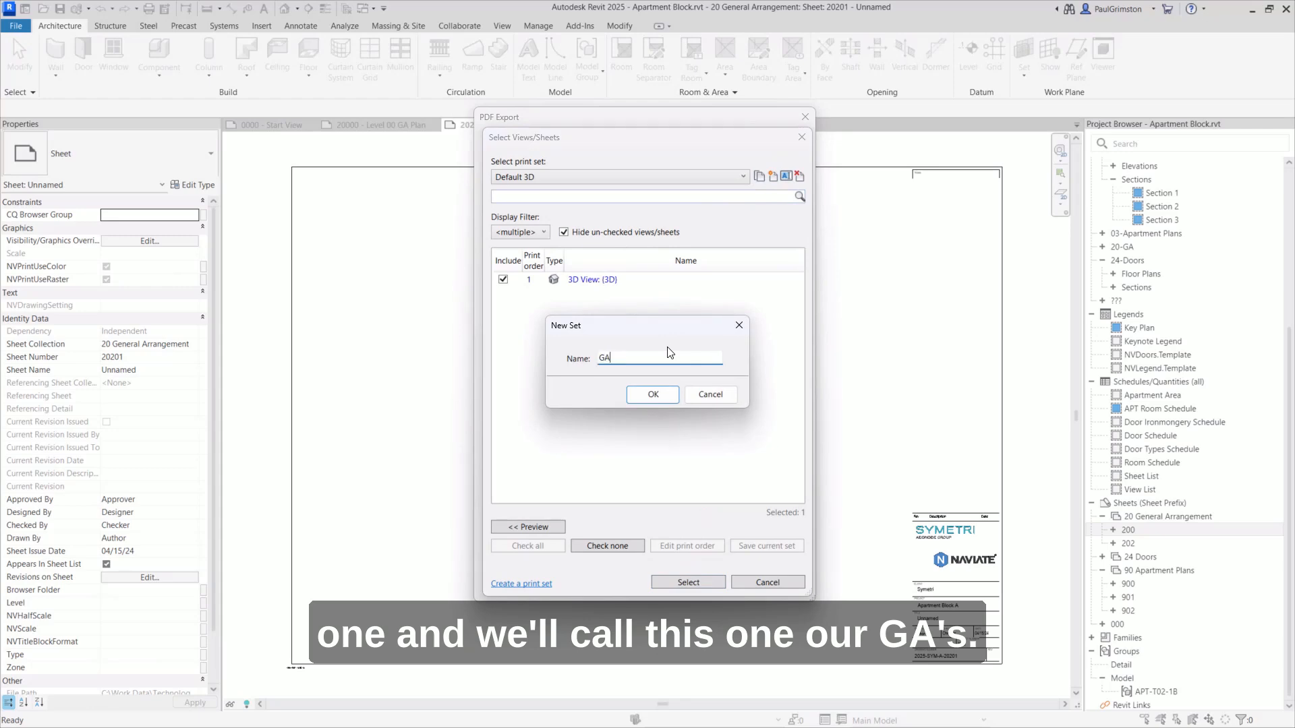
pyautogui.click(651, 394)
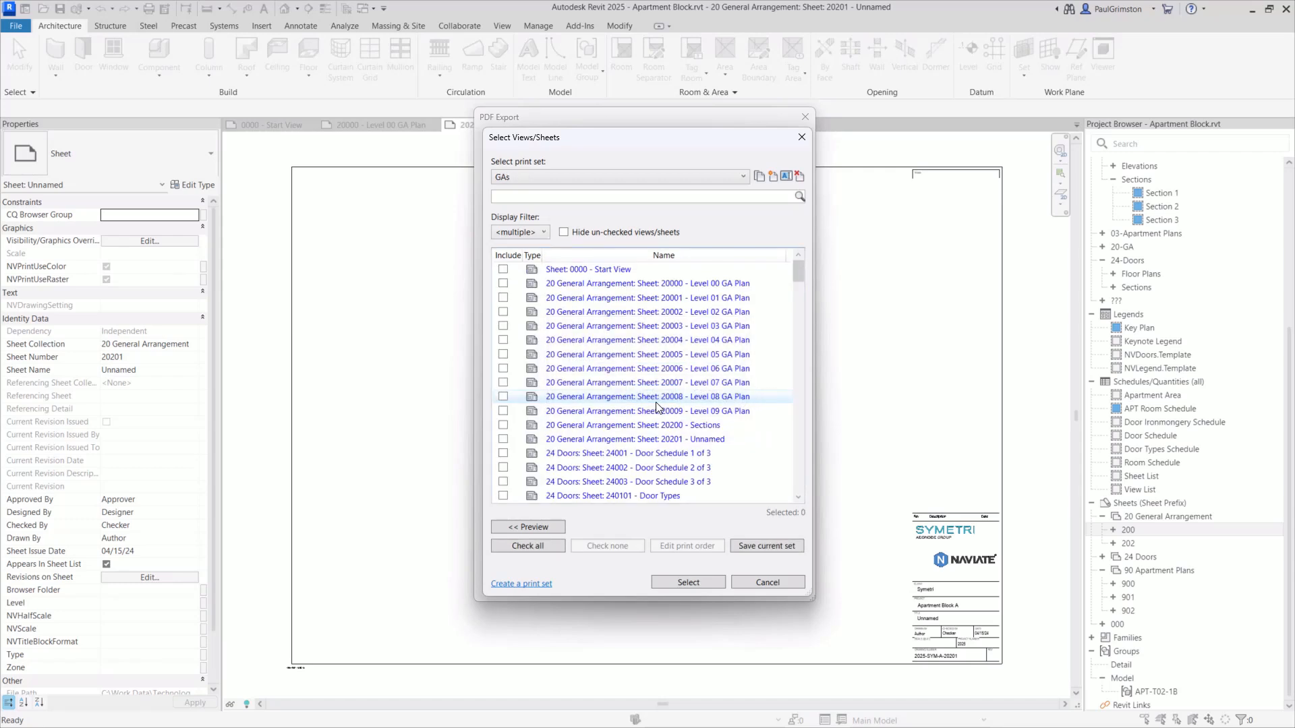
# - Filter the list to show only the 20 General Arrangement sheets
pyautogui.scroll(-3)
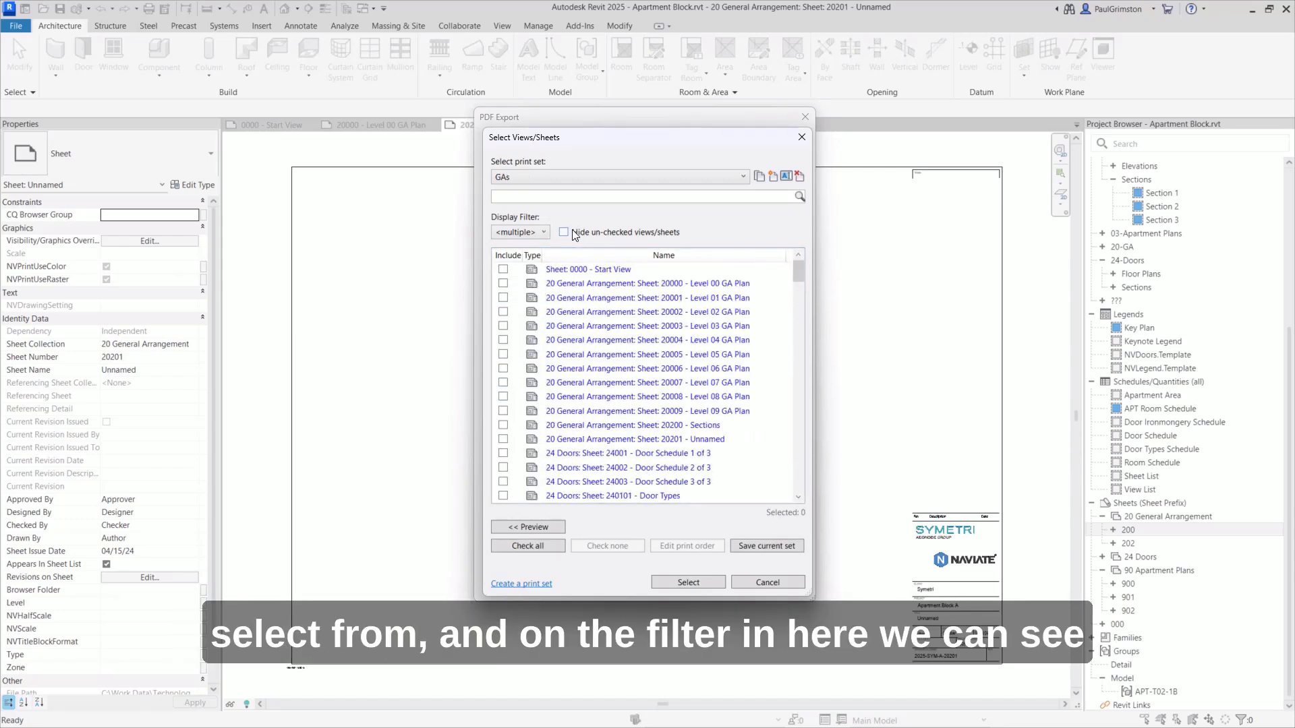
pyautogui.click(519, 231)
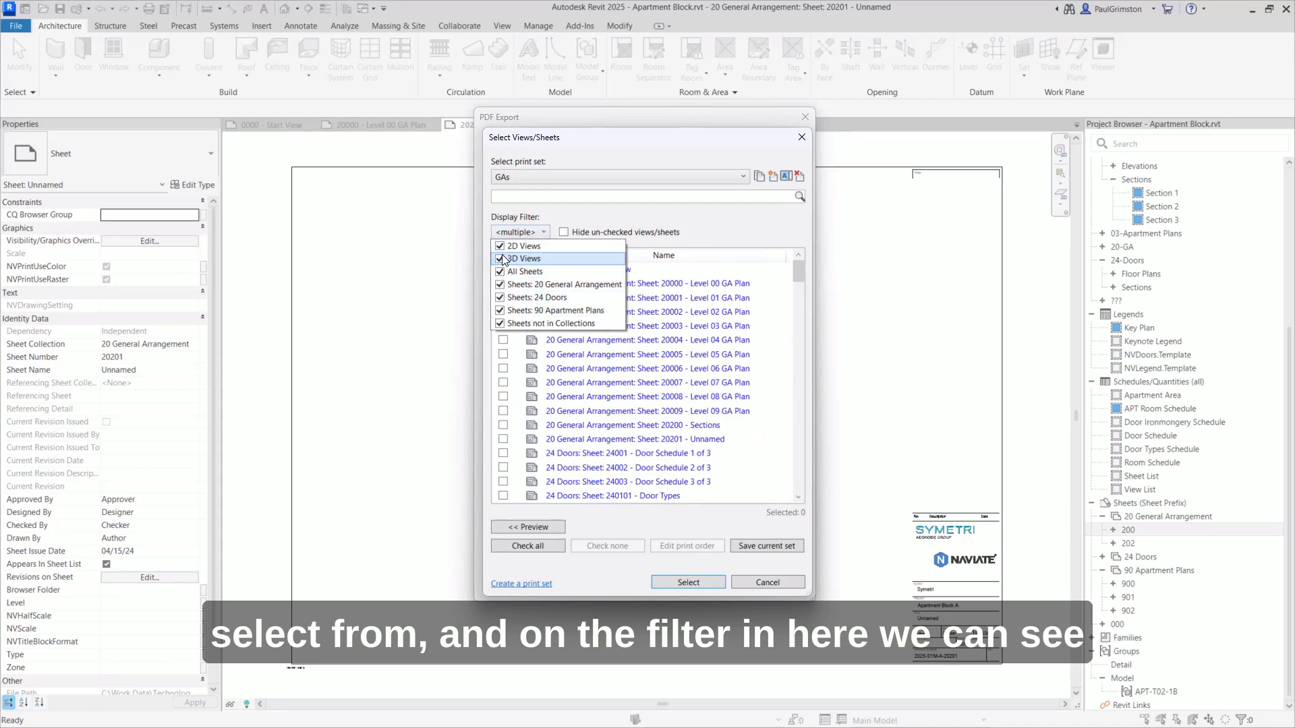
pyautogui.click(501, 259)
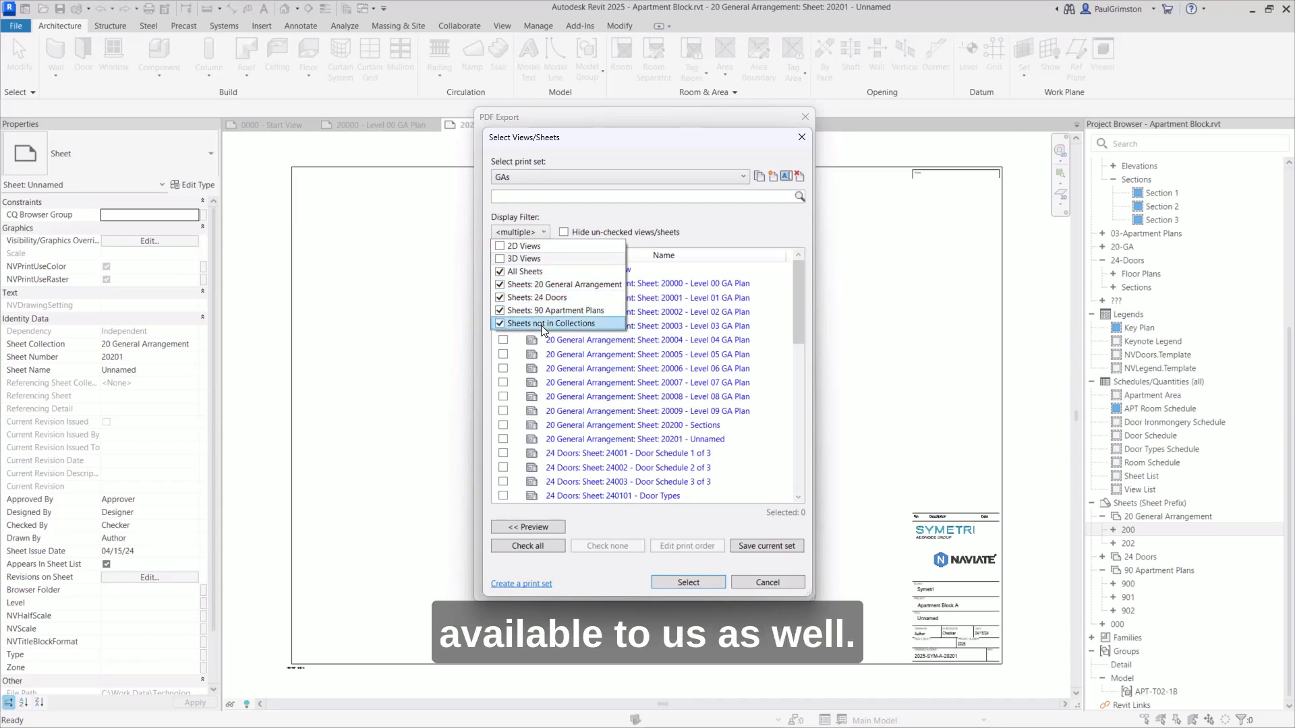
pyautogui.click(499, 271)
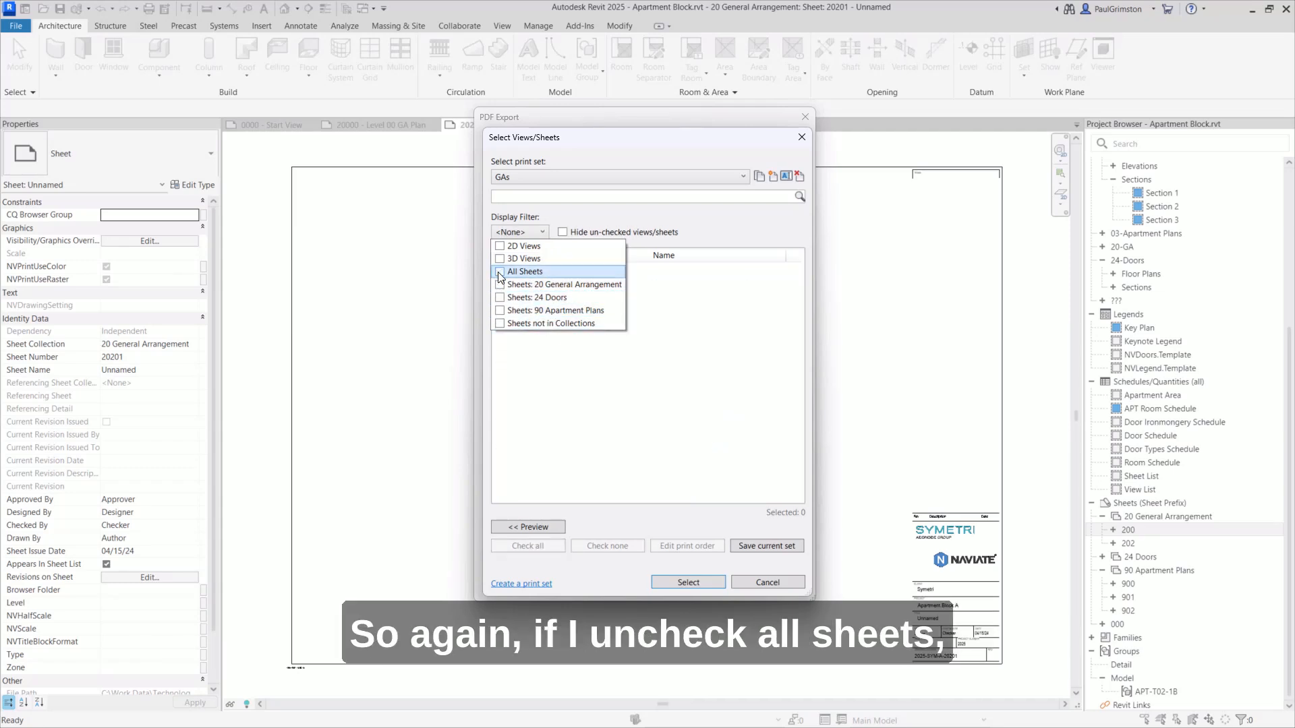
pyautogui.click(500, 285)
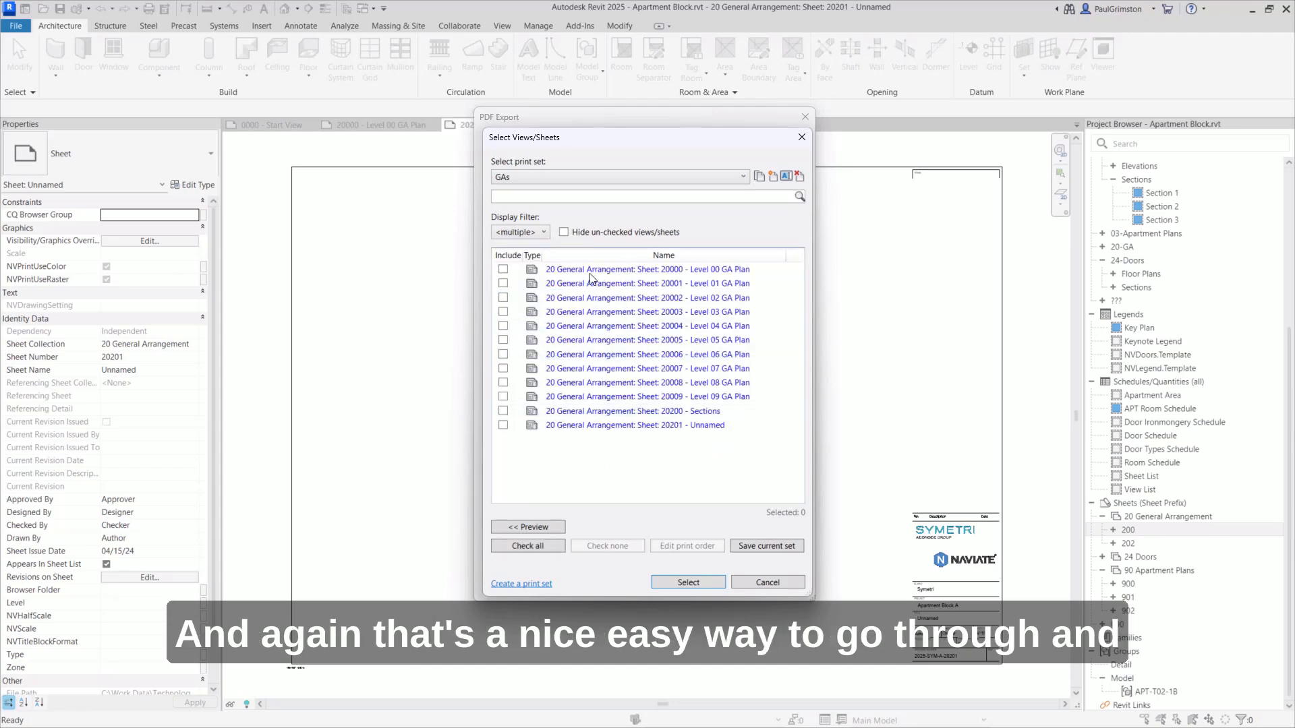
pyautogui.moveTo(630, 476)
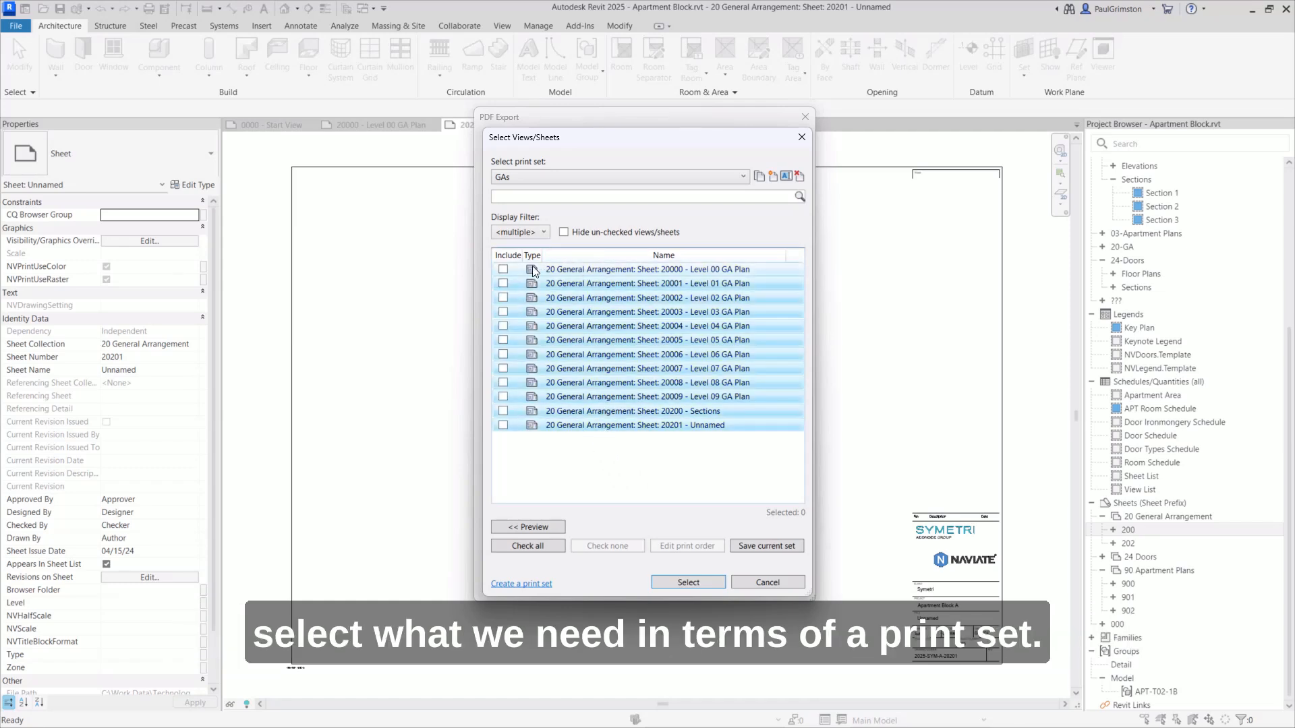
# - Check all twelve listed sheets and confirm the selection for the GAs set
pyautogui.click(527, 546)
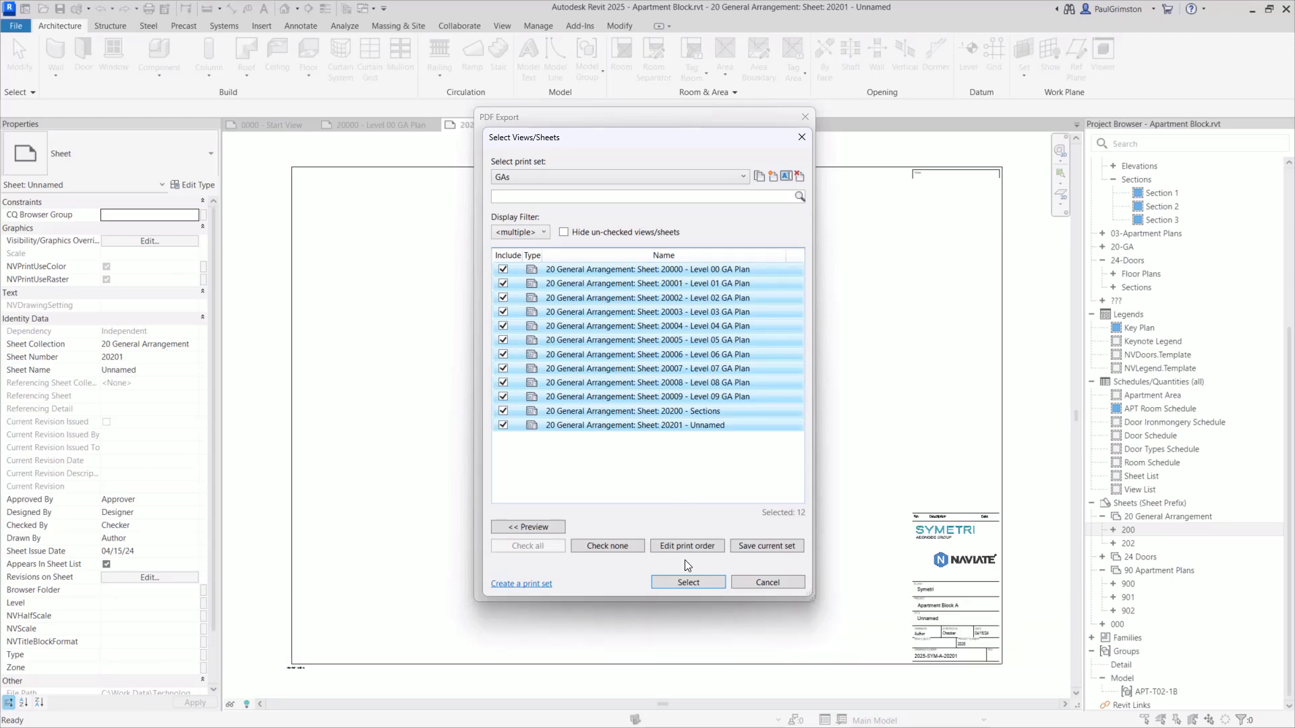
pyautogui.click(687, 582)
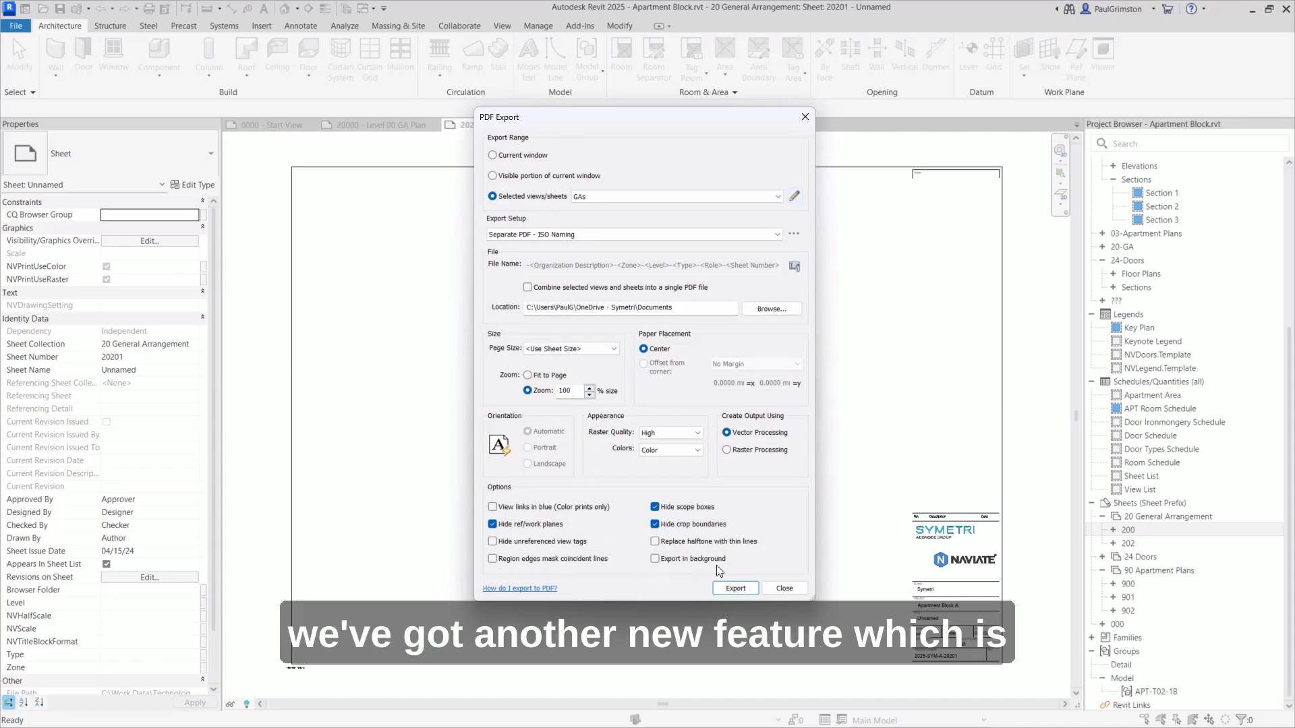
pyautogui.moveTo(741, 561)
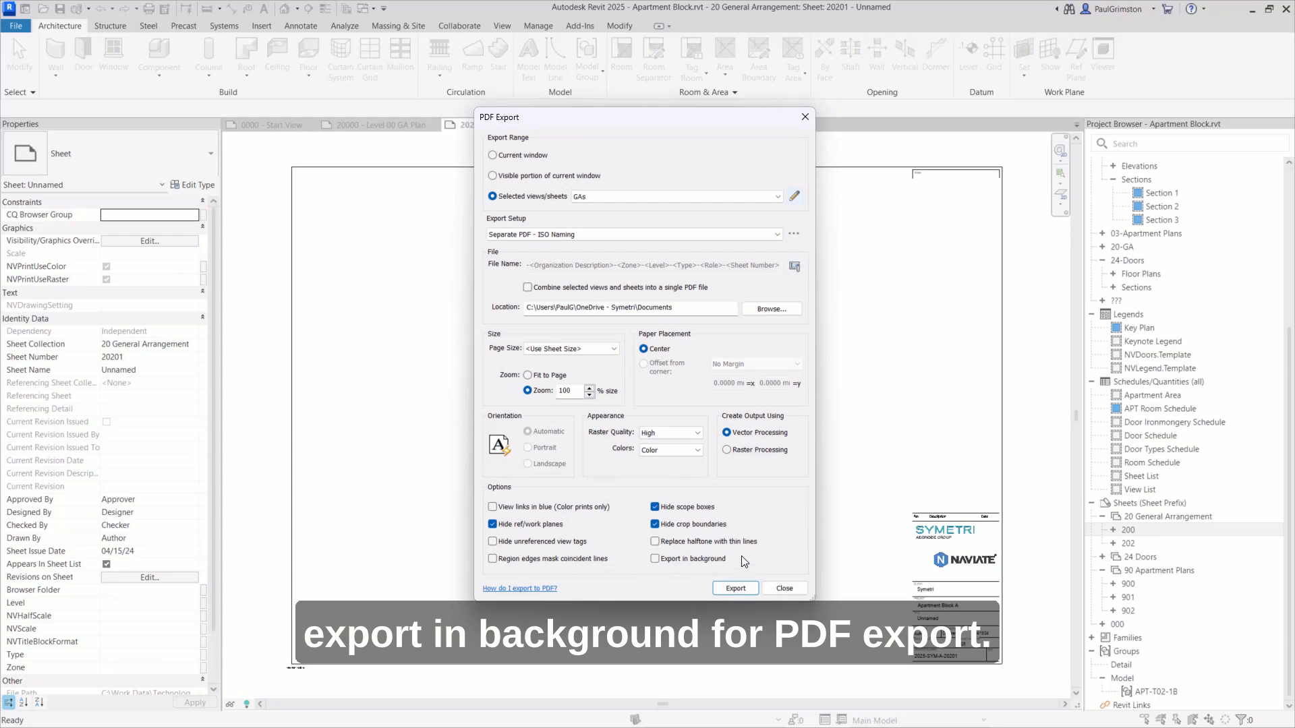
# - Close the PDF Export dialog, returning to sheet 20201 Unnamed
pyautogui.click(654, 559)
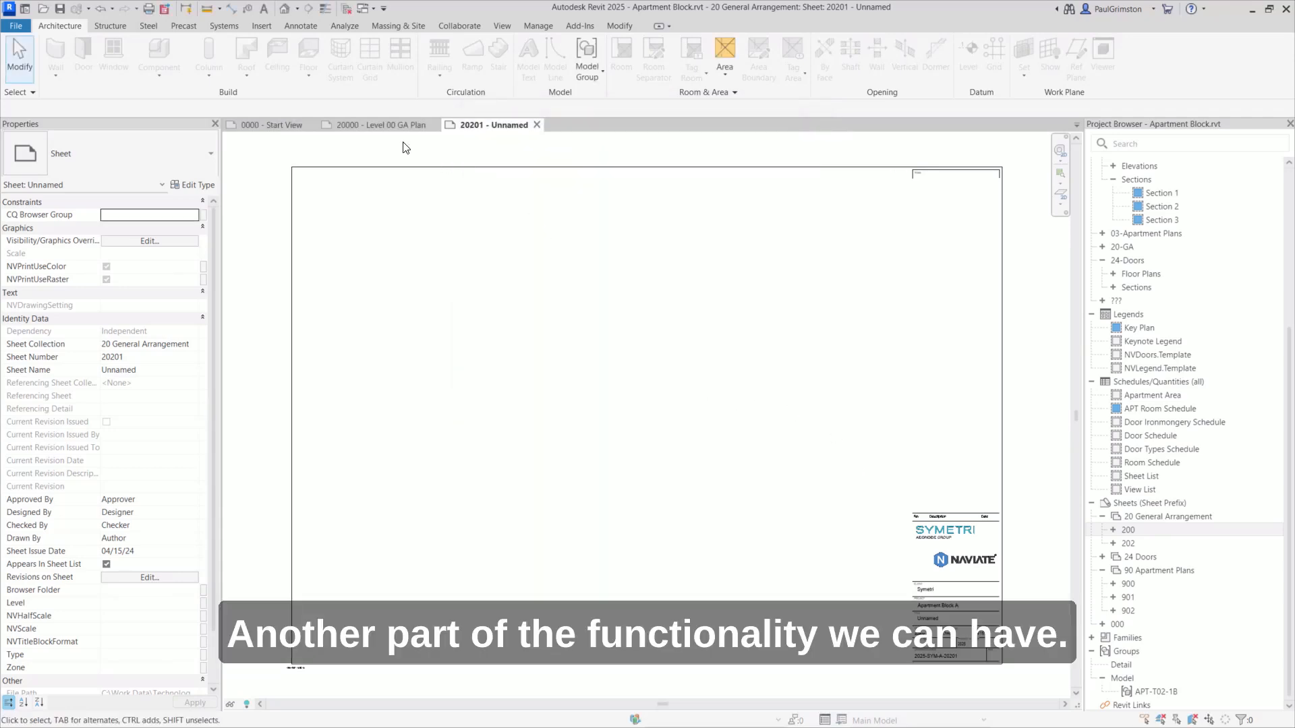
# - From the Level 00 GA Plan's visibility overrides, create a new rule-based filter named 'Not 20 GAs'
pyautogui.click(376, 124)
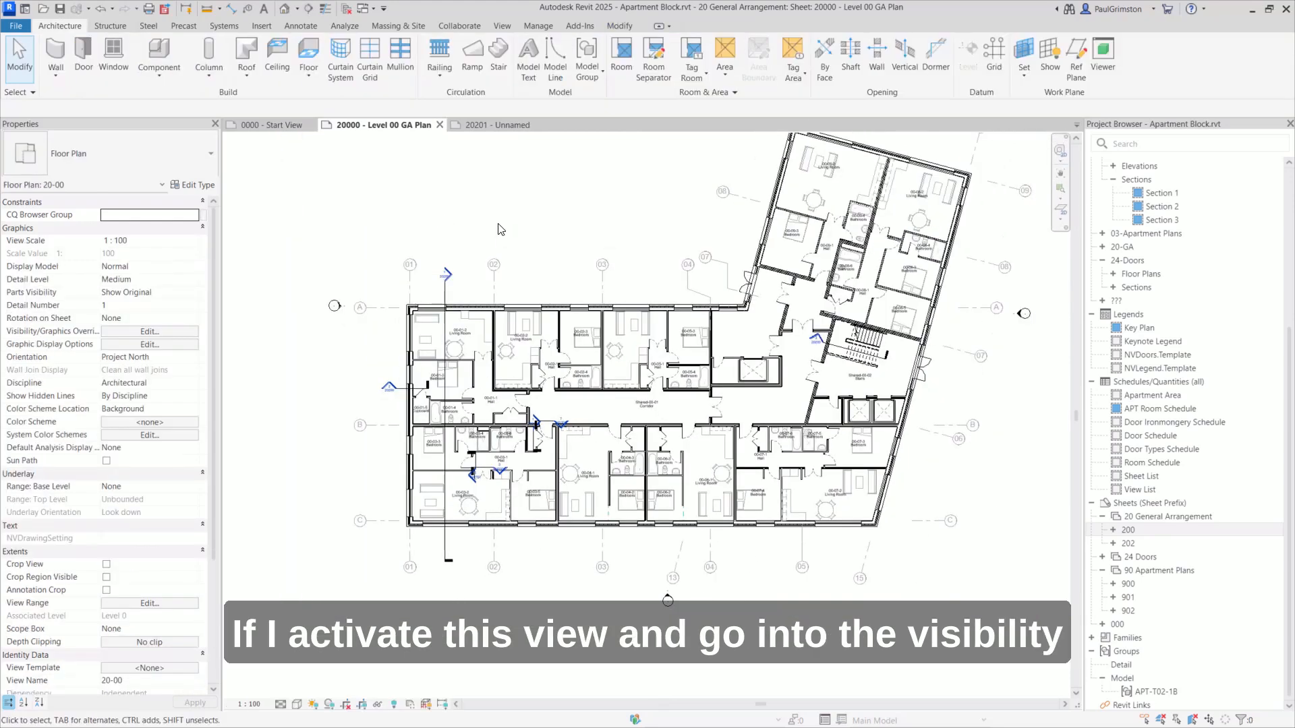
pyautogui.click(149, 332)
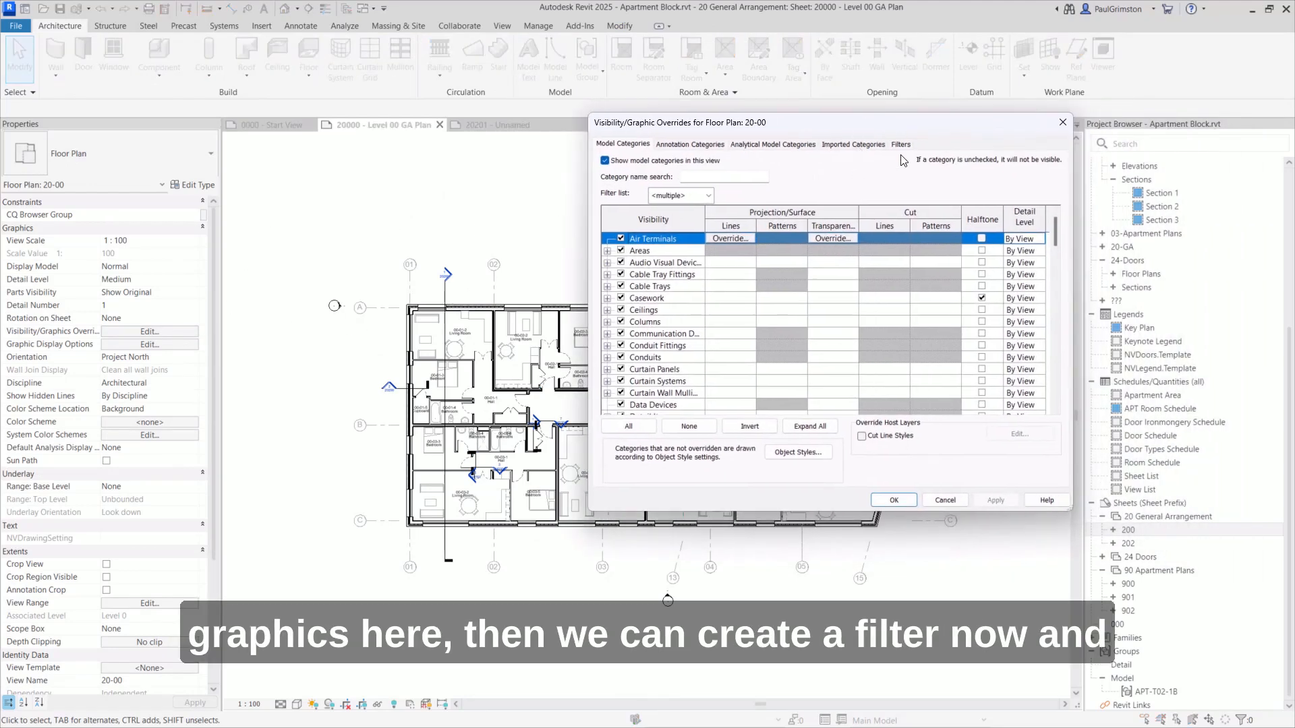
pyautogui.click(899, 144)
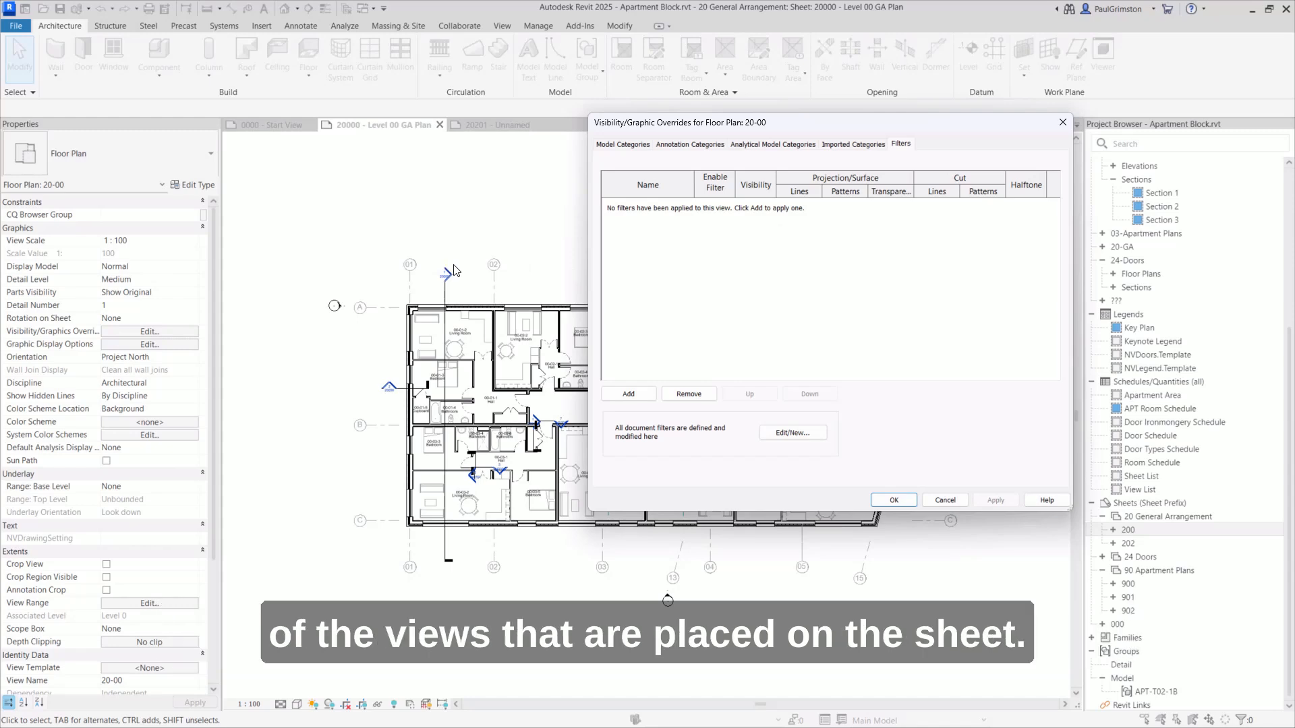
pyautogui.moveTo(755, 327)
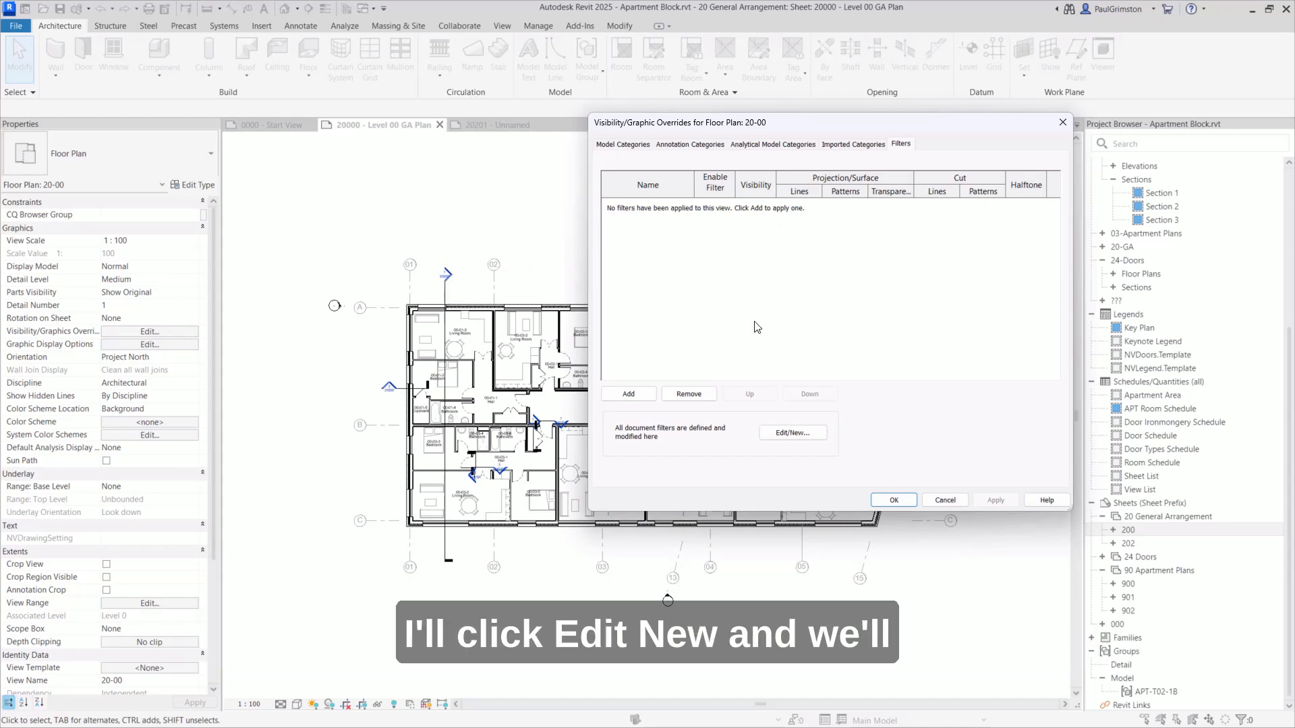
pyautogui.click(791, 433)
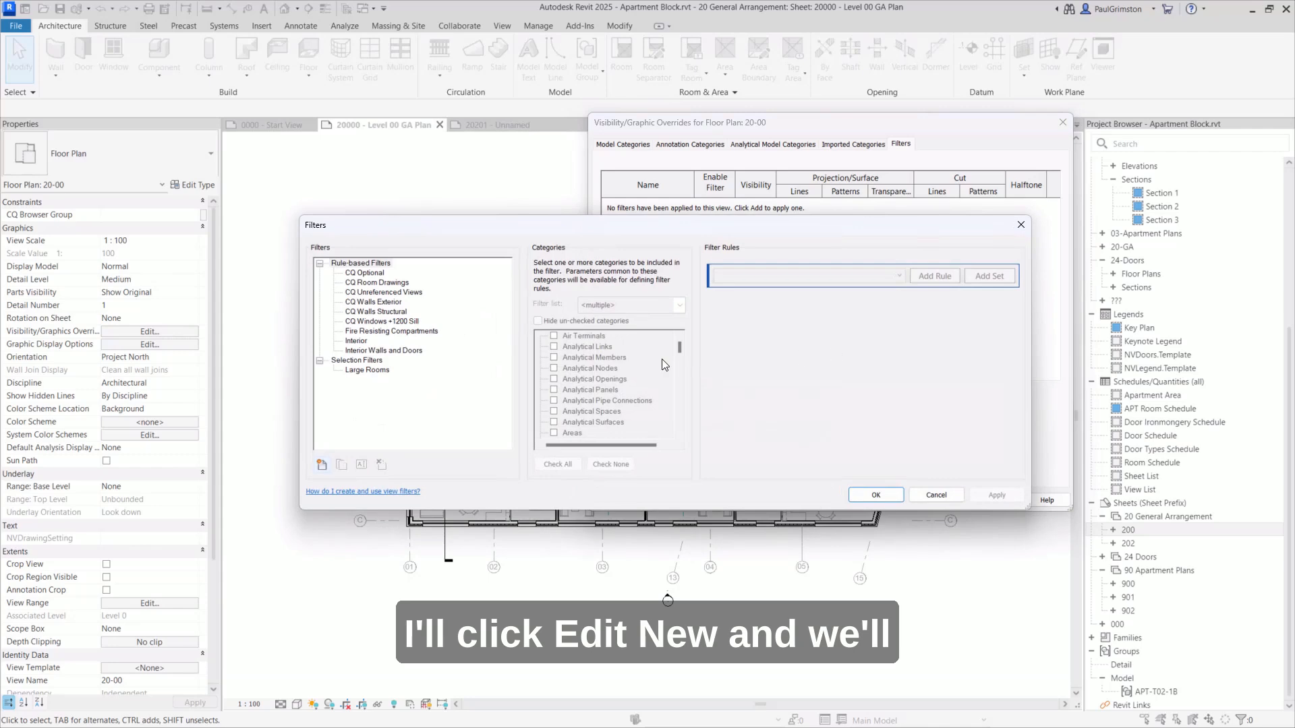
pyautogui.click(323, 464)
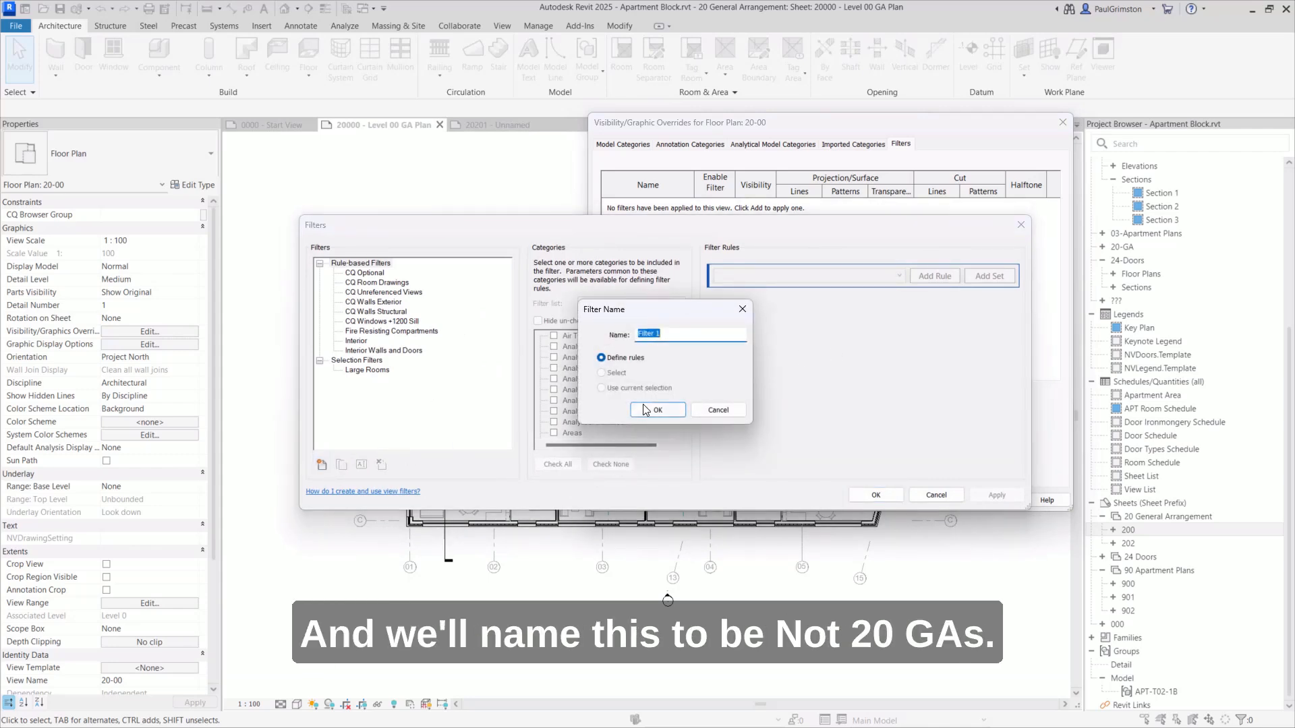
pyautogui.write('Not 20 GA')
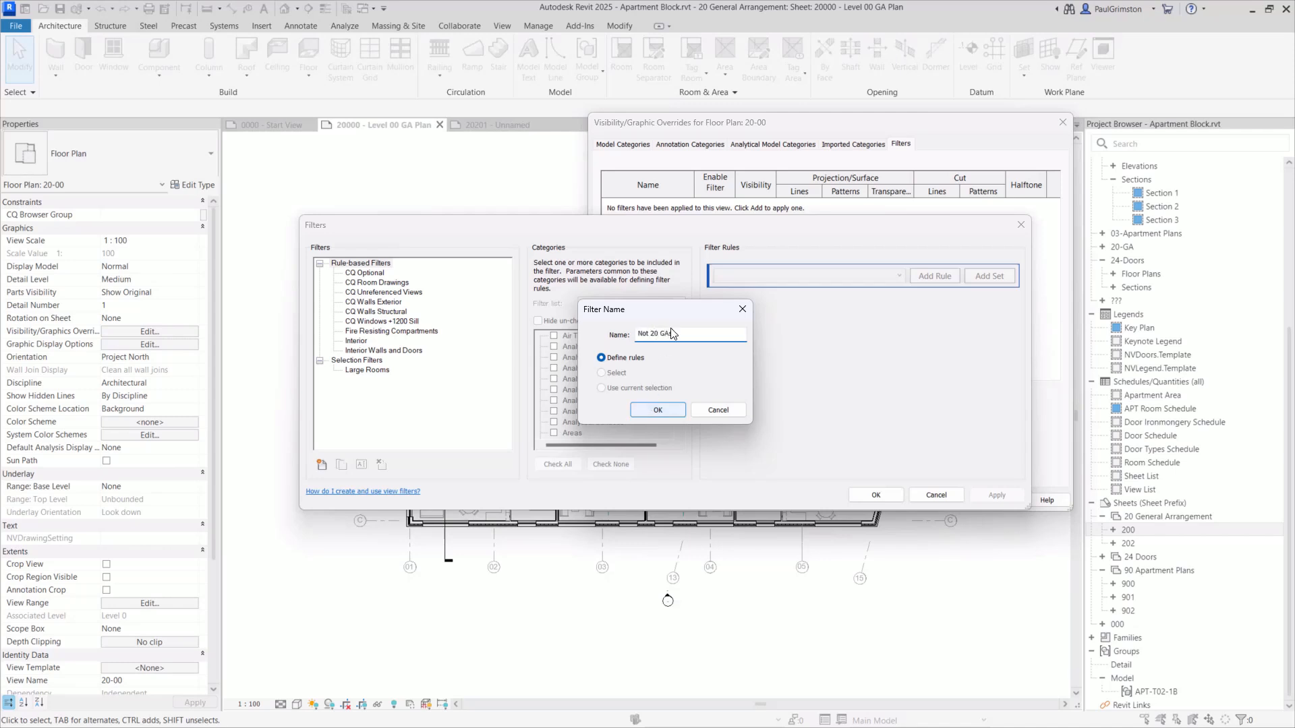
pyautogui.click(656, 410)
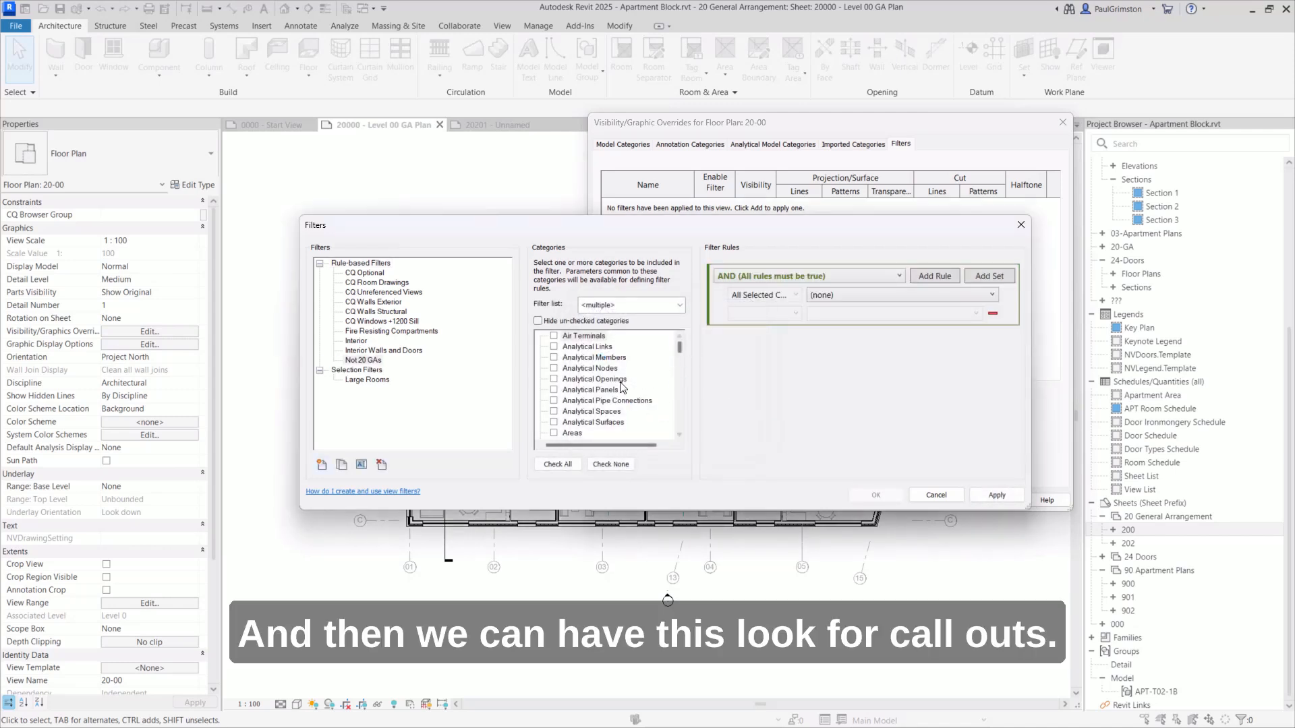
# - Set the rule to Sheet Collection does not equal 20 General Arrangement and save the filter
pyautogui.scroll(-3)
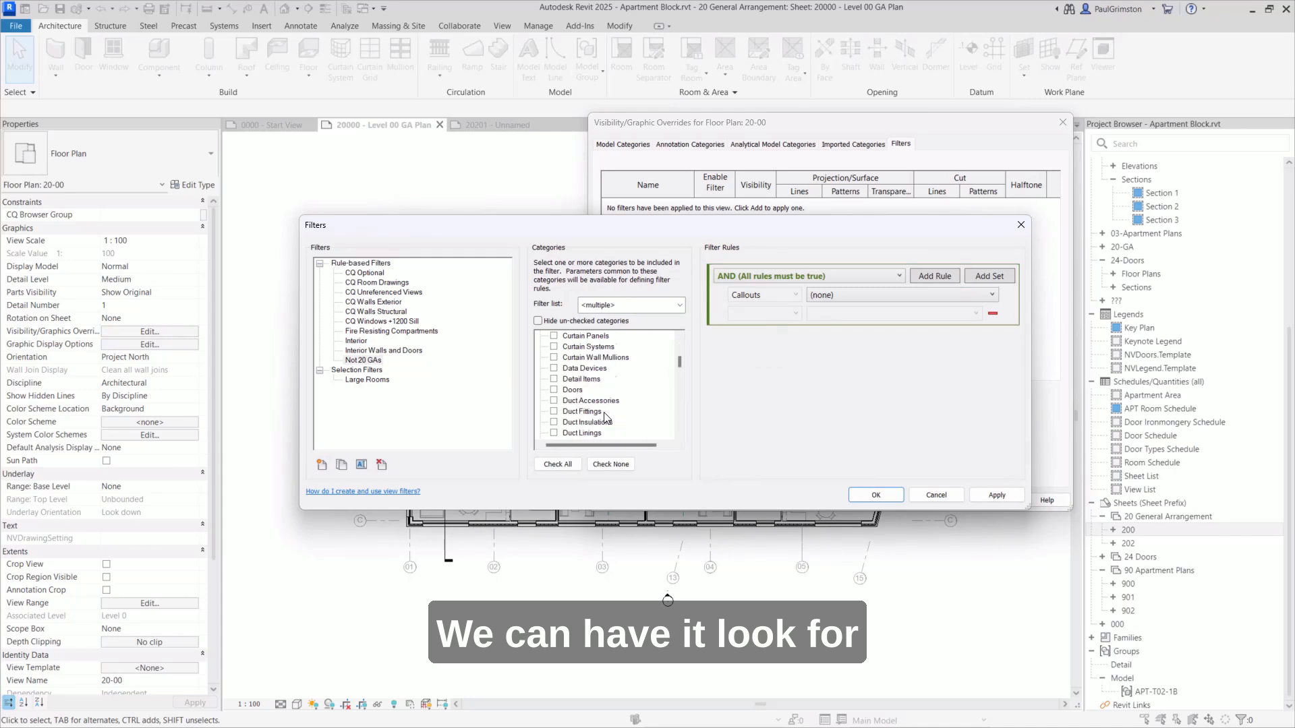
pyautogui.scroll(-3)
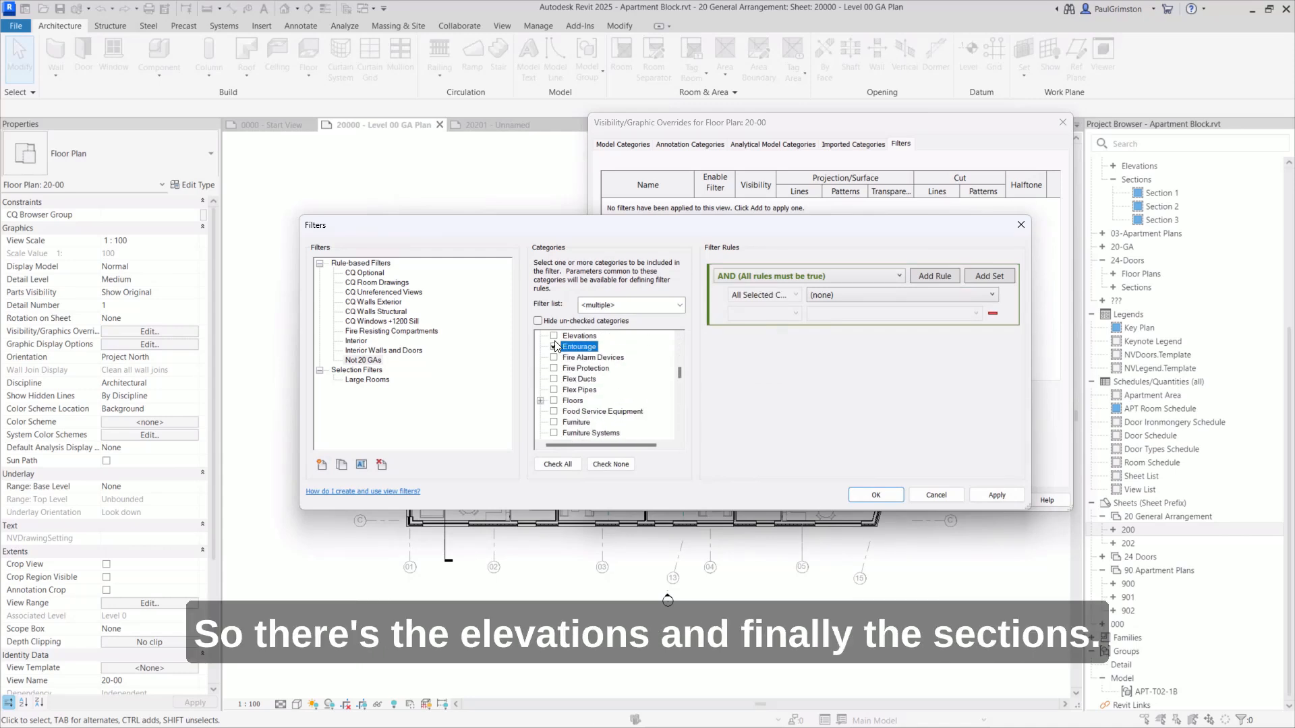
pyautogui.scroll(-3)
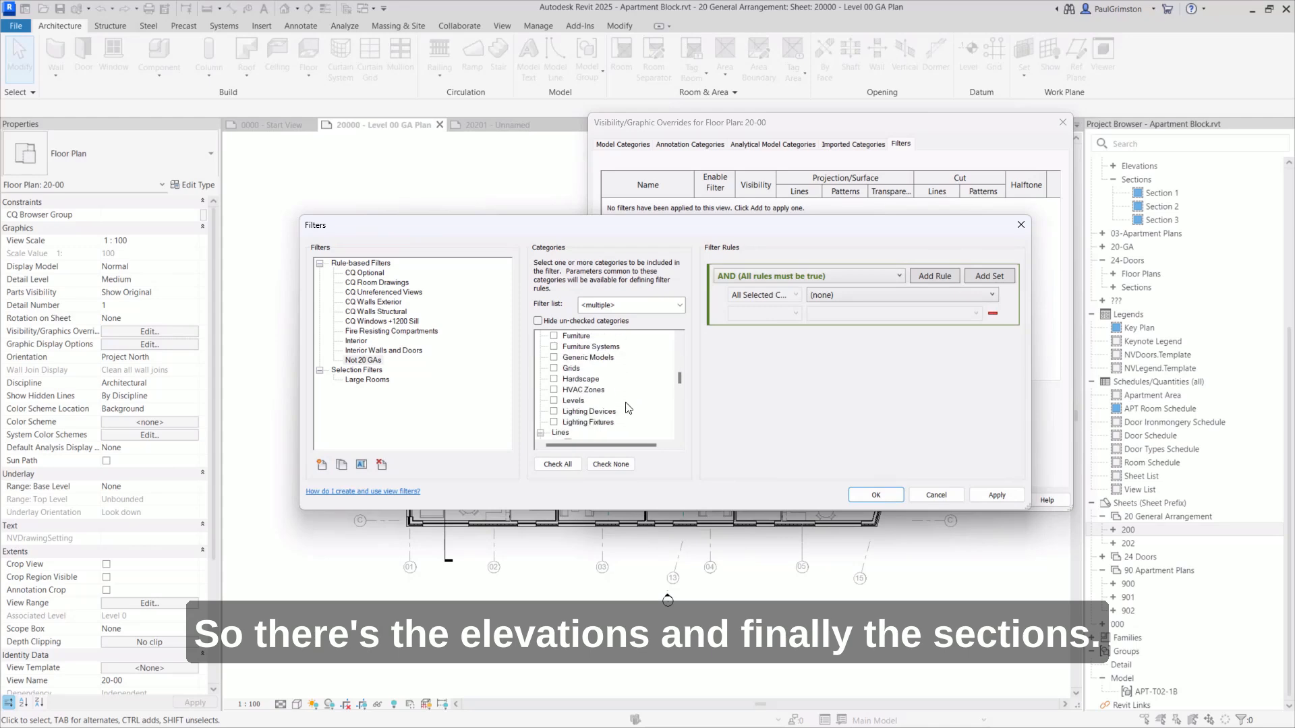
pyautogui.scroll(-3)
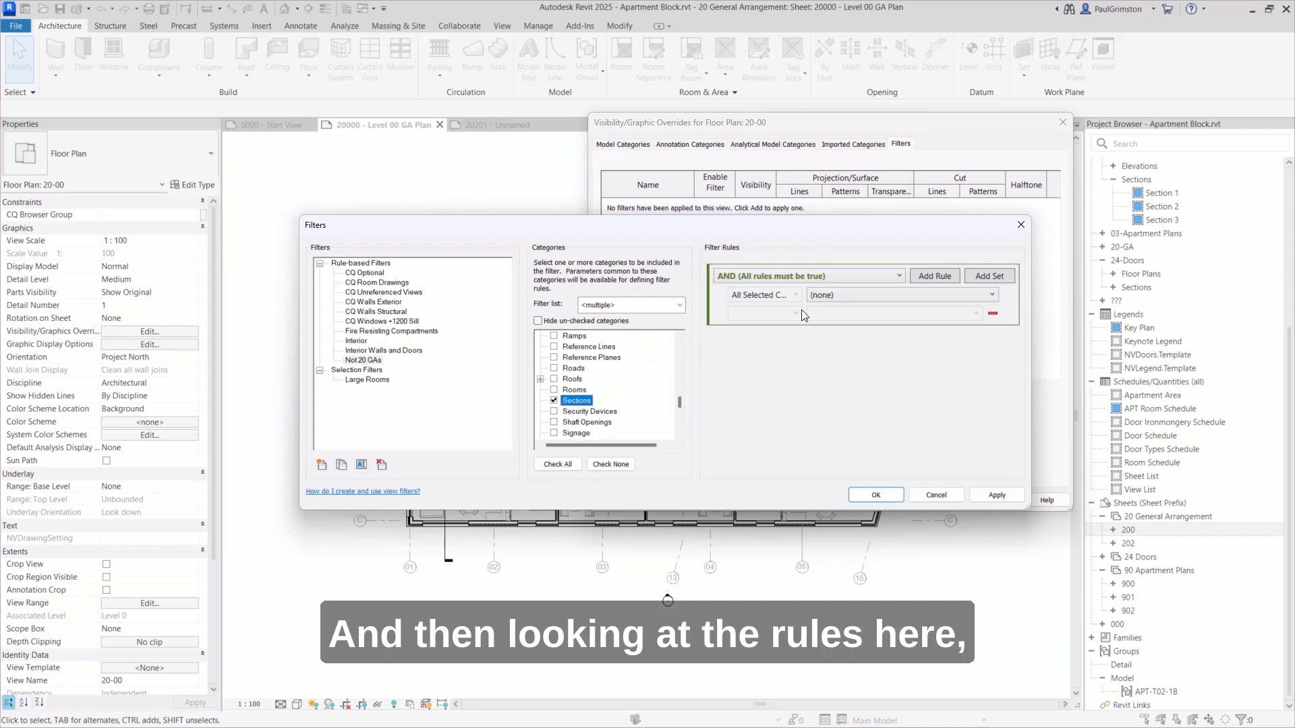
pyautogui.click(899, 296)
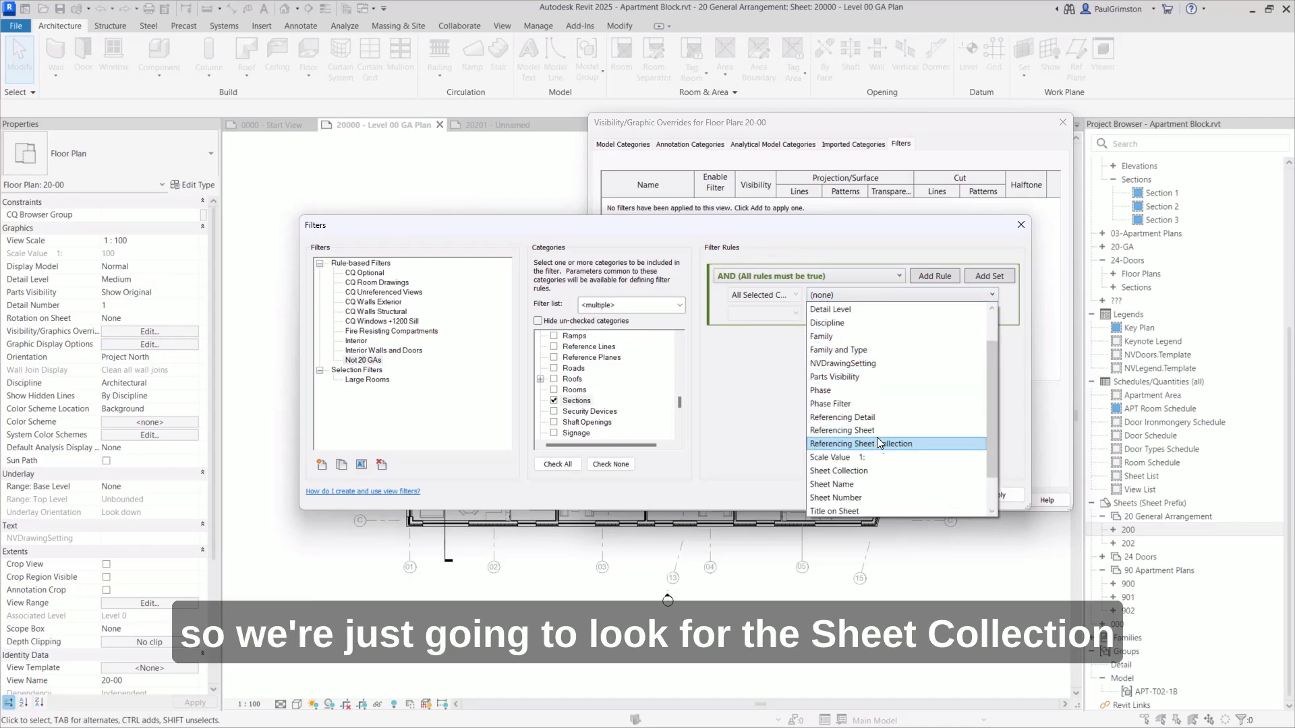
pyautogui.click(837, 471)
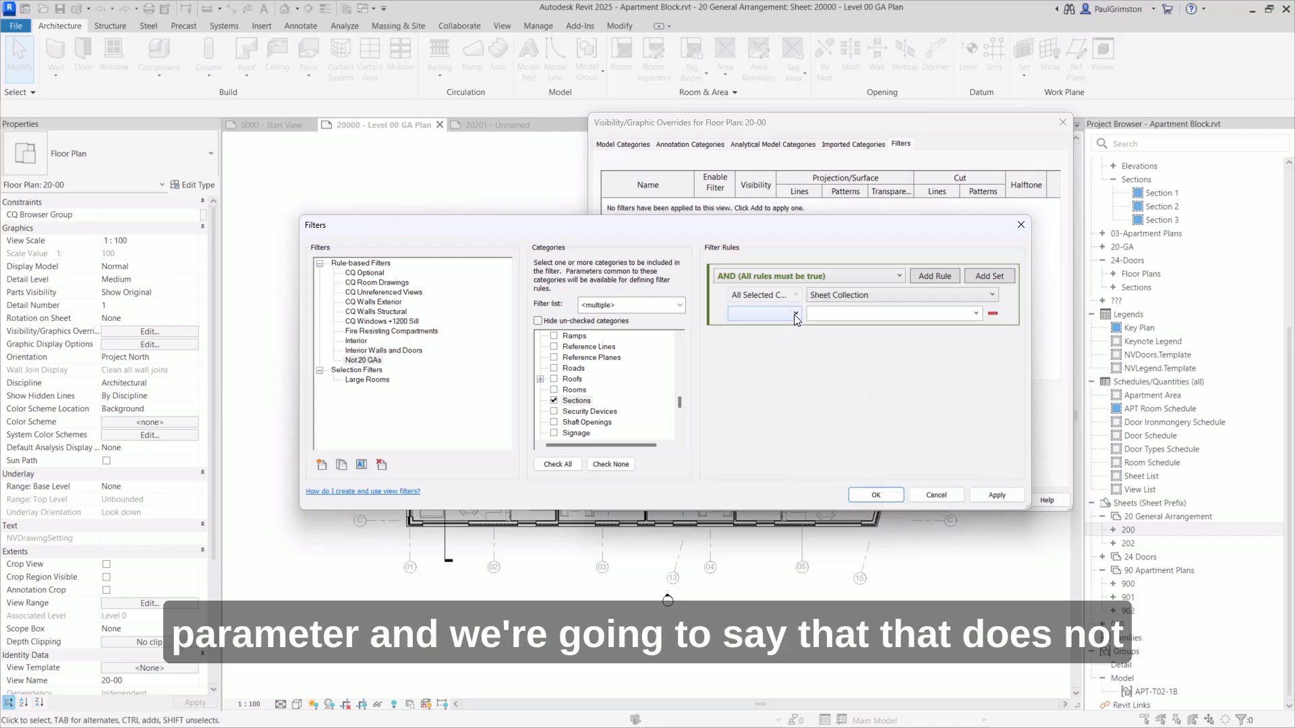
pyautogui.click(759, 313)
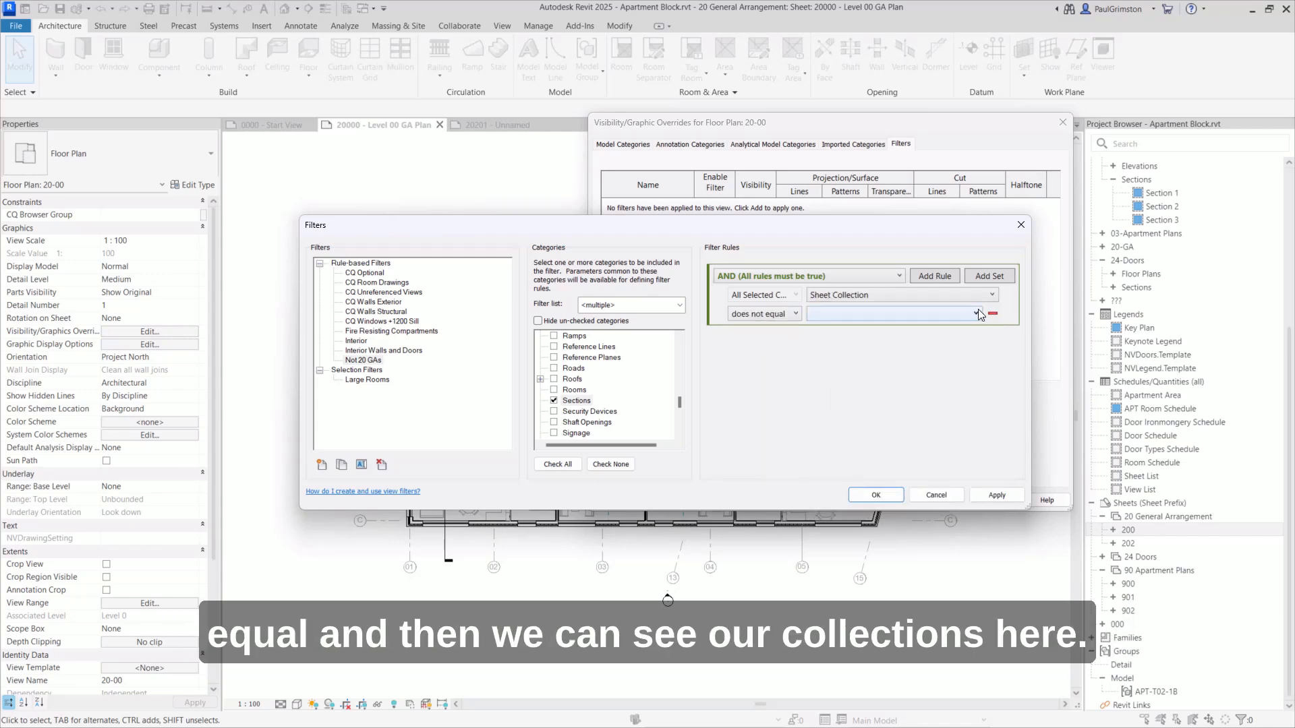
pyautogui.click(978, 313)
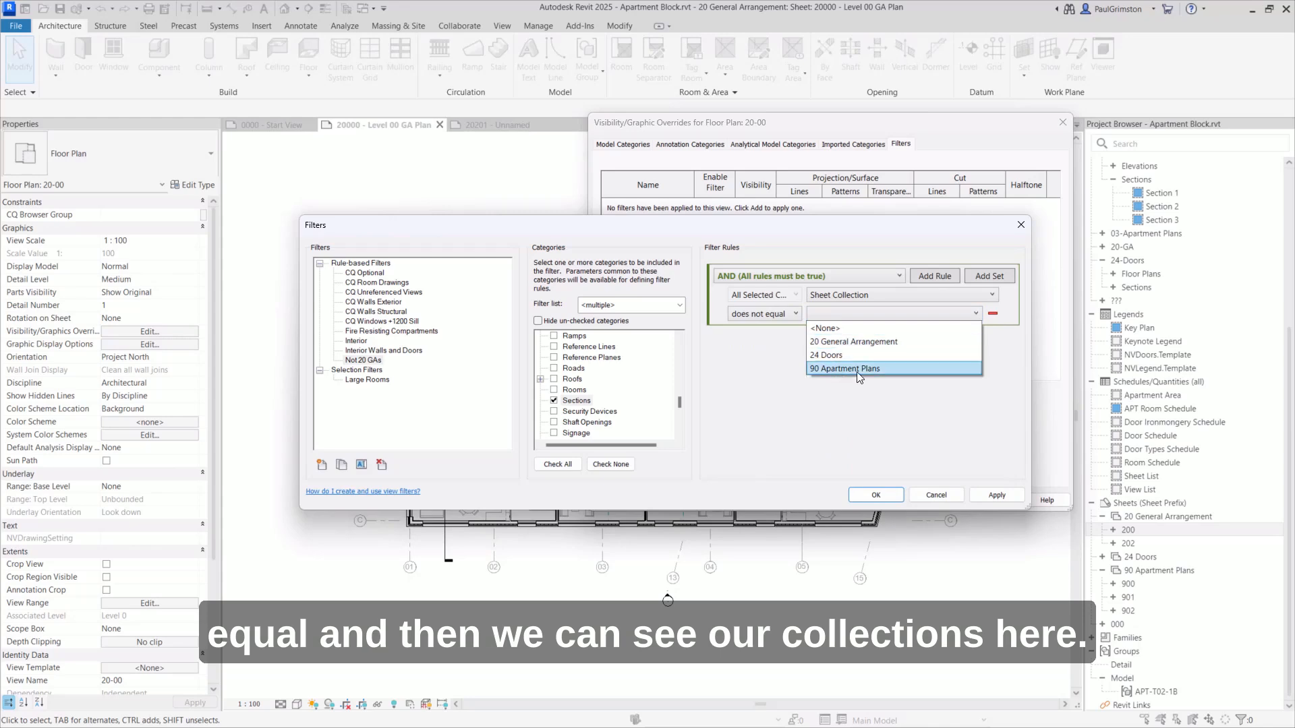
pyautogui.moveTo(847, 341)
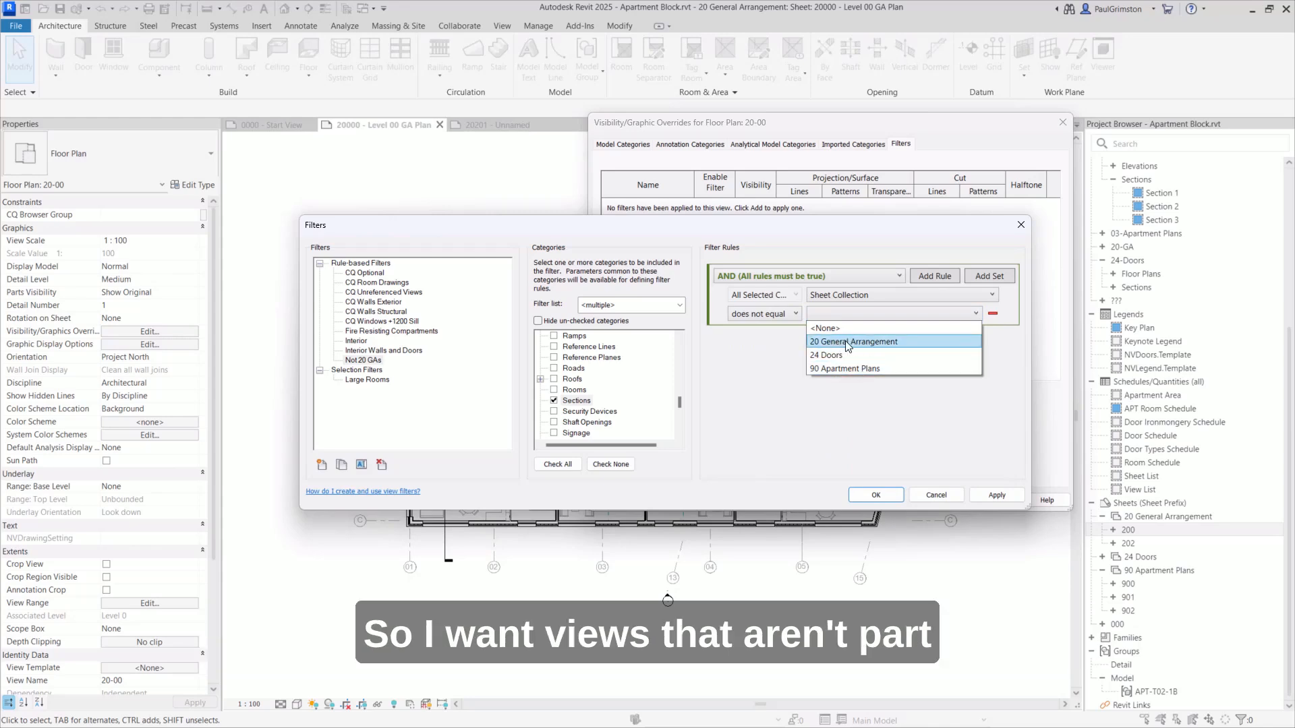
pyautogui.click(852, 341)
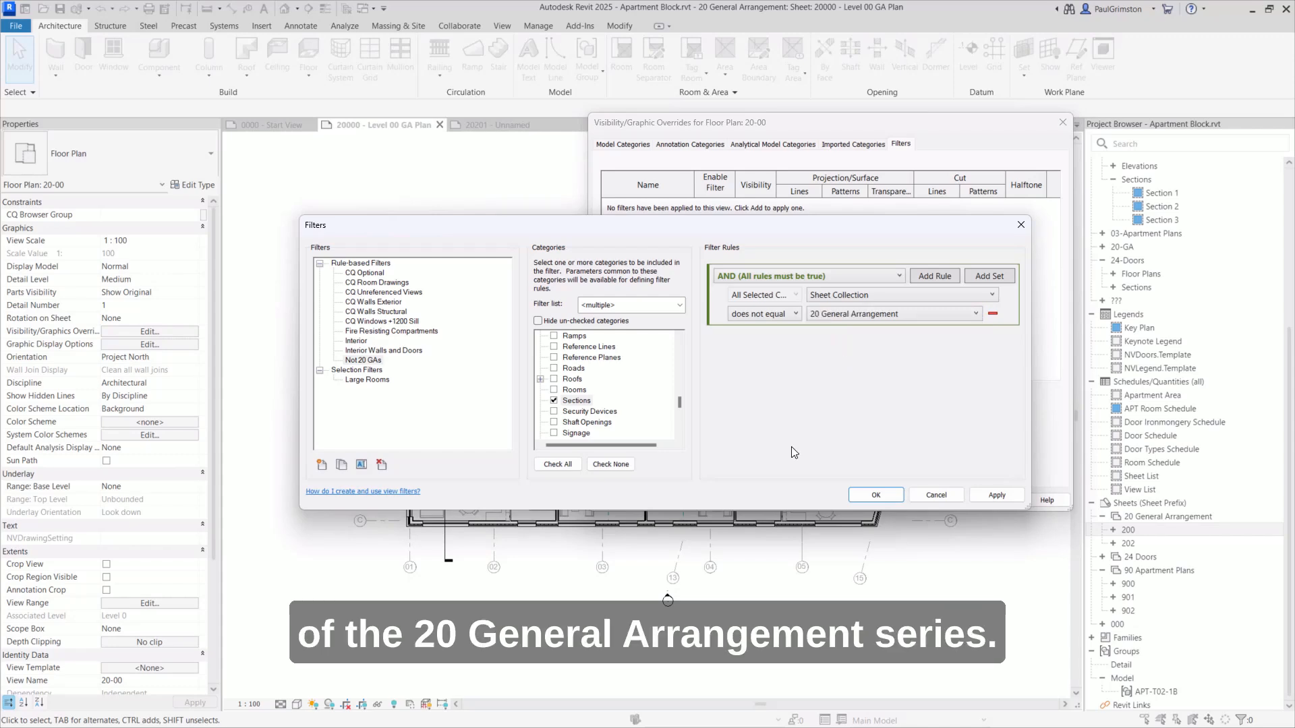
pyautogui.click(876, 495)
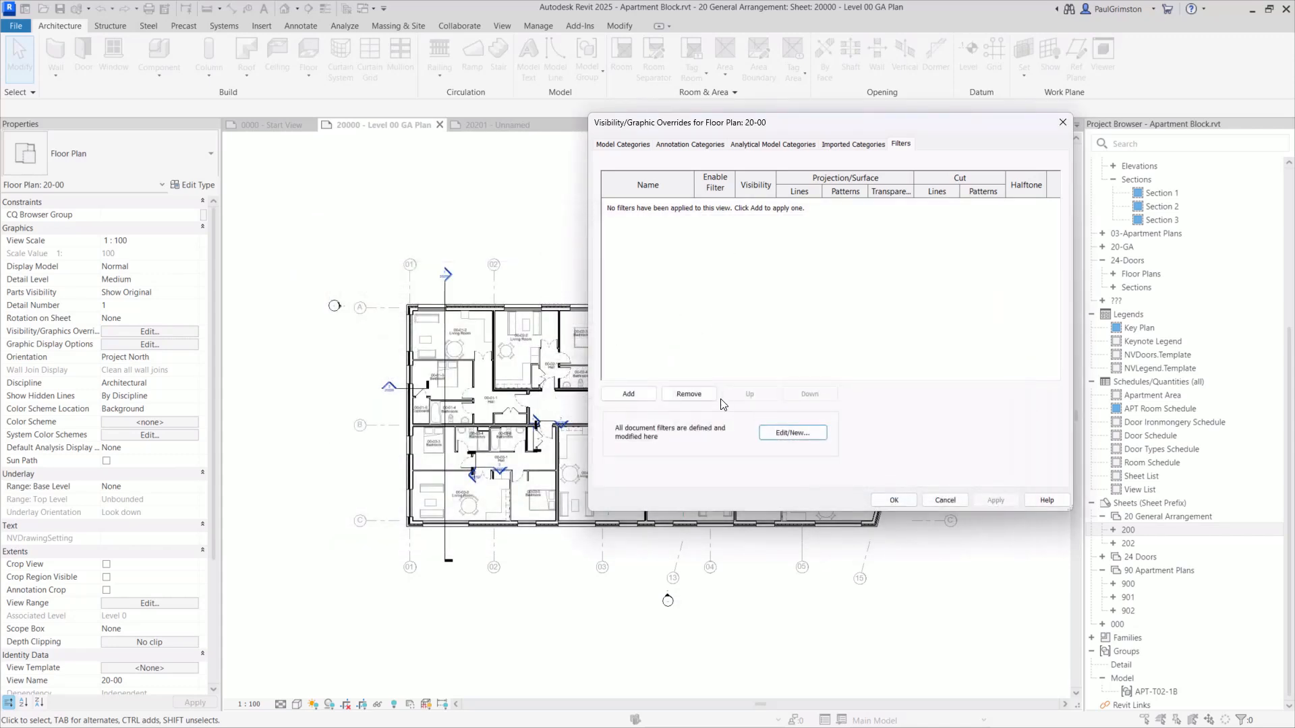
# - Add the Not 20 GAs filter to the plan with Visibility unchecked and confirm the overrides
pyautogui.click(629, 393)
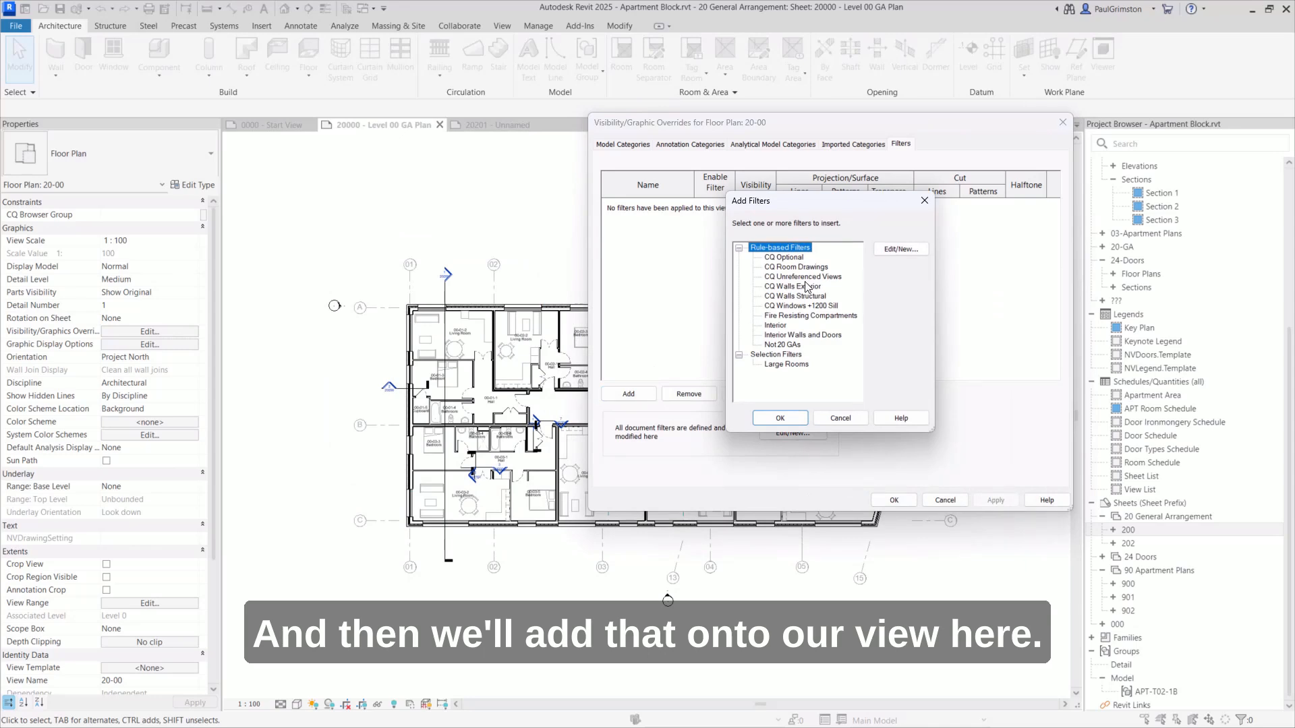
pyautogui.click(778, 417)
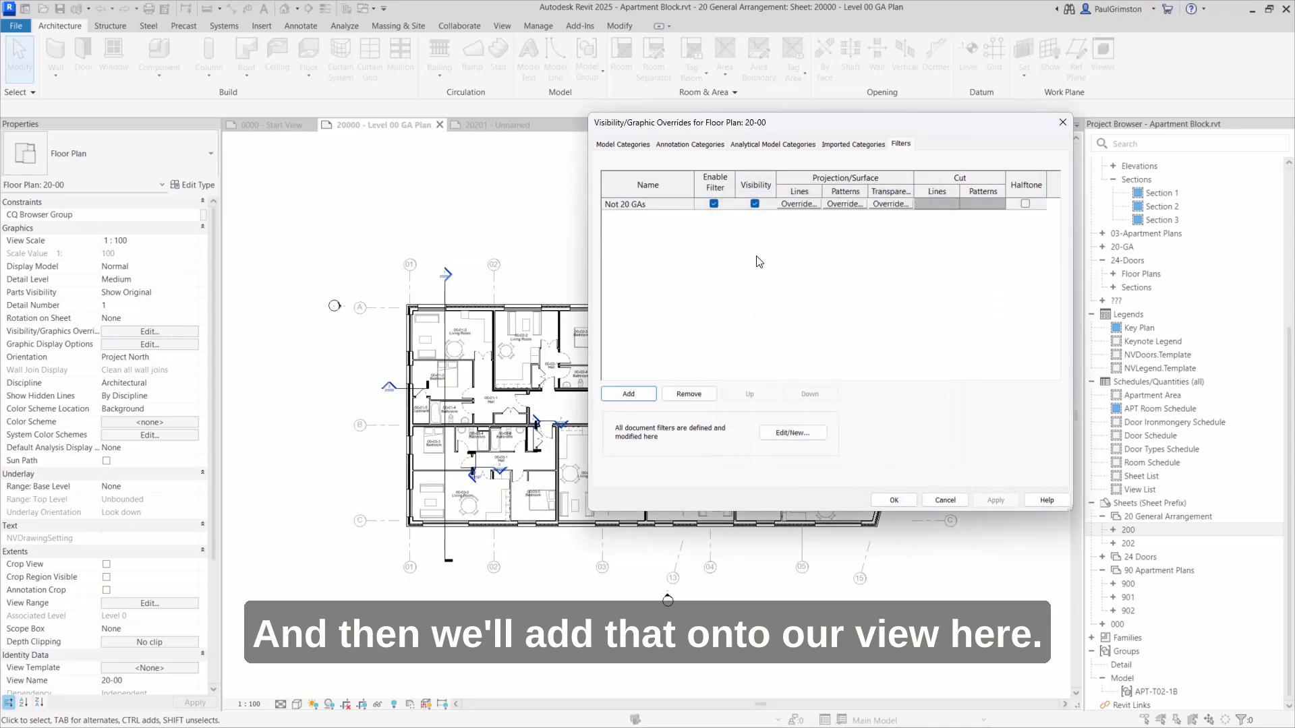
pyautogui.click(754, 203)
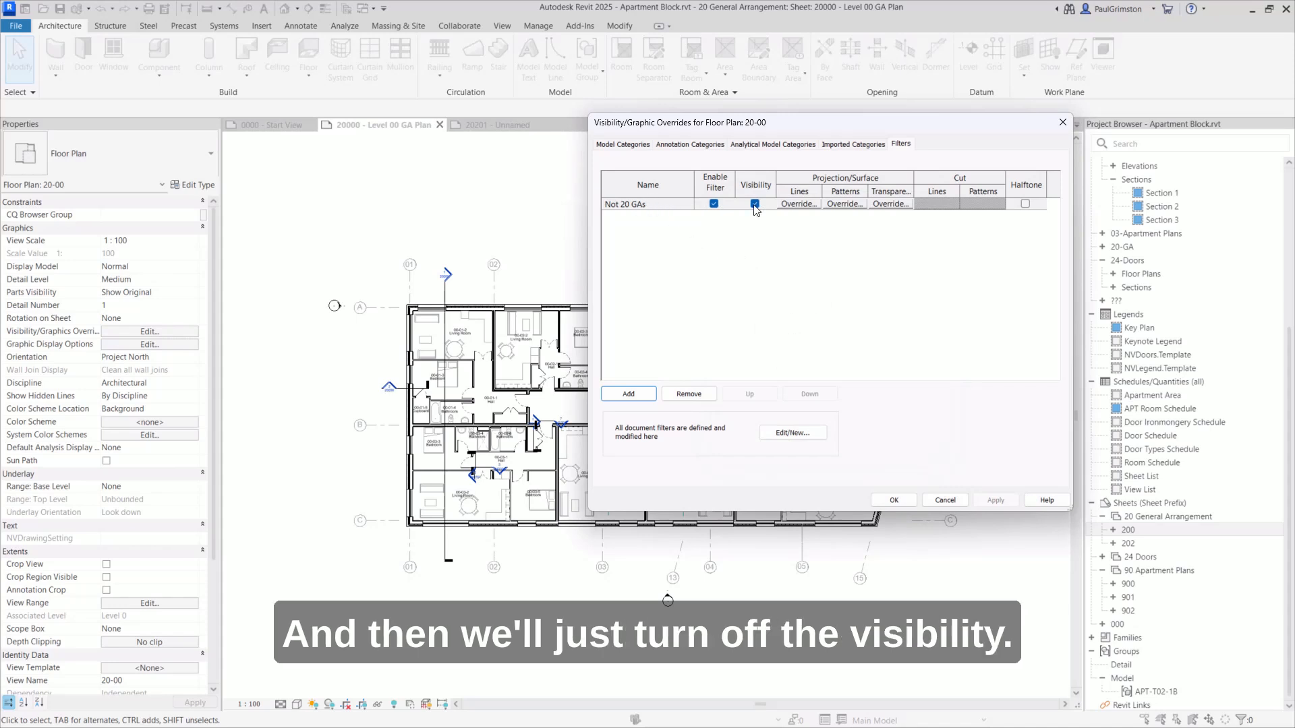
pyautogui.click(754, 204)
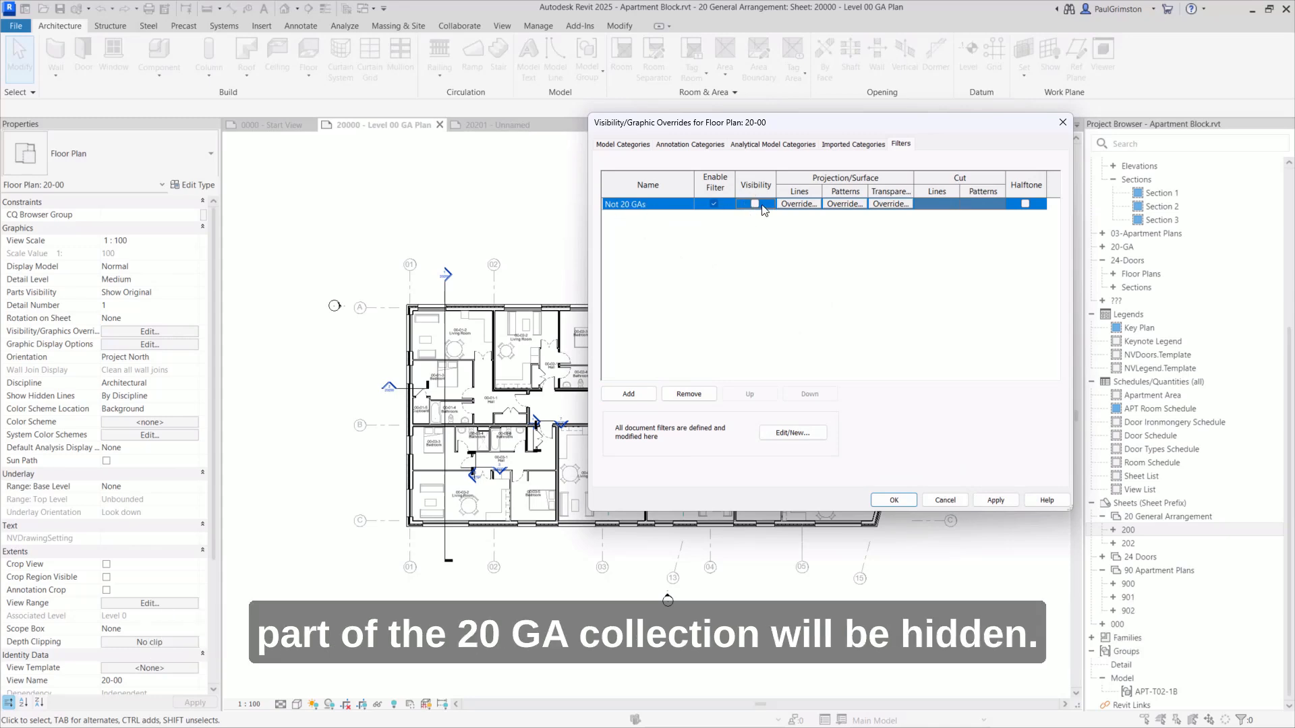
pyautogui.click(893, 499)
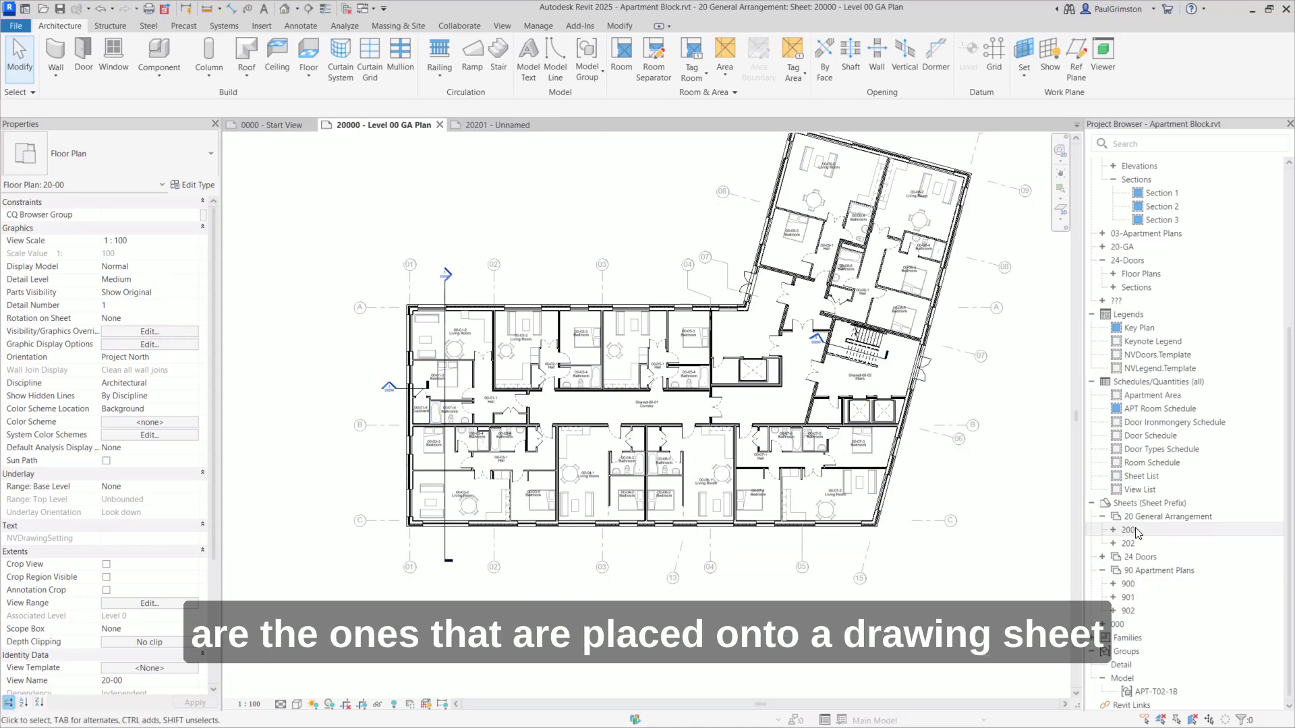
# - Select the Sheets branch in the Project Browser to switch its organisation back to 'all'
pyautogui.click(1114, 543)
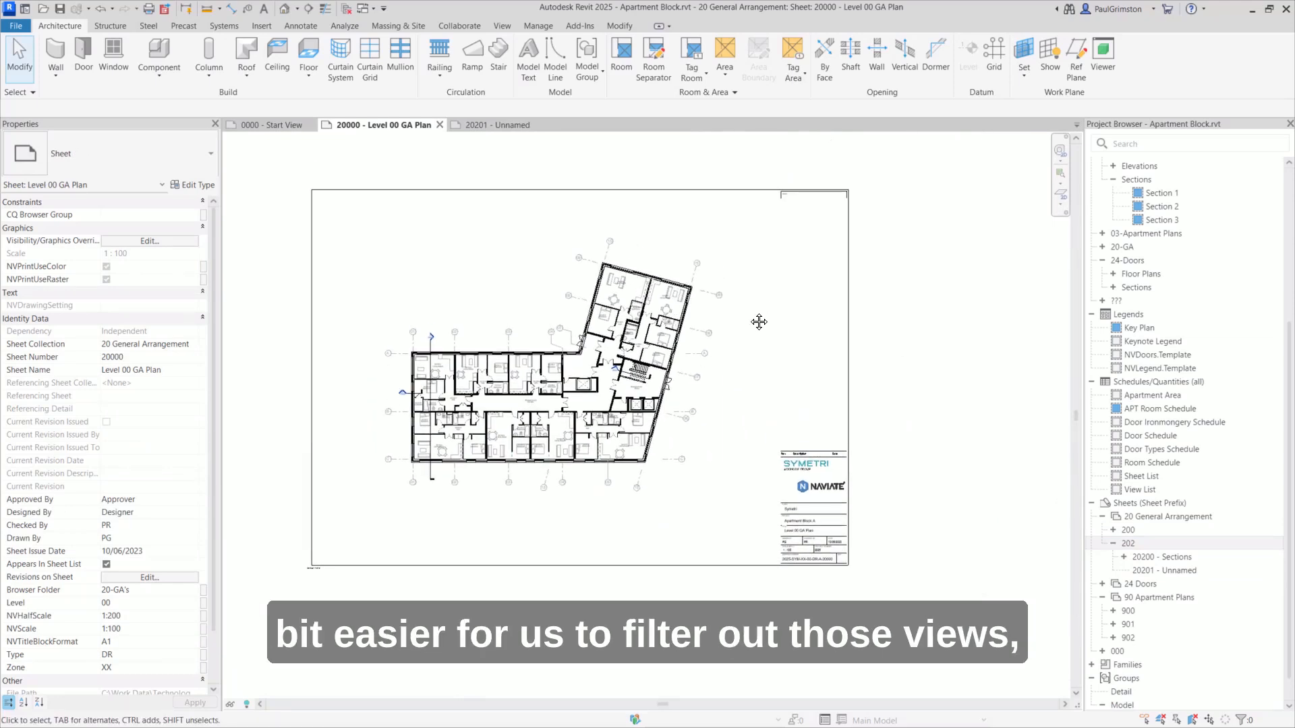
pyautogui.moveTo(325, 499)
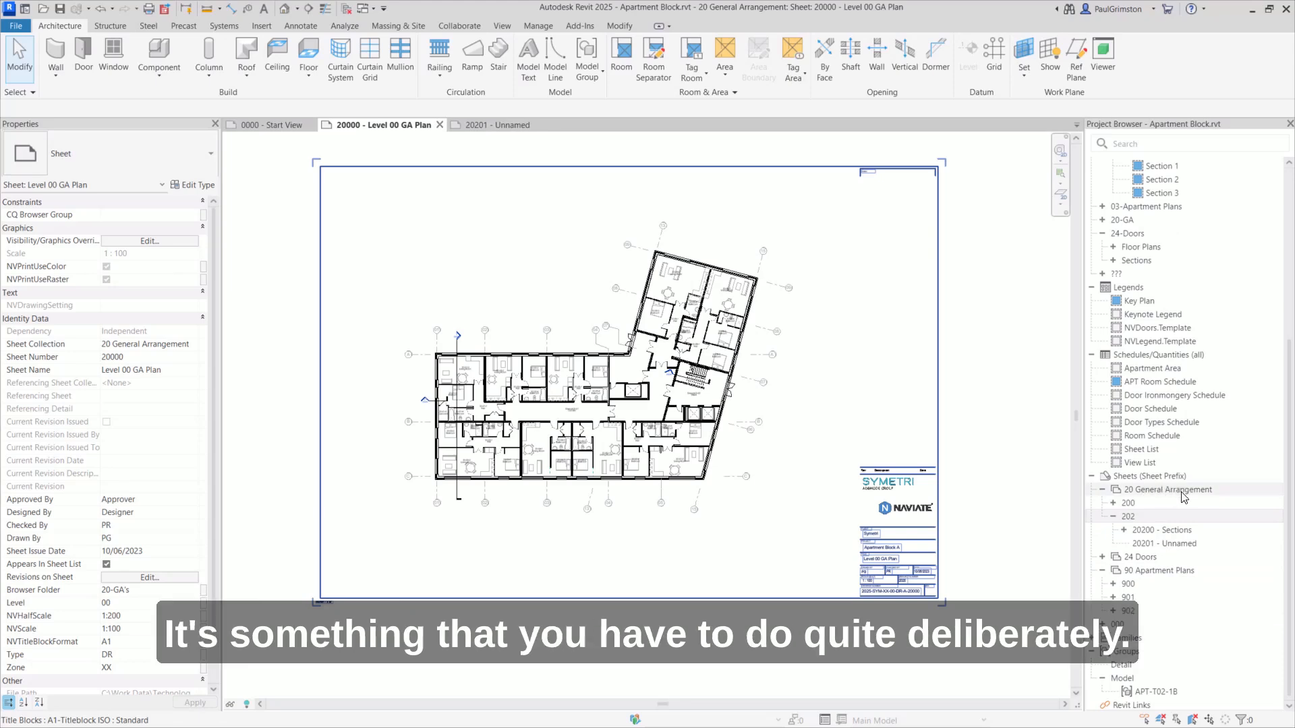
pyautogui.click(1148, 476)
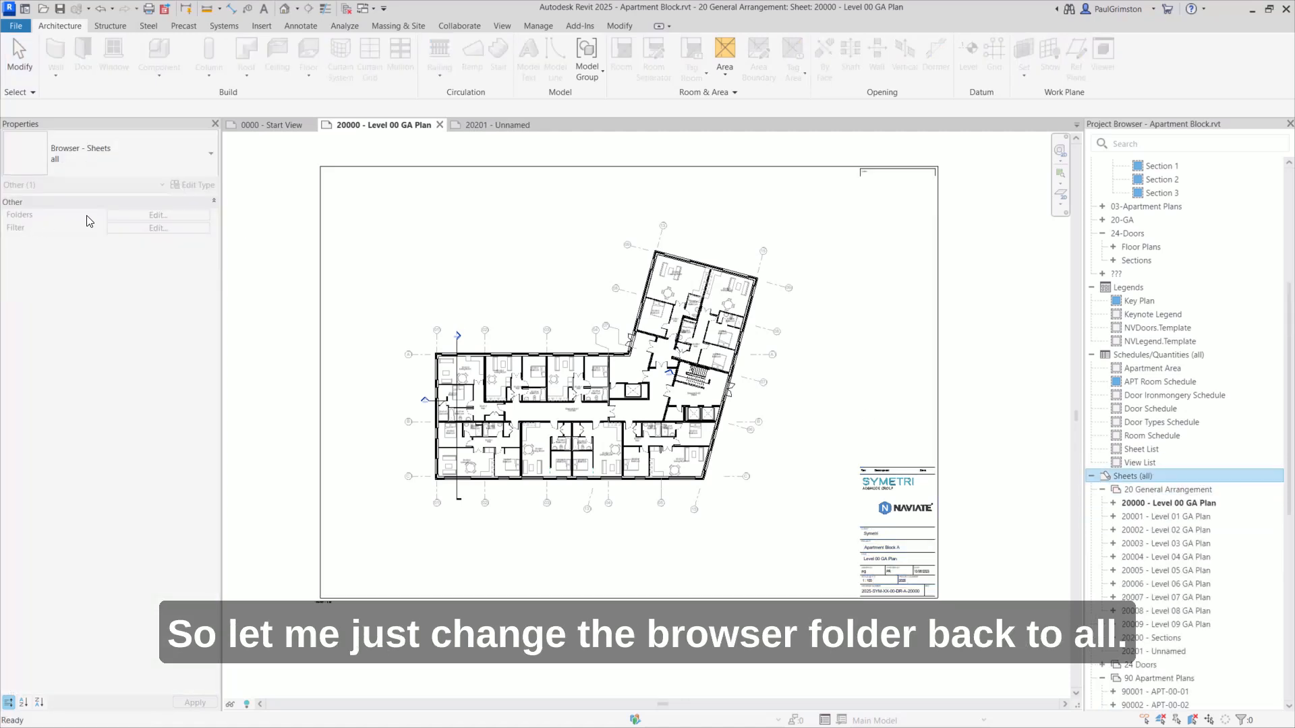
# - Create a new sheet in the 24 Doors collection with the default titleblock, numbered 240103
pyautogui.scroll(-3)
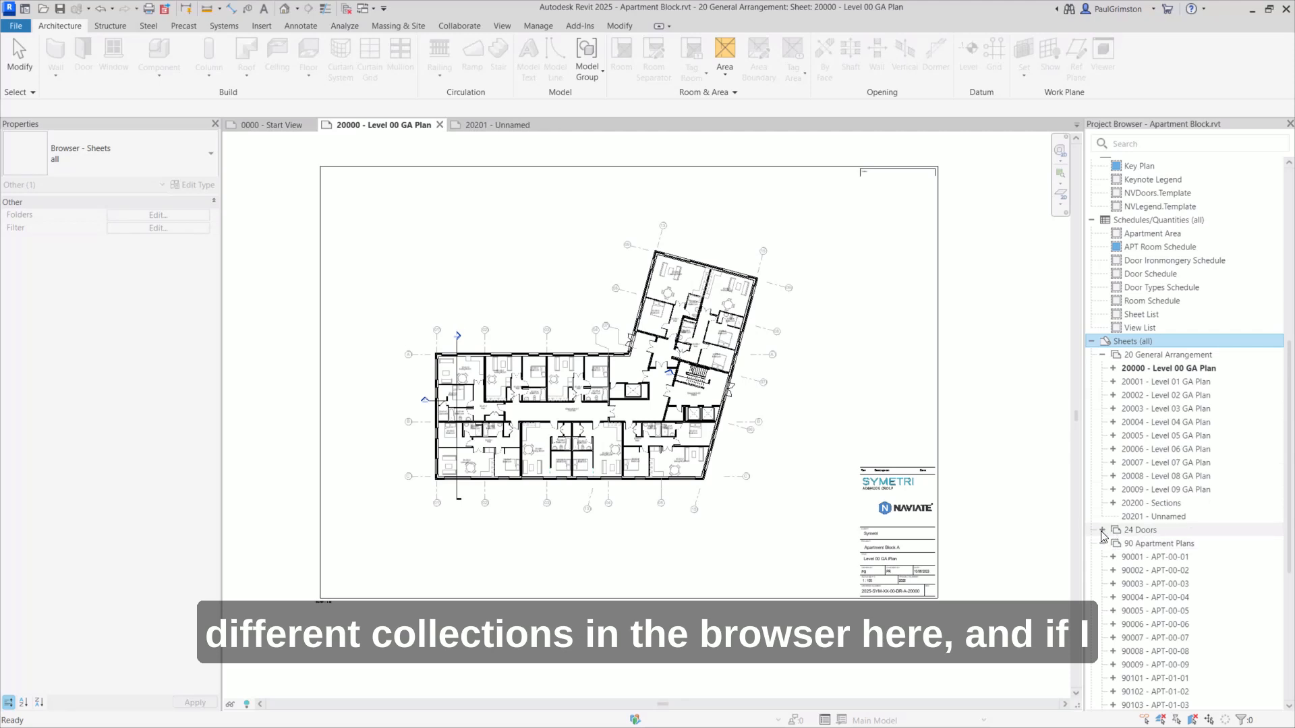
pyautogui.rightClick(1138, 529)
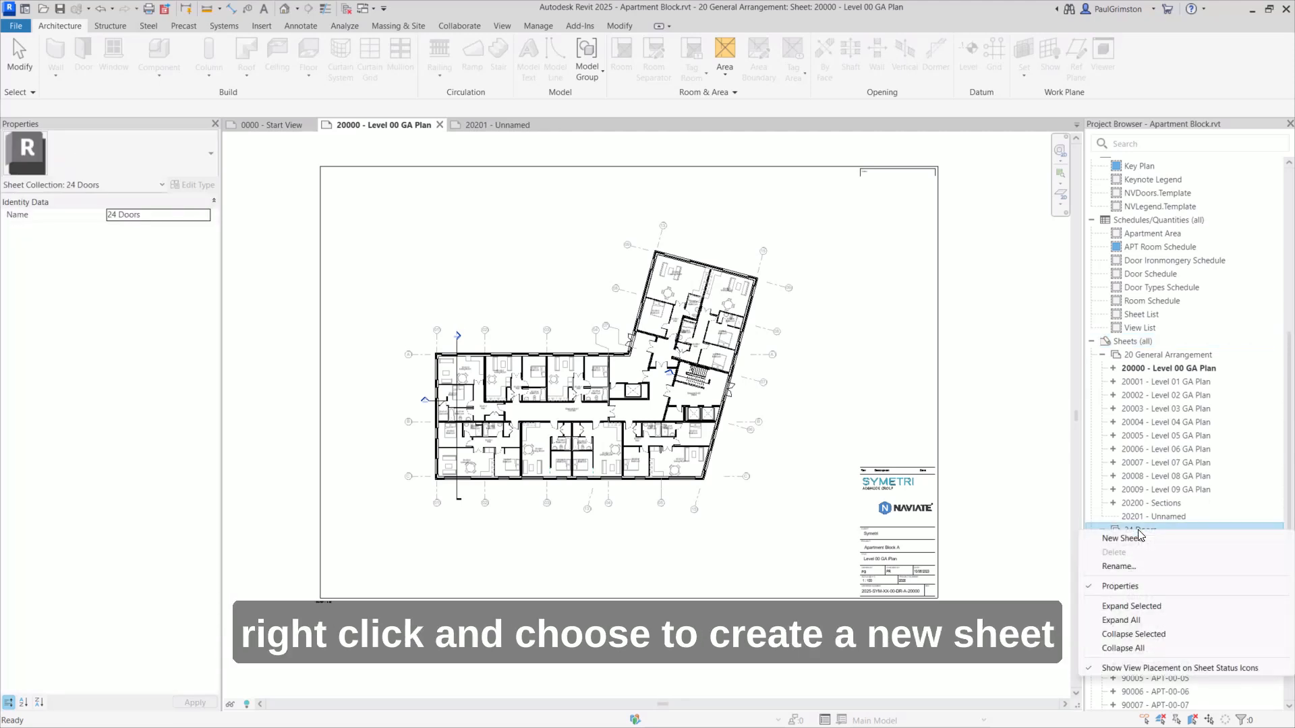
pyautogui.click(1122, 538)
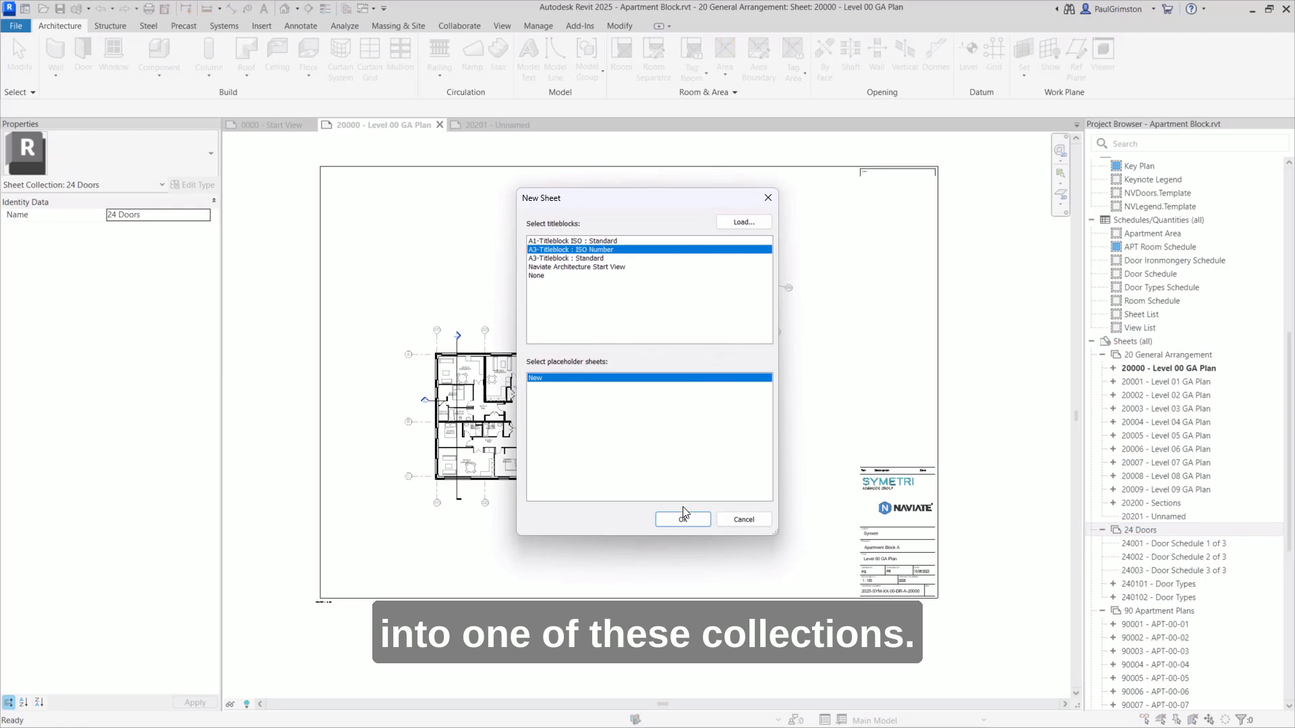
pyautogui.click(682, 519)
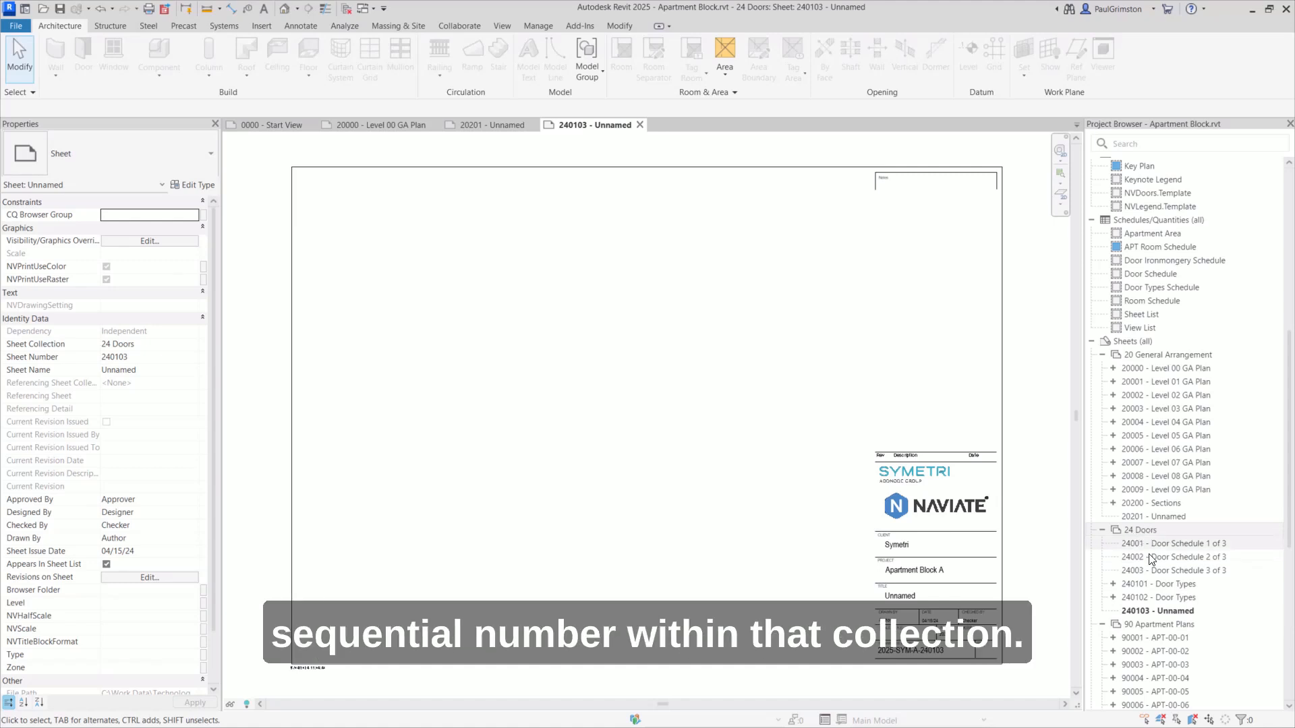
# - Rename sheet 240103 to number 20201, triggering the number-already-in-use warning
pyautogui.rightClick(1159, 610)
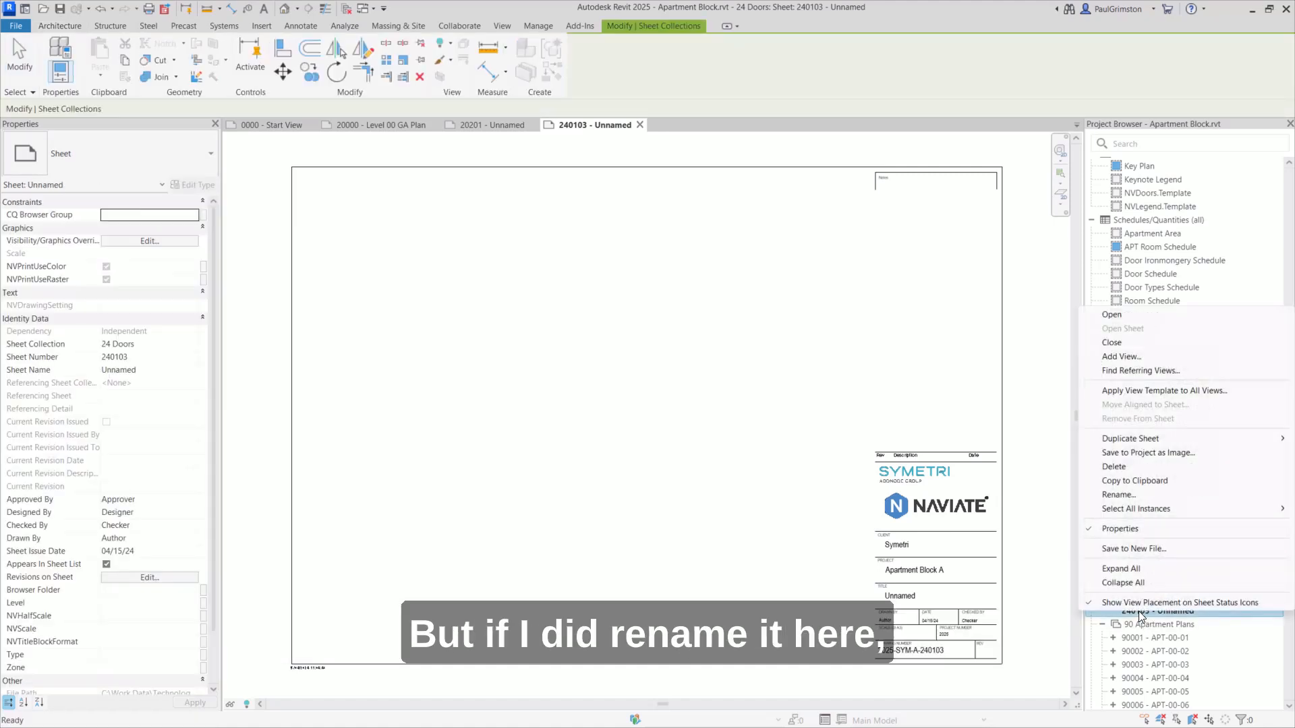
pyautogui.moveTo(1133, 460)
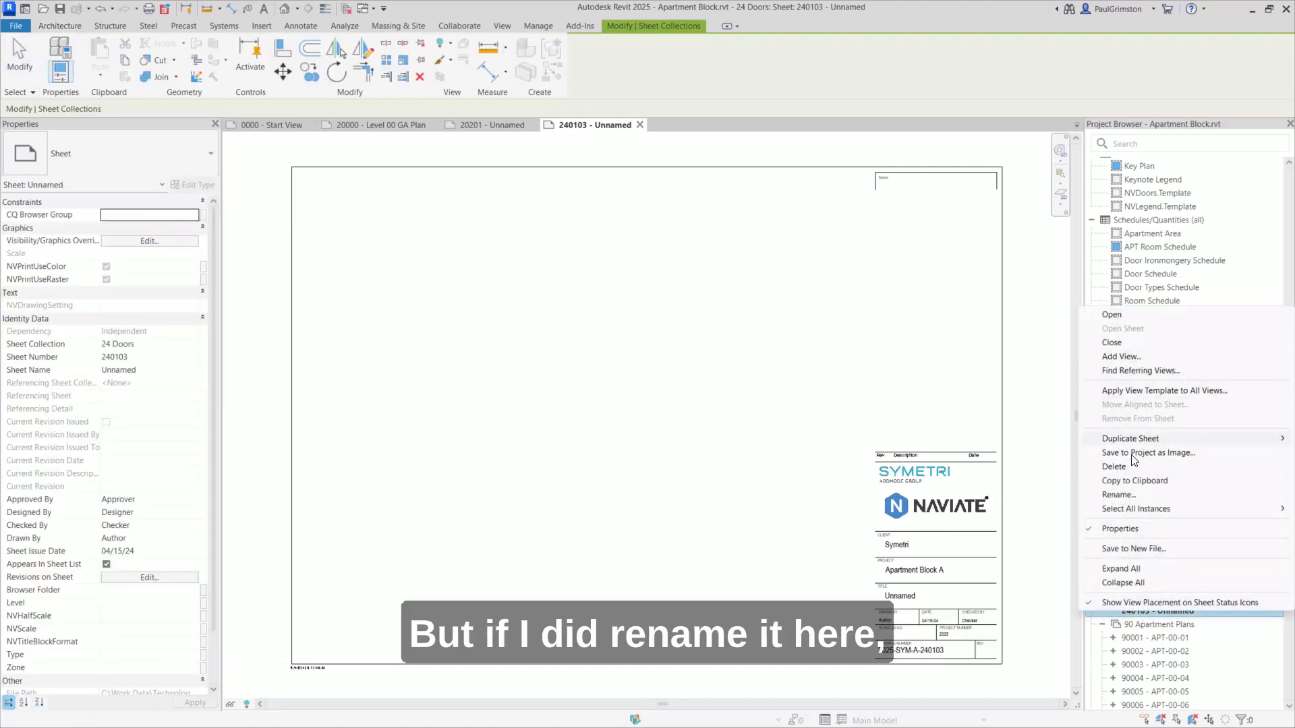
pyautogui.click(1118, 495)
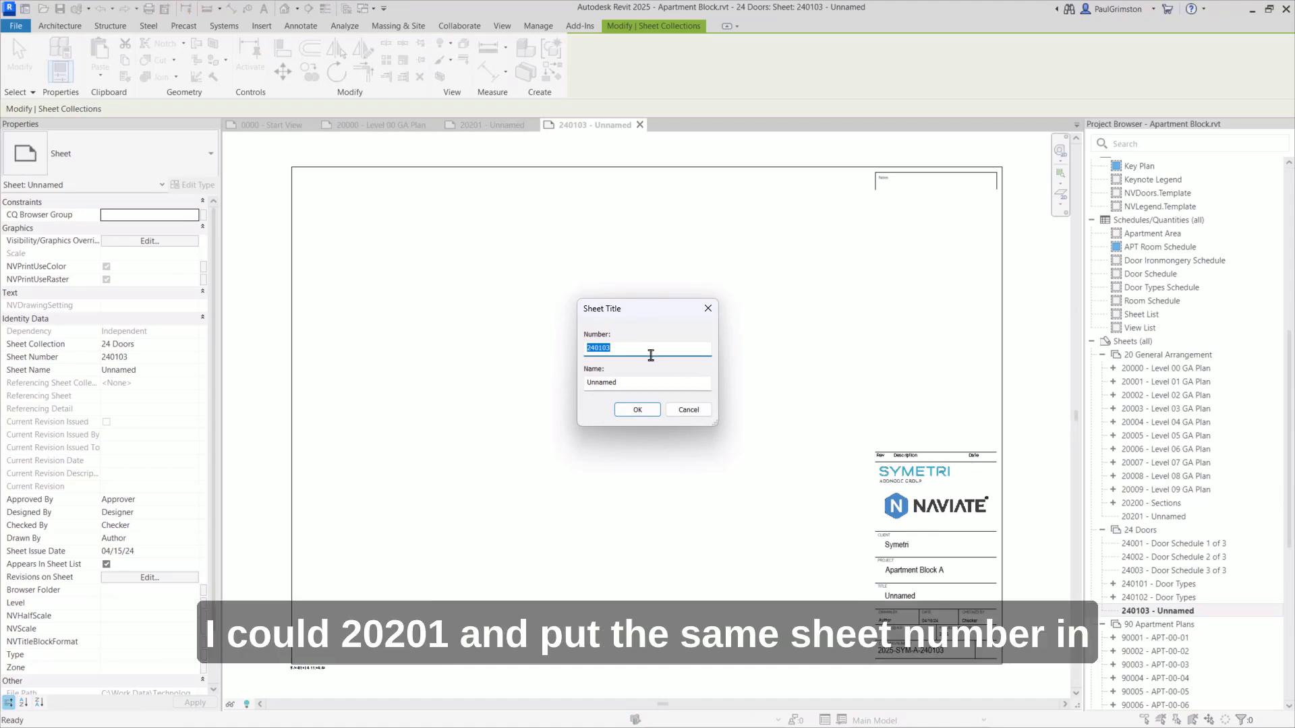
pyautogui.write('2020')
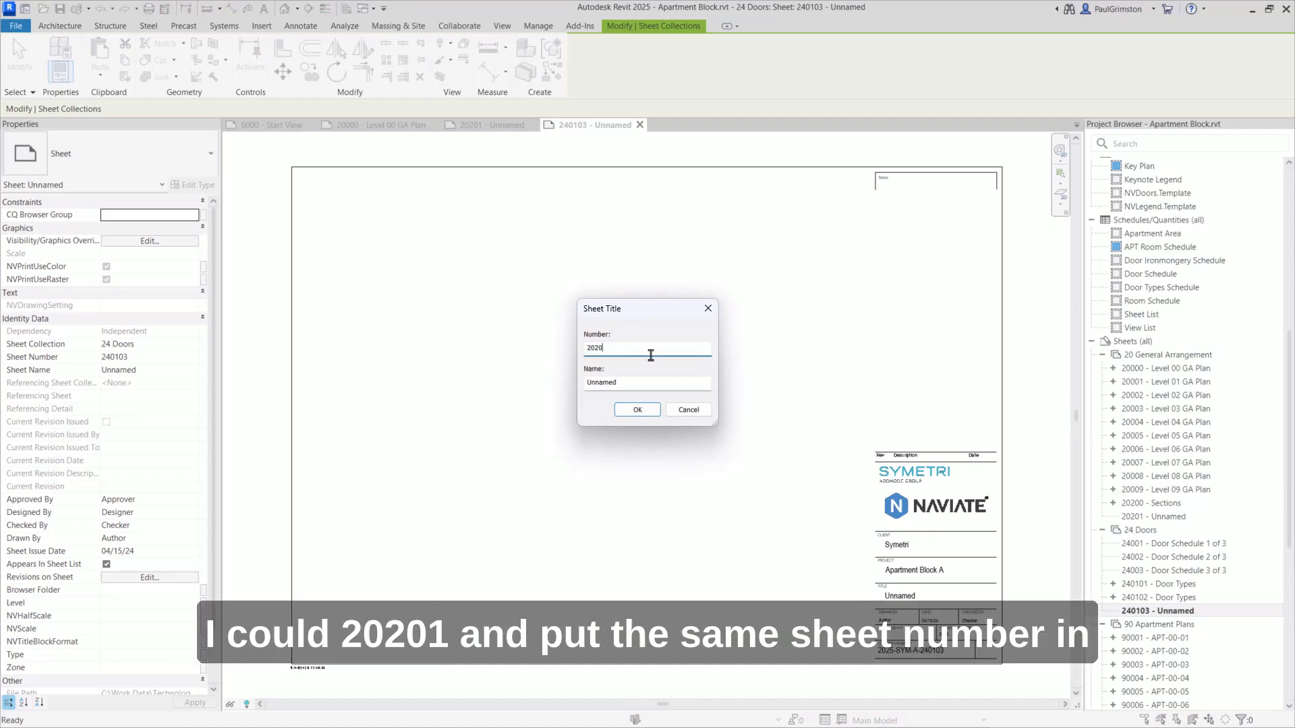
pyautogui.write('1')
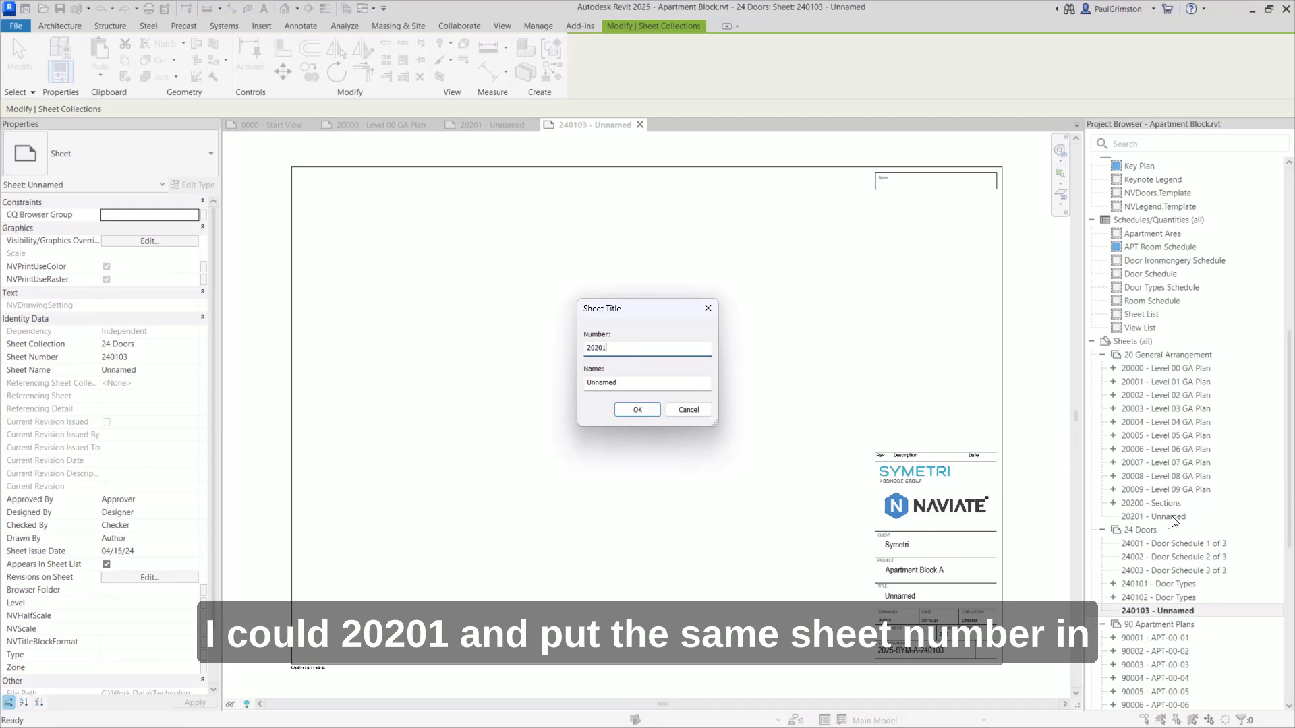
pyautogui.click(635, 410)
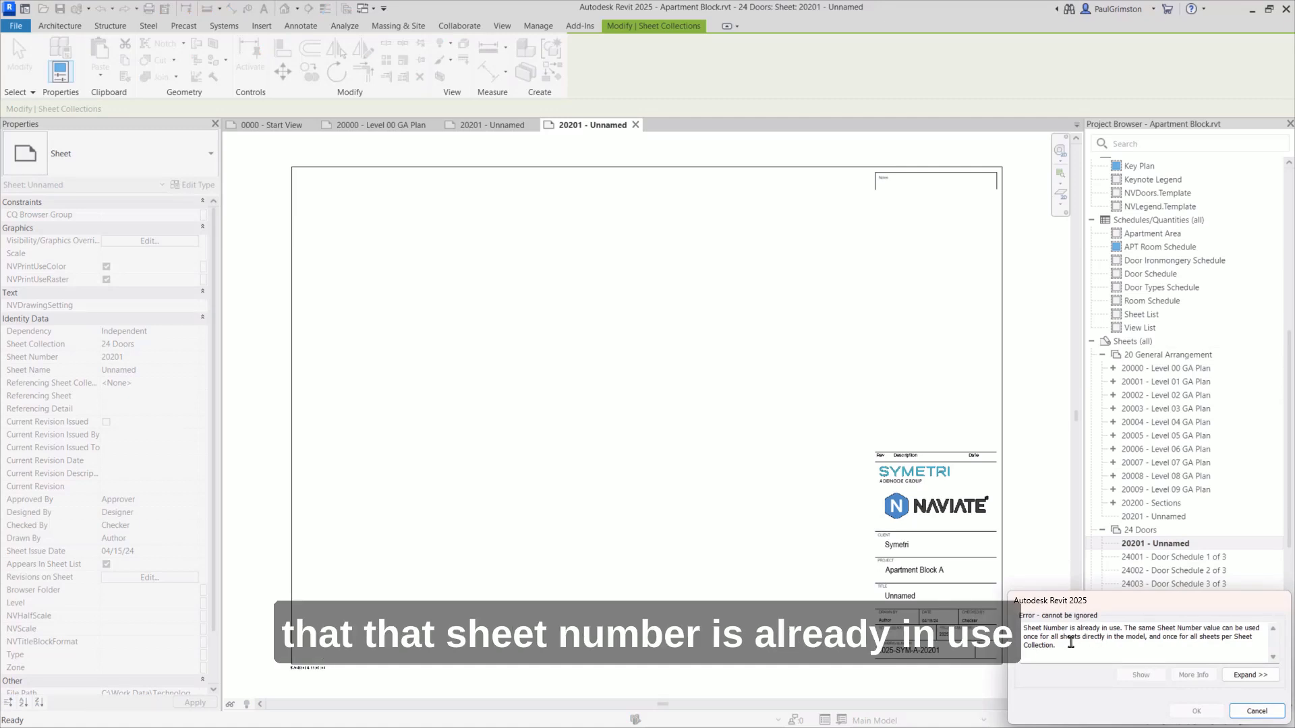
# - Dismiss the sheet-number-in-use warning, keeping 20201 Unnamed in 24 Doors
pyautogui.click(1255, 711)
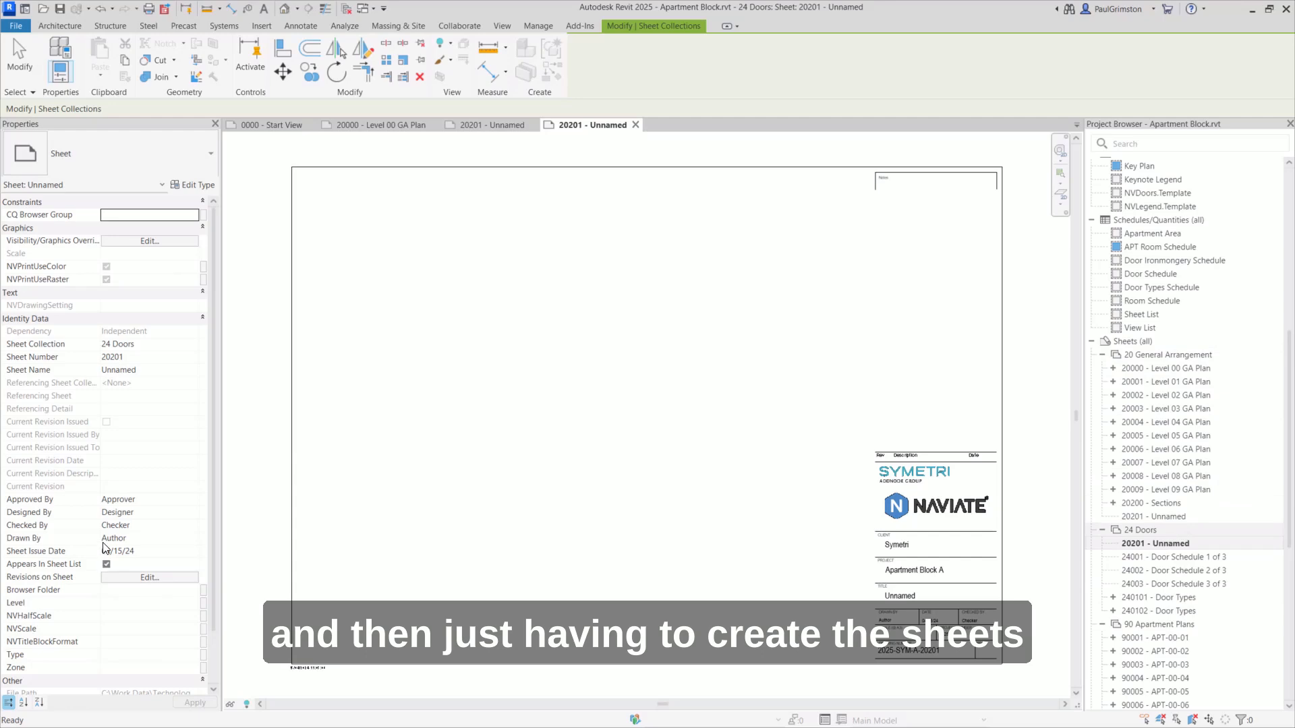
pyautogui.moveTo(140, 424)
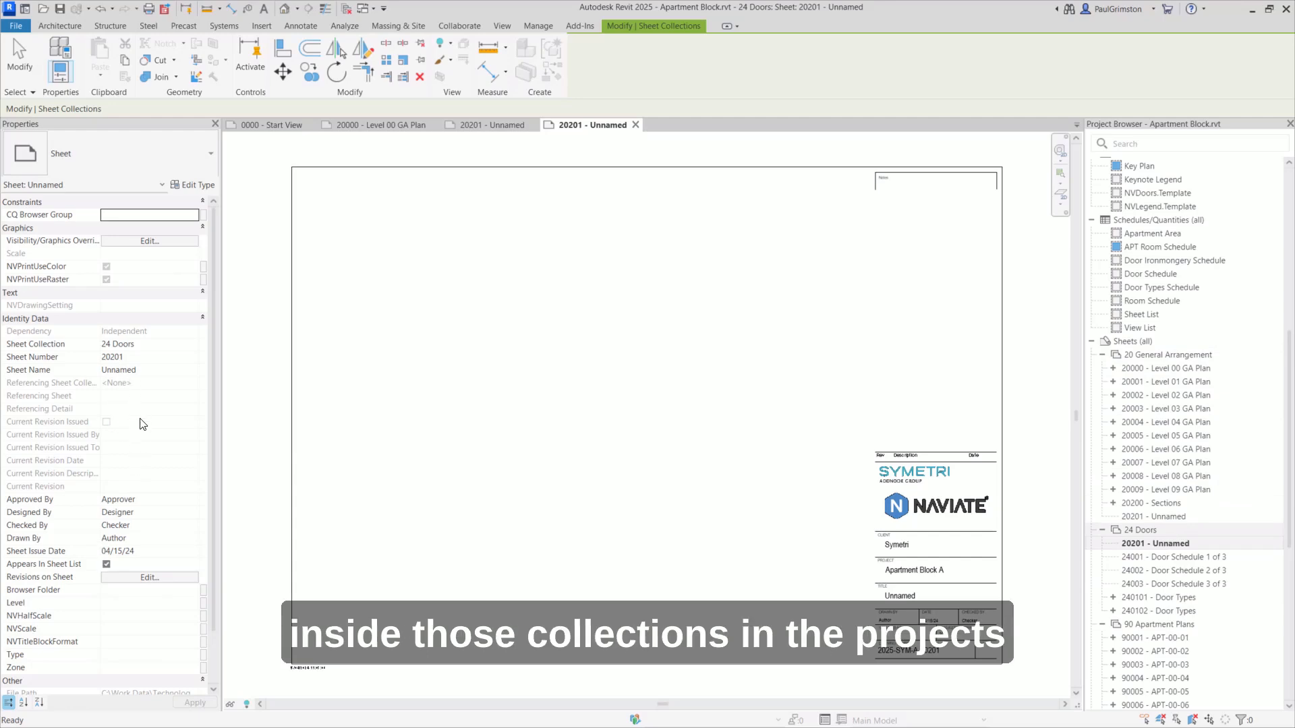